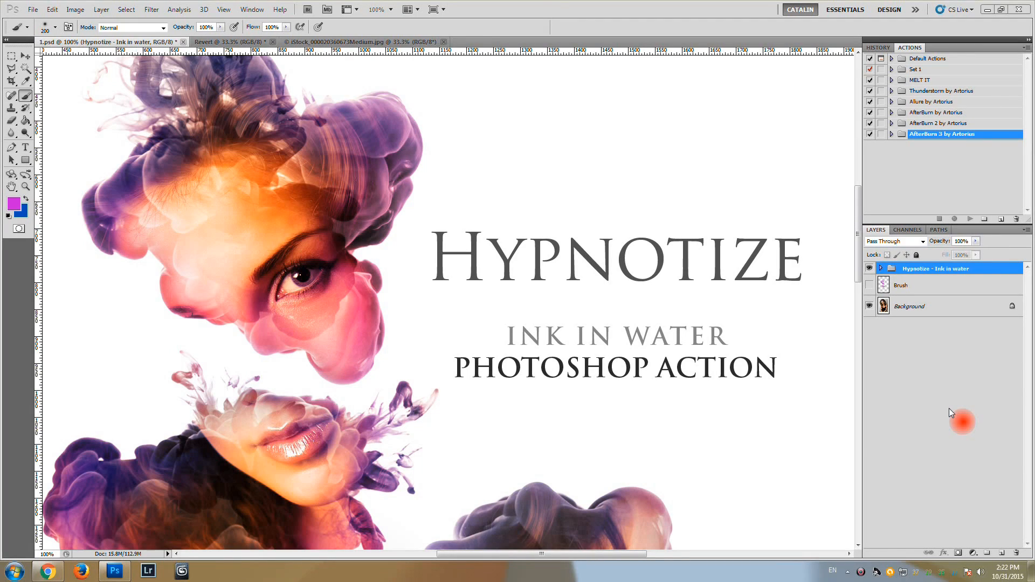
mouse_move(910, 378)
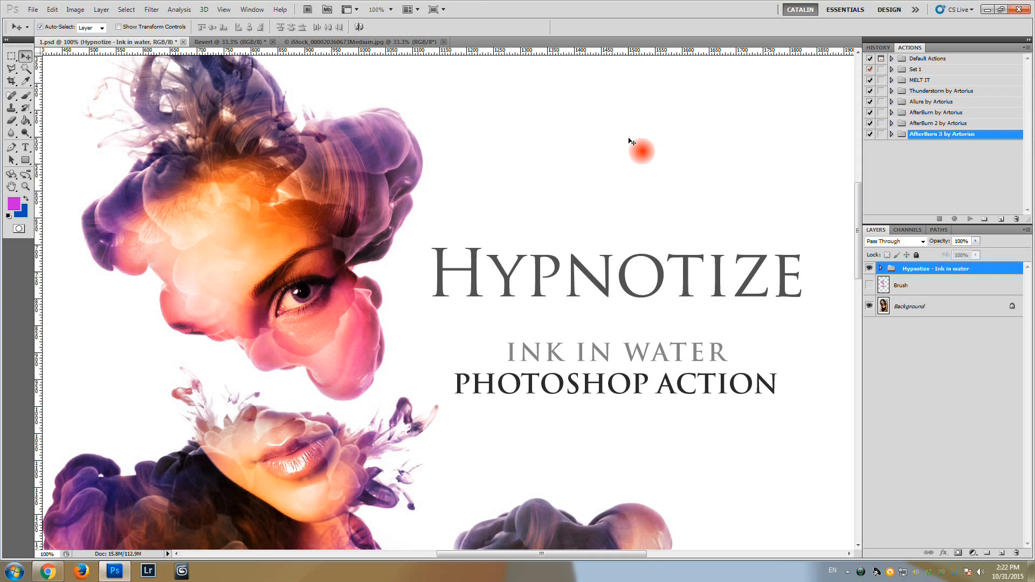
mouse_move(730, 165)
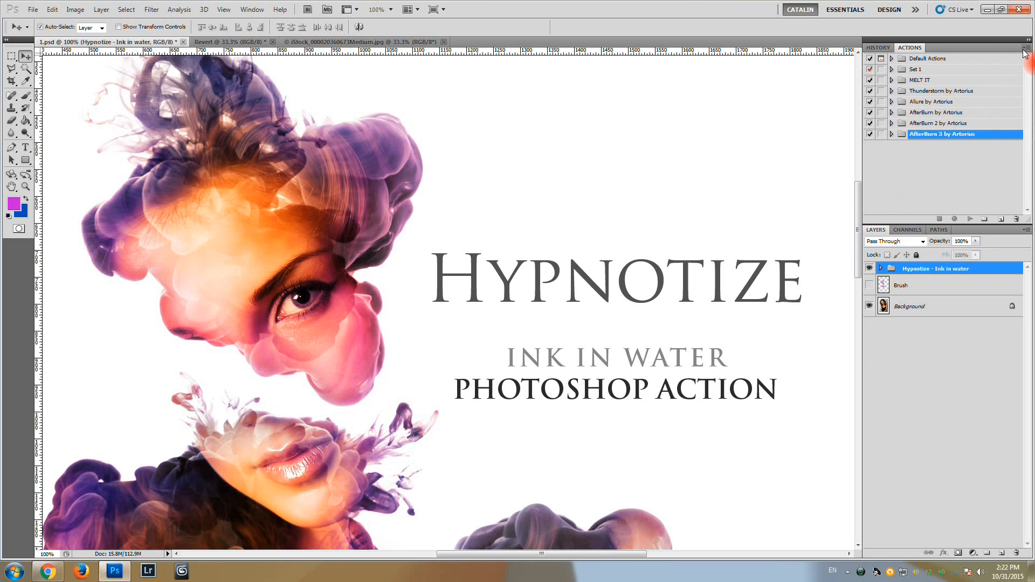
Load the Hypnotize – Ink in water .atn action set and select its Hypnotize action.
left_click(1024, 52)
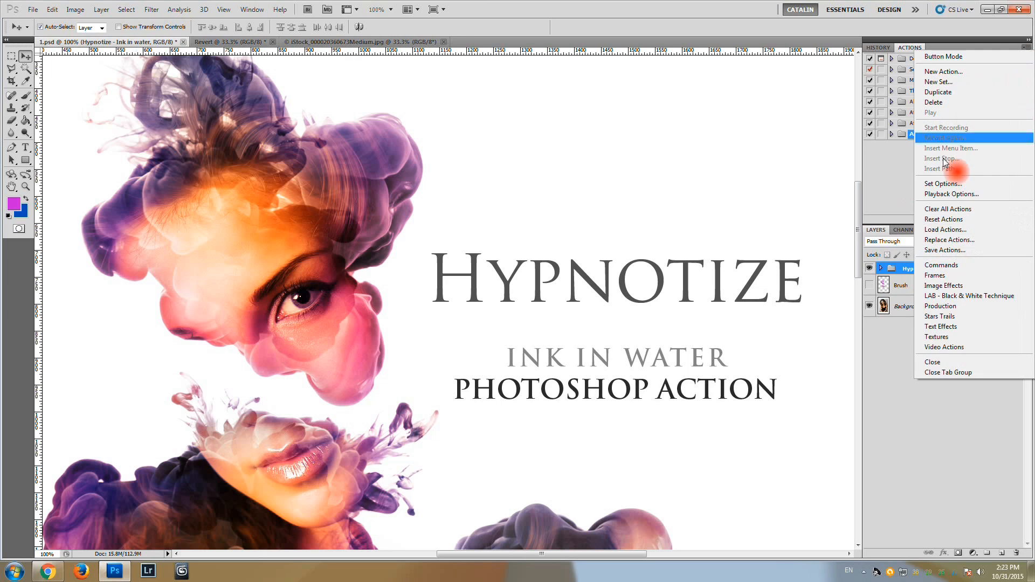
mouse_move(944, 229)
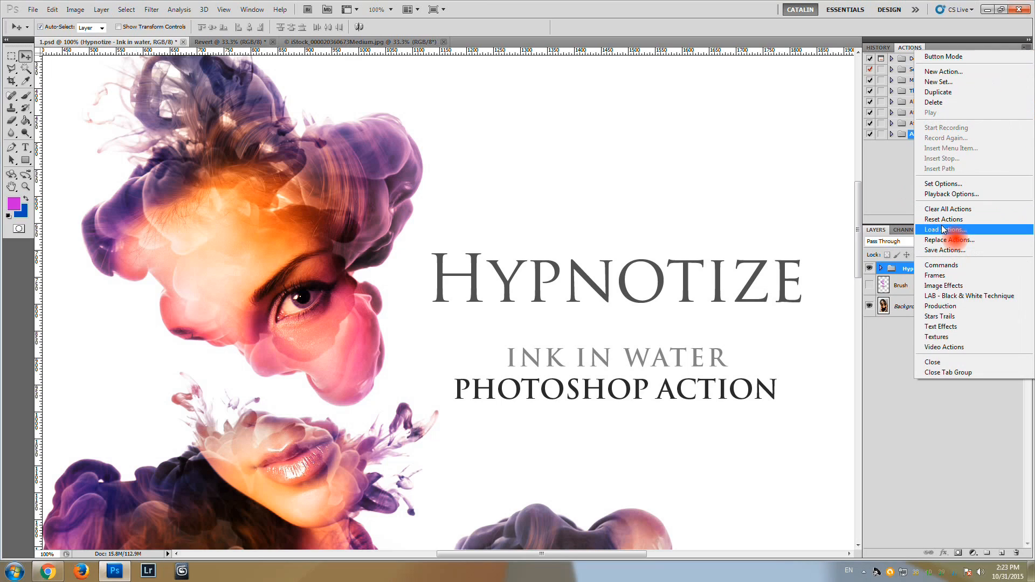
mouse_move(940, 234)
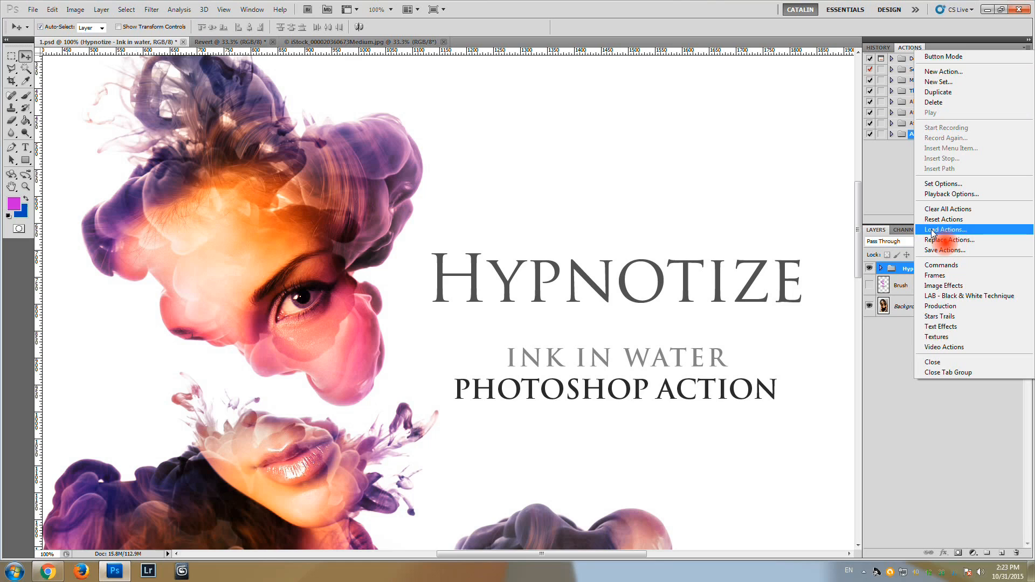
left_click(945, 229)
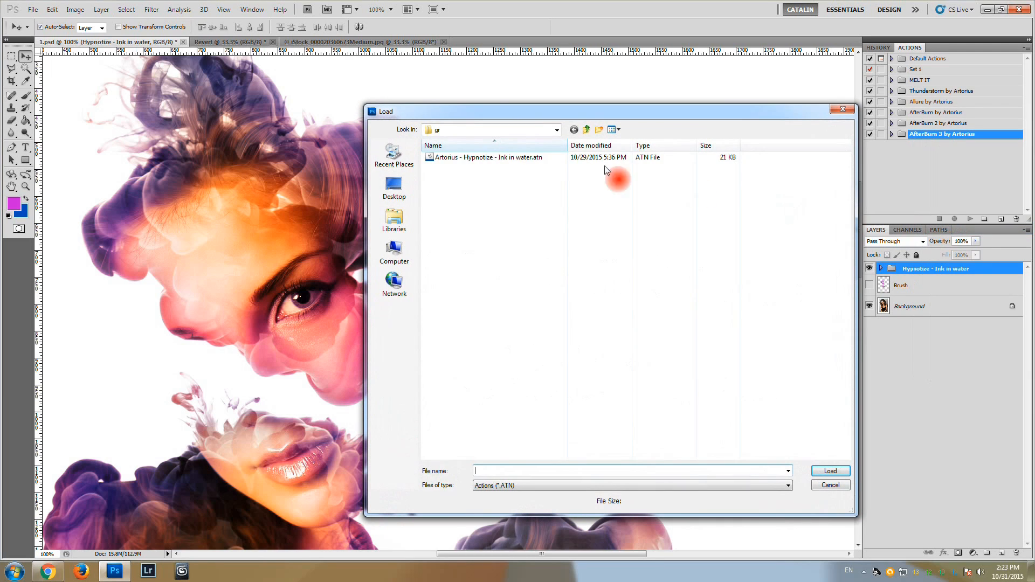
left_click(488, 157)
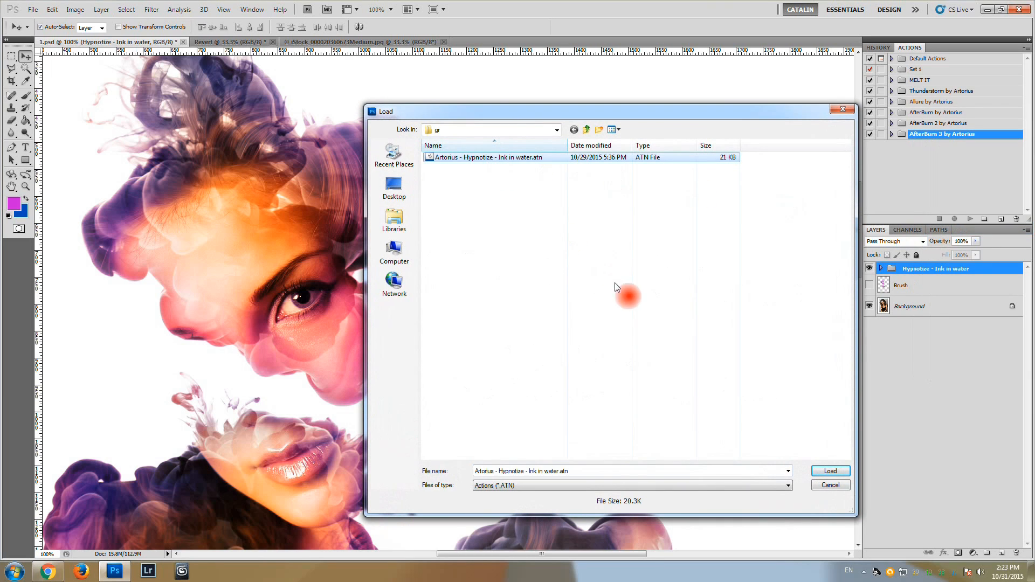
left_click(829, 471)
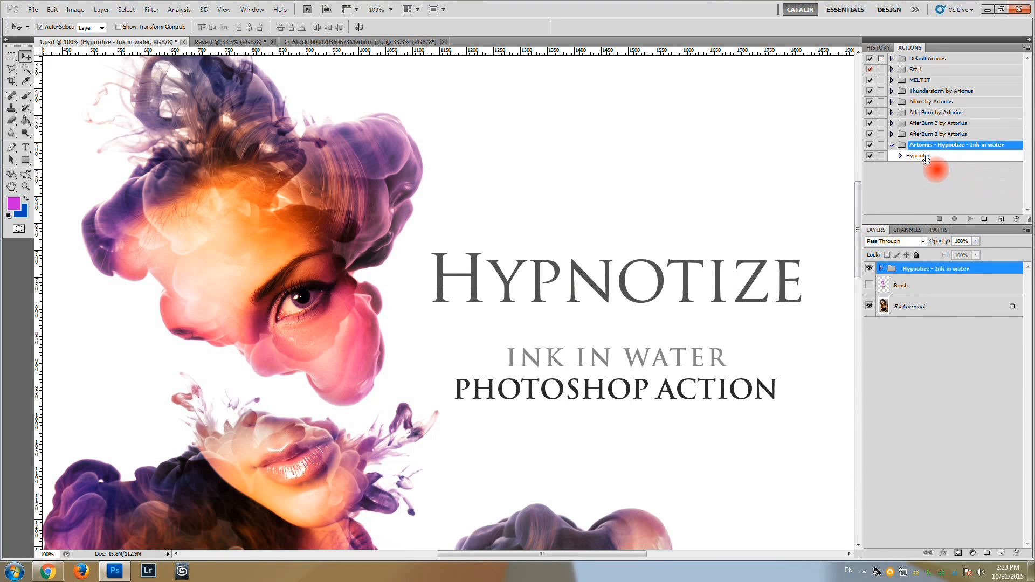
left_click(918, 156)
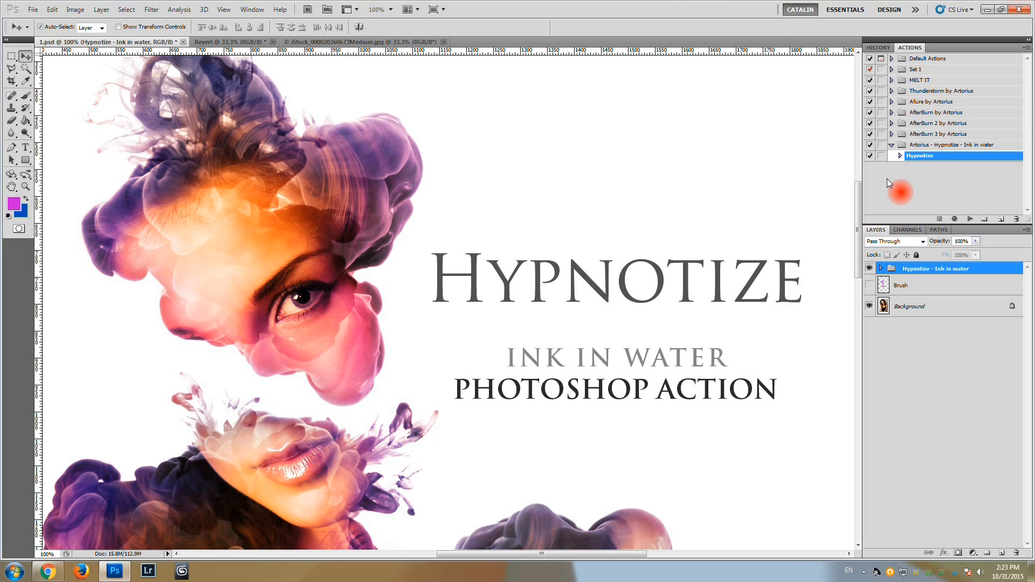
mouse_move(383, 209)
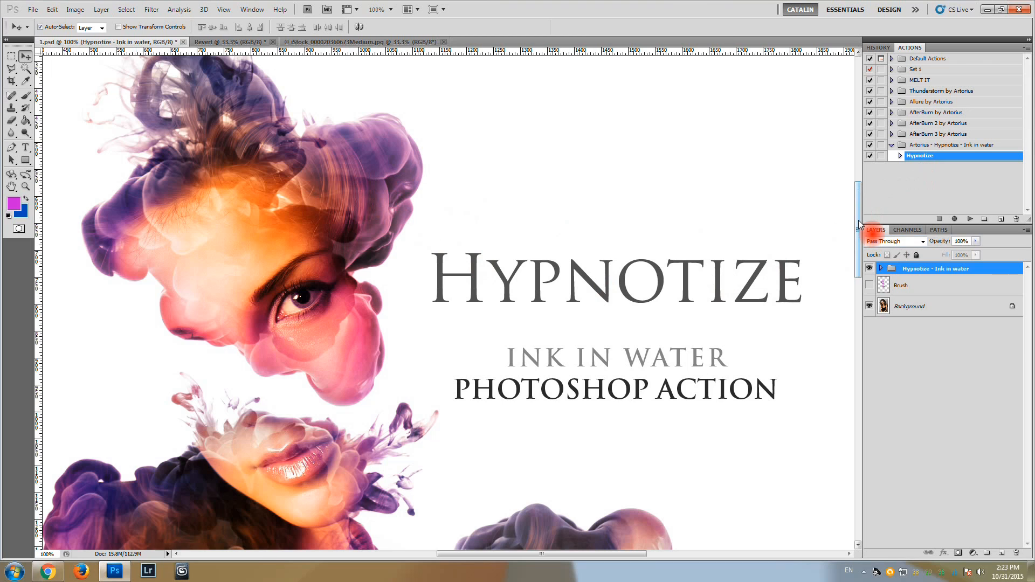
scroll("down", 3)
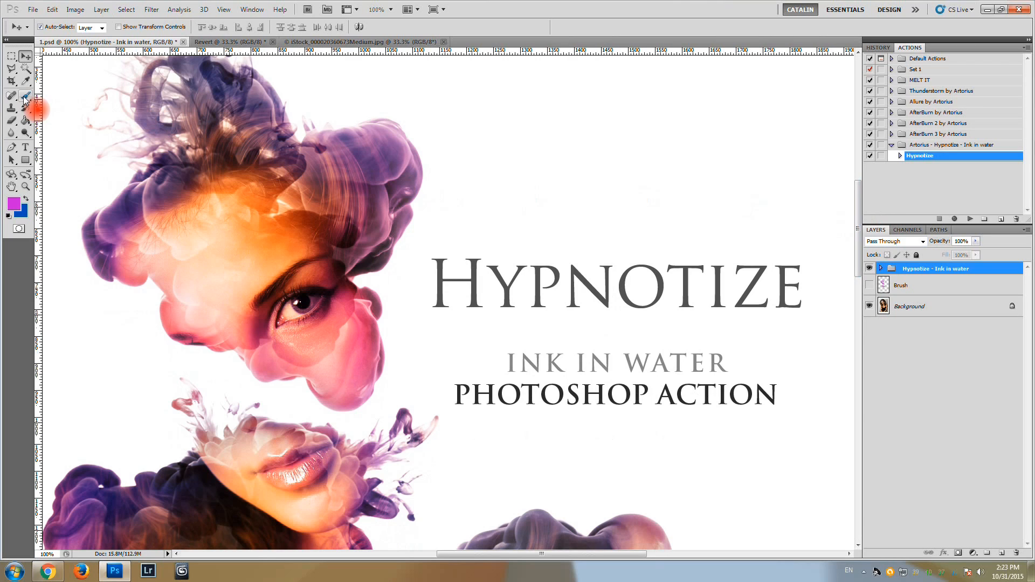
With the Brush Tool active, load the Hypnotize .abr brushes into the brush presets.
left_click(12, 96)
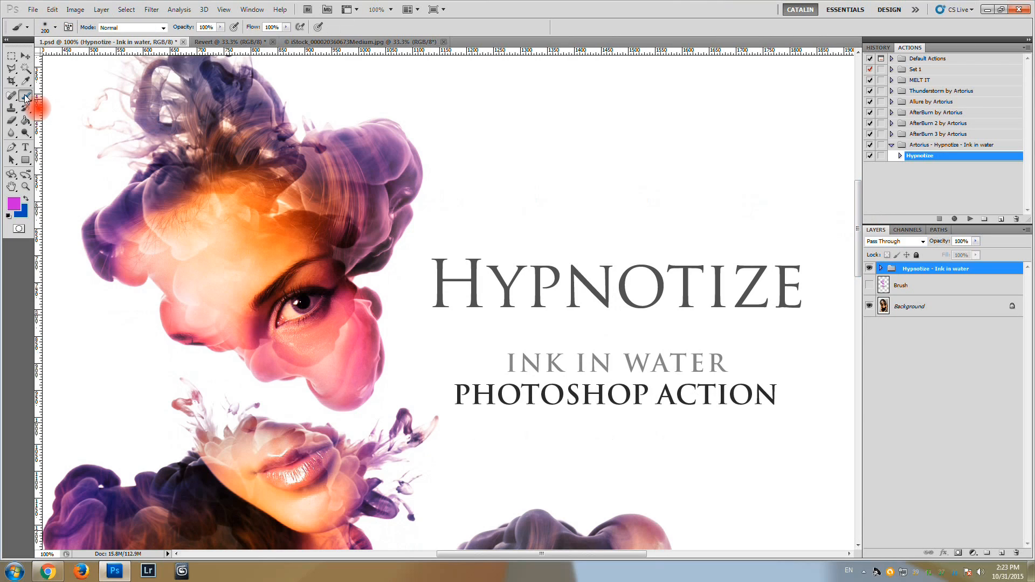
mouse_move(12, 95)
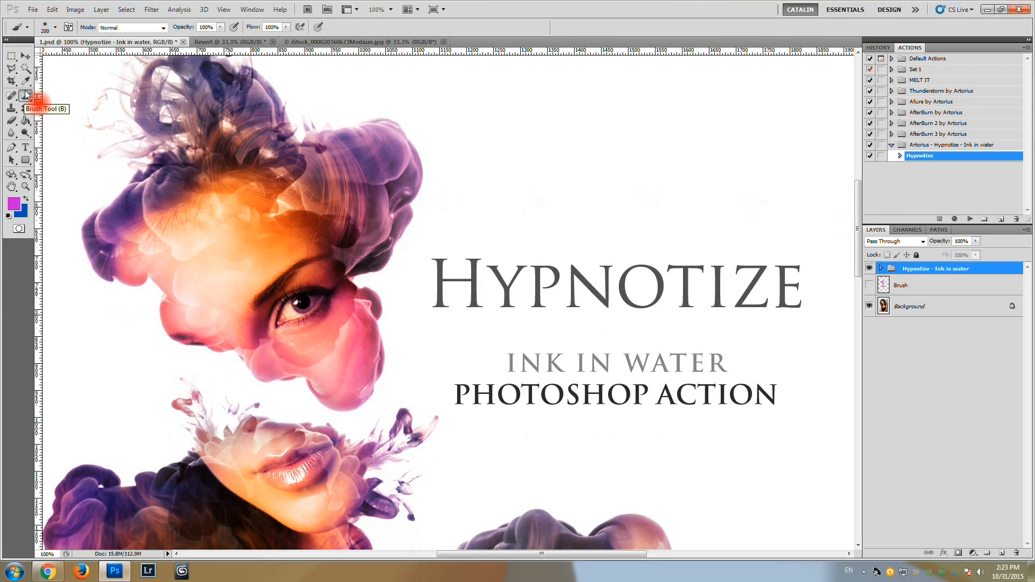
left_click(56, 27)
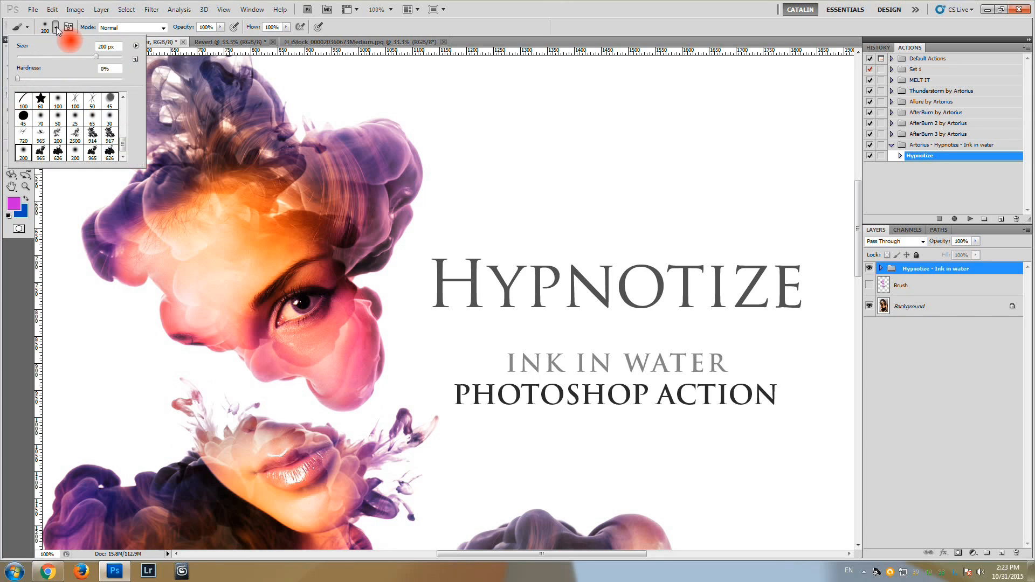
left_click(135, 50)
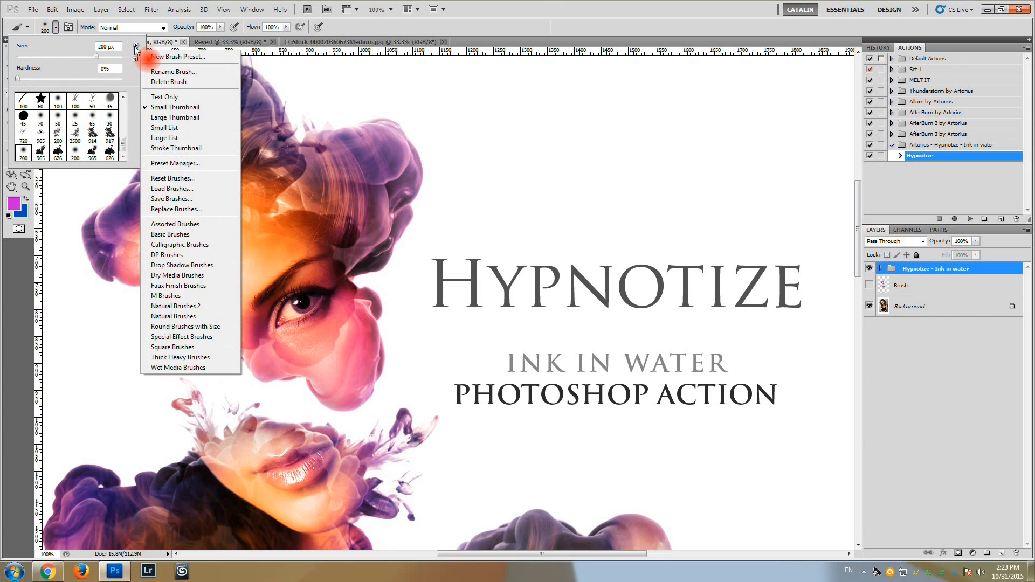
mouse_move(172, 189)
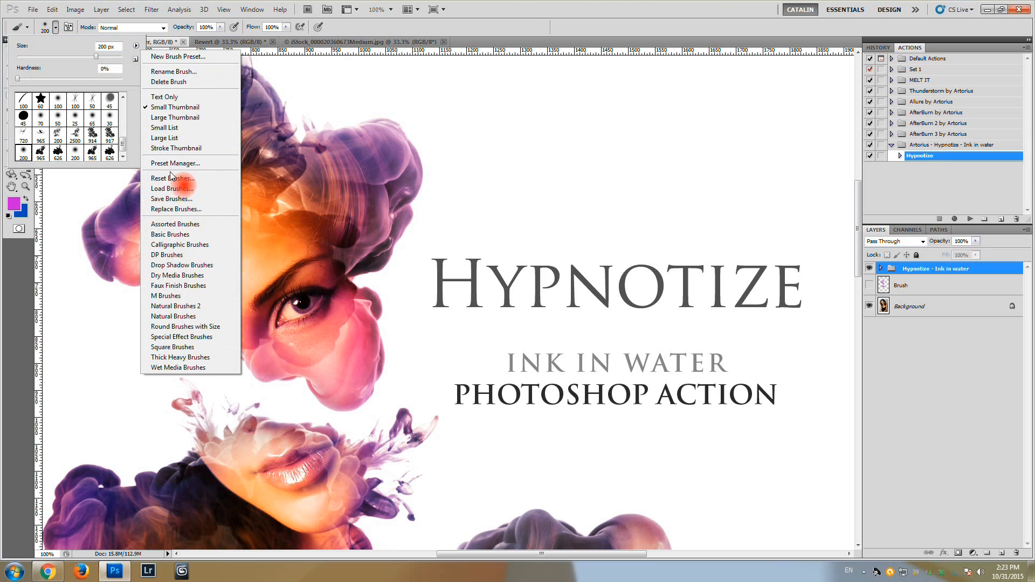
left_click(172, 188)
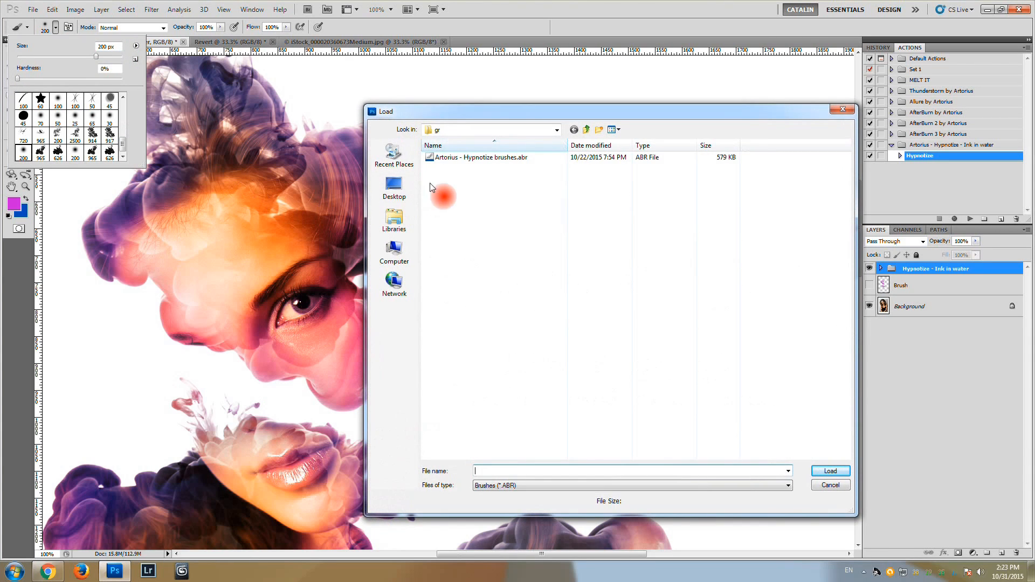
left_click(482, 157)
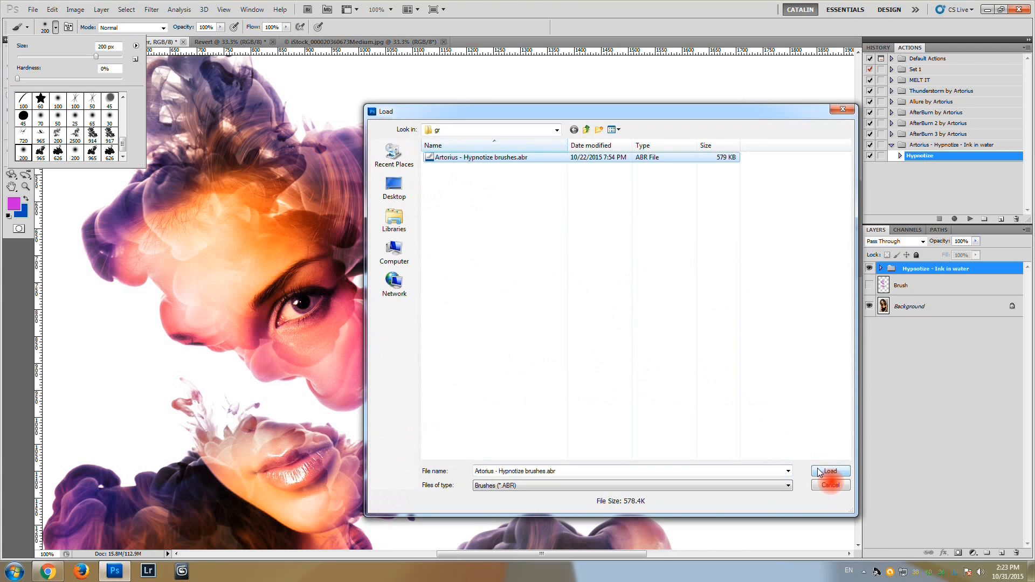
left_click(830, 471)
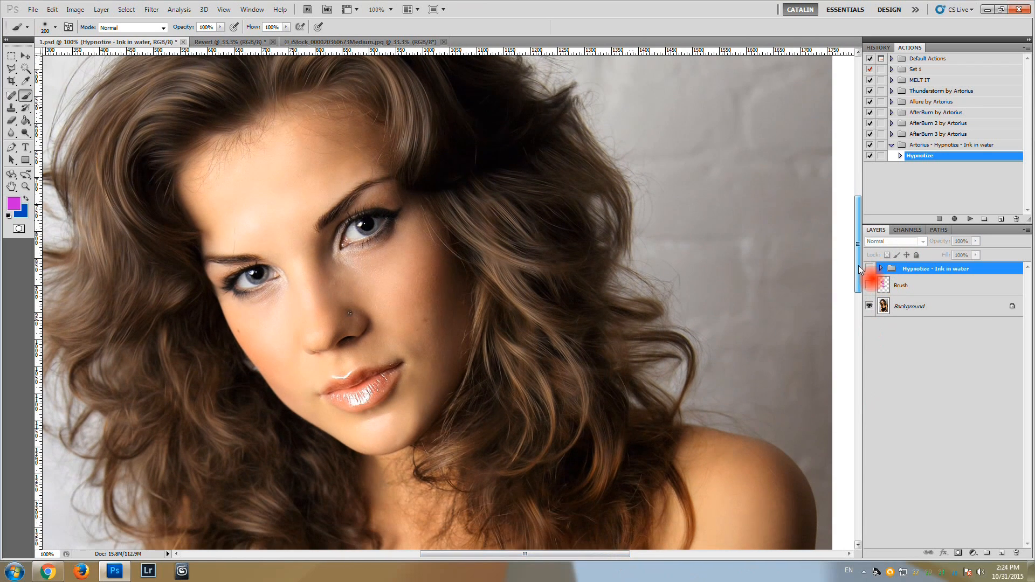
Toggle the Hypnotize group's visibility to compare, then switch to the Revert document.
left_click(870, 268)
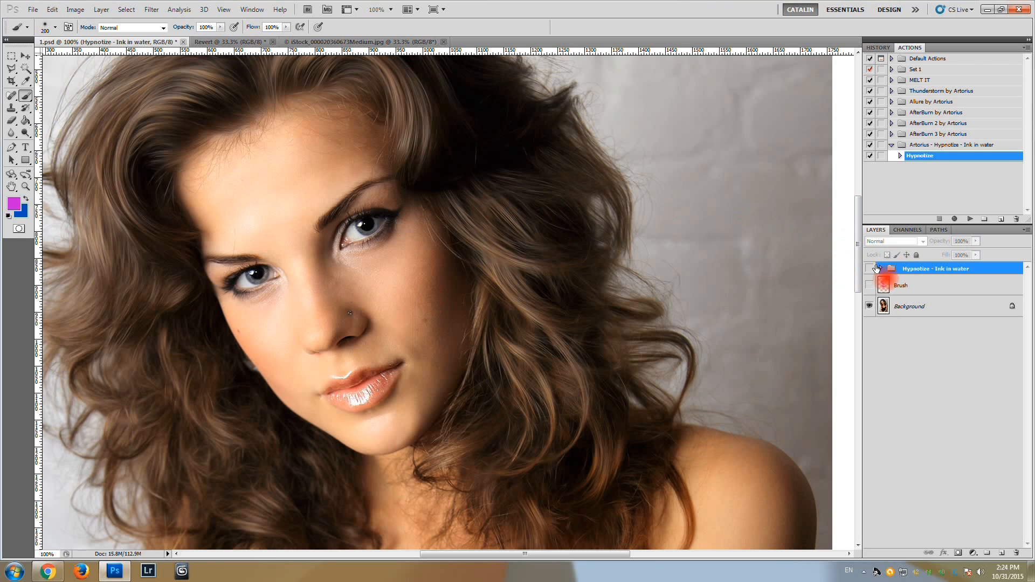
left_click(870, 268)
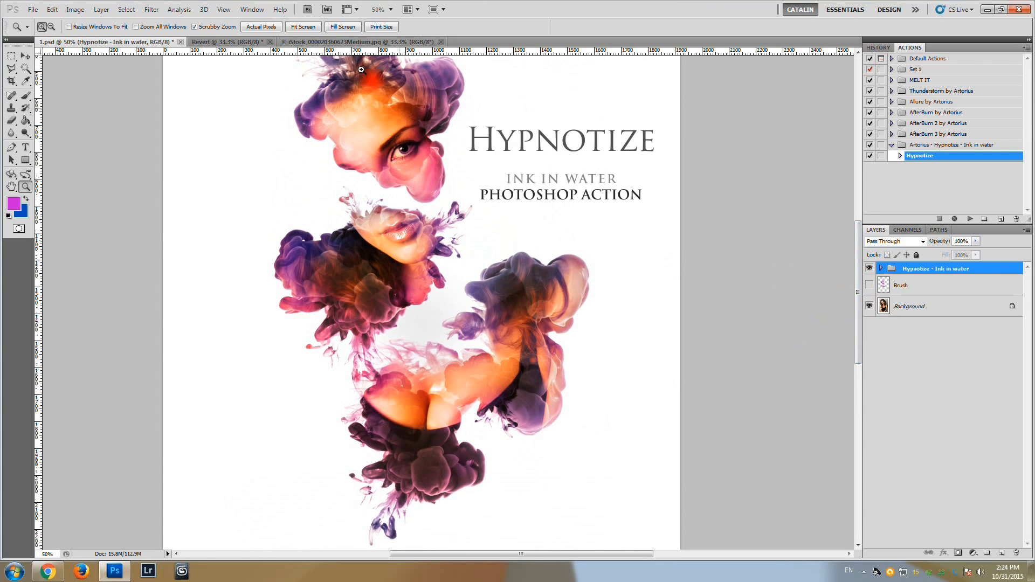
left_click(218, 41)
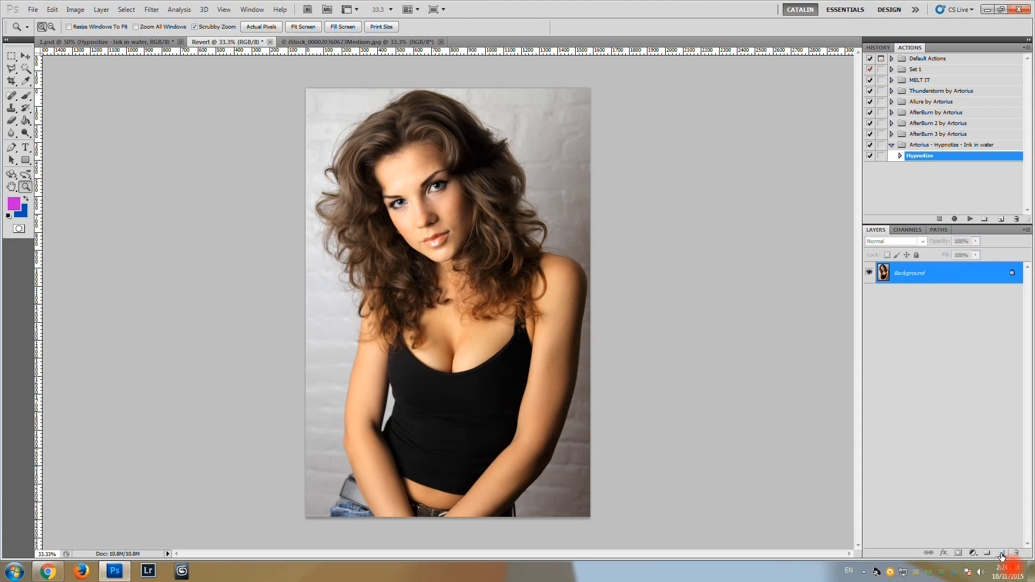
Create a new empty layer and rename it 'Brush'.
left_click(1002, 553)
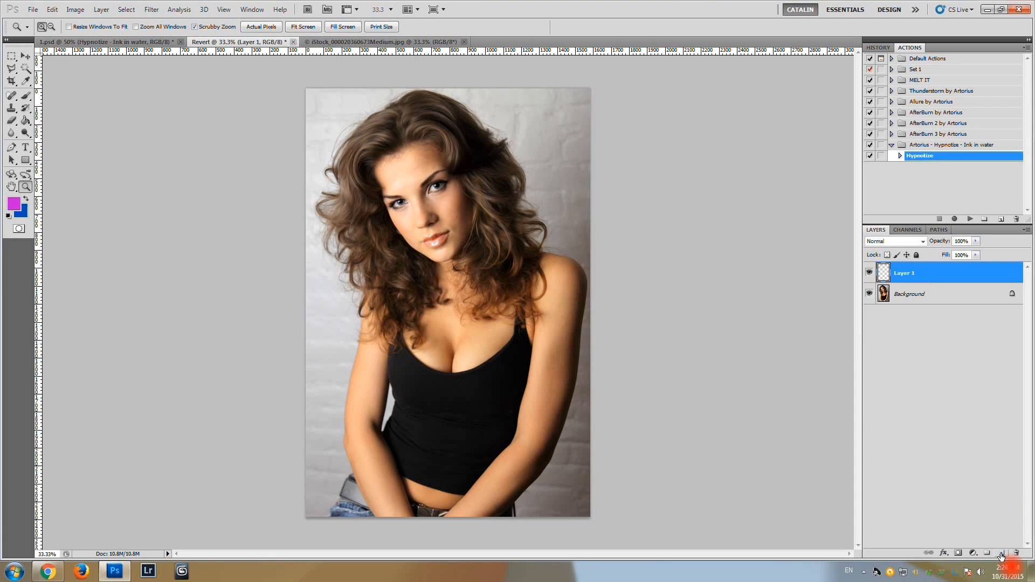
double_click(904, 273)
type("Brush")
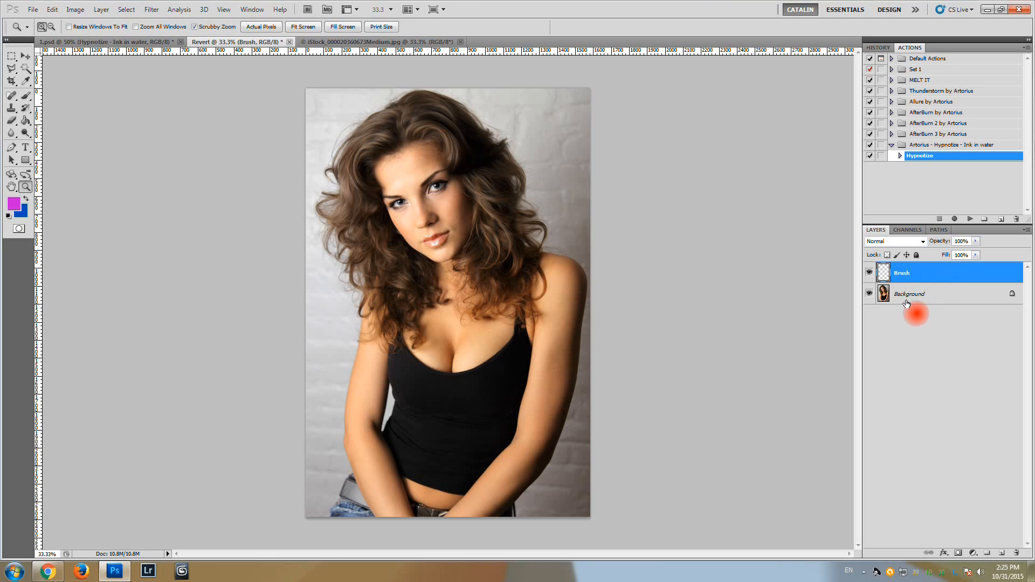
left_click(924, 272)
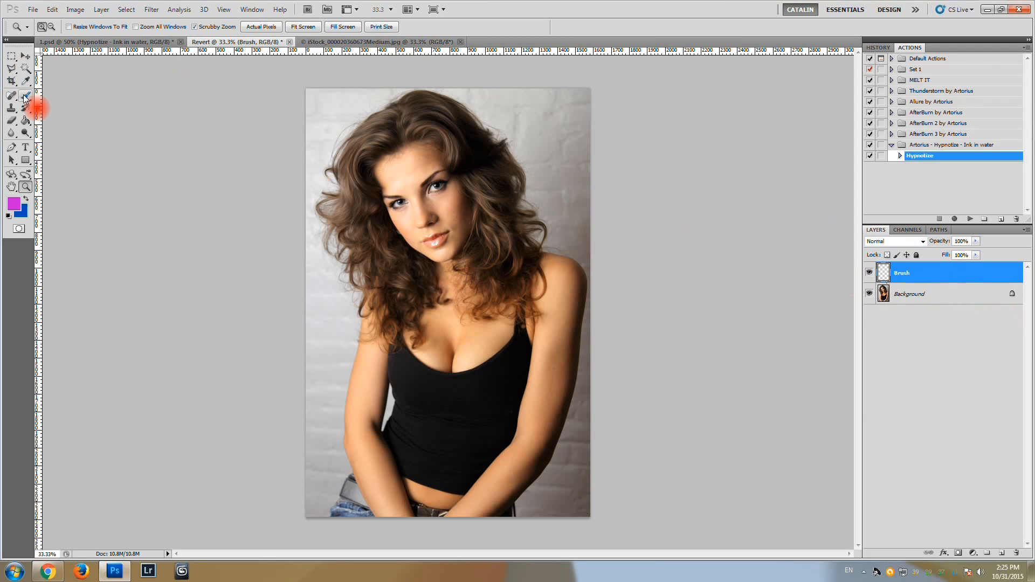
Paint a wavy magenta stroke from forehead to chest, with branches across the face toward the hair.
left_click(25, 96)
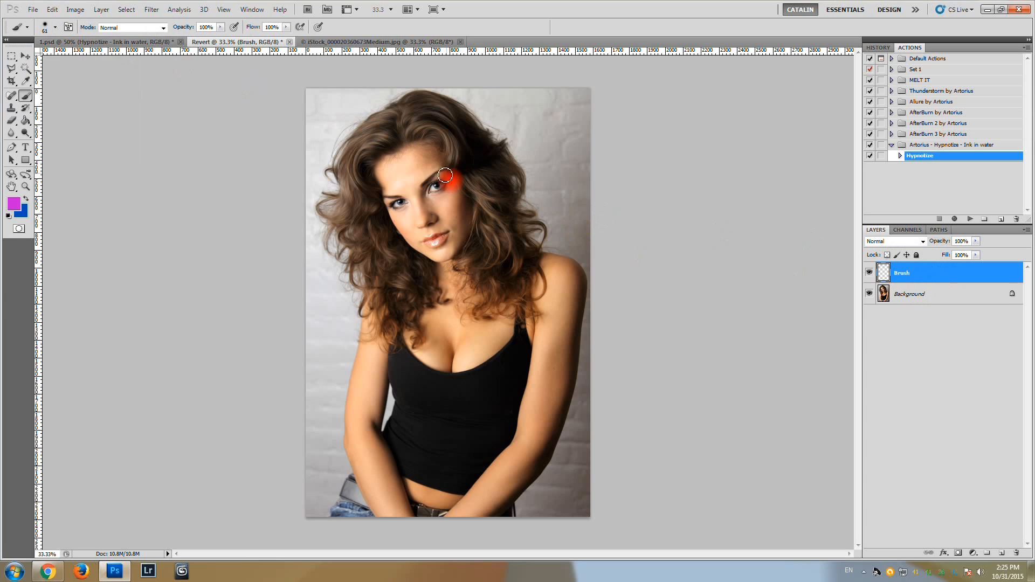
left_click_drag(444, 175, 414, 168)
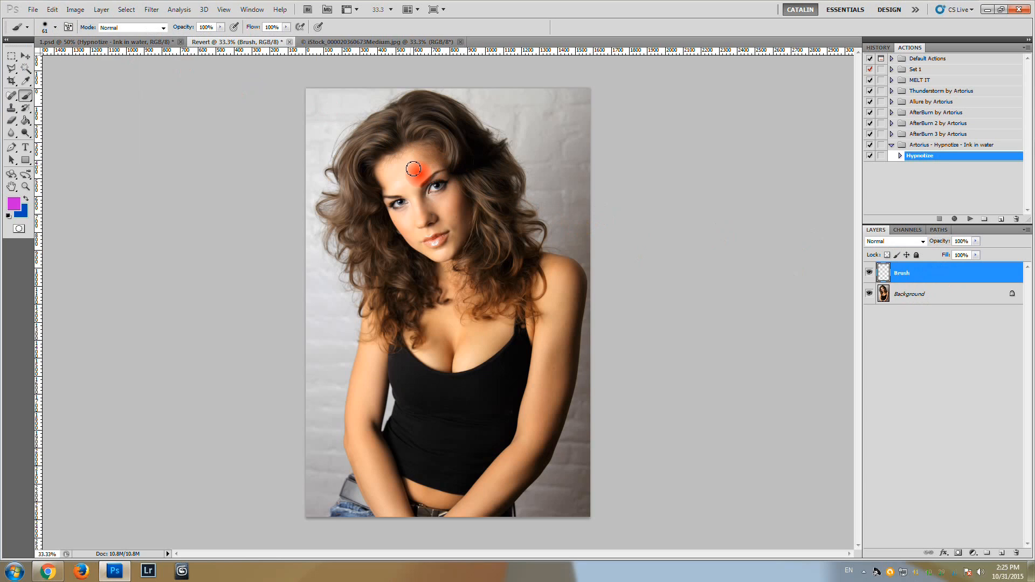
left_click_drag(412, 168, 465, 258)
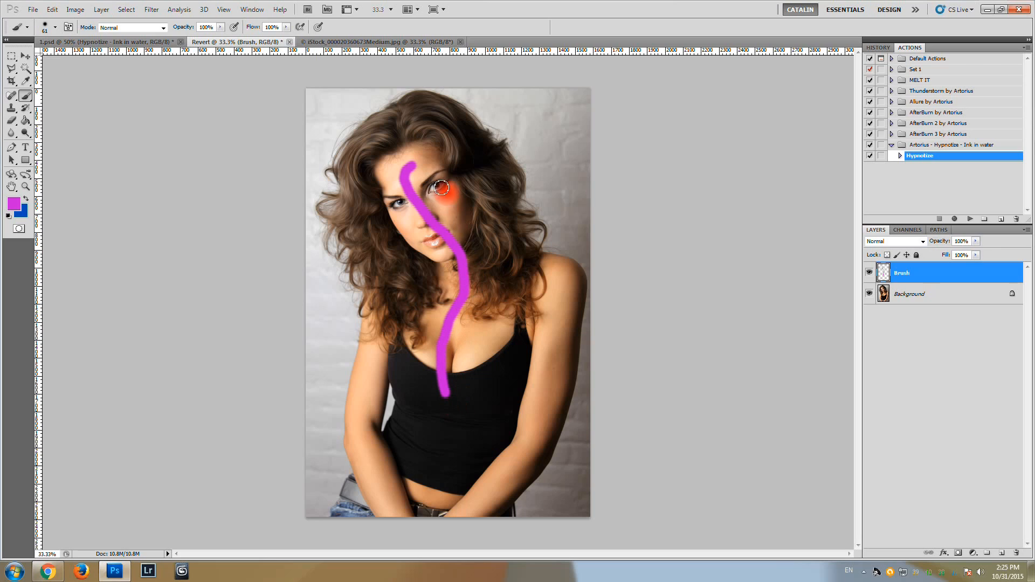
left_click_drag(442, 191, 368, 202)
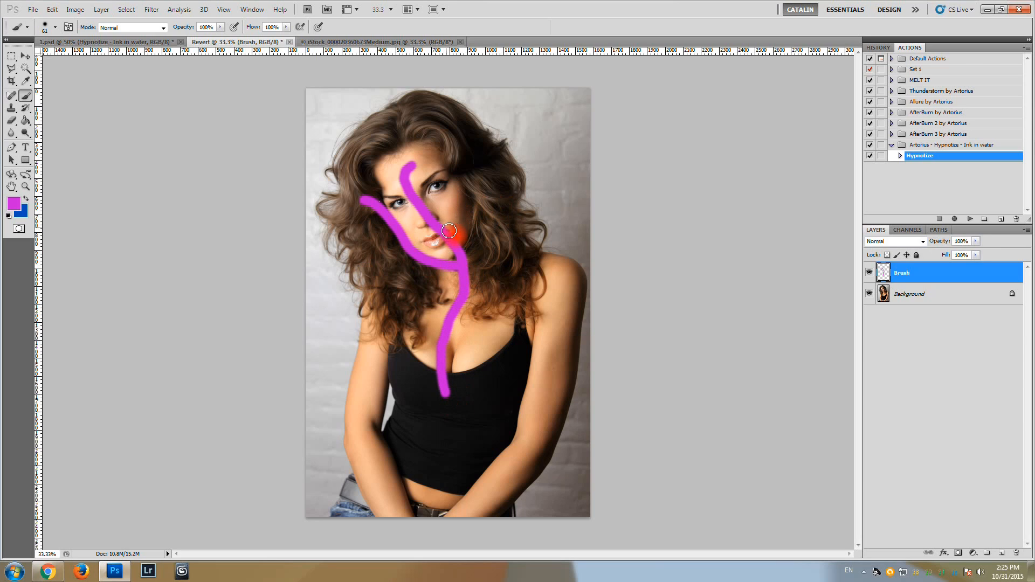
left_click_drag(449, 229, 482, 181)
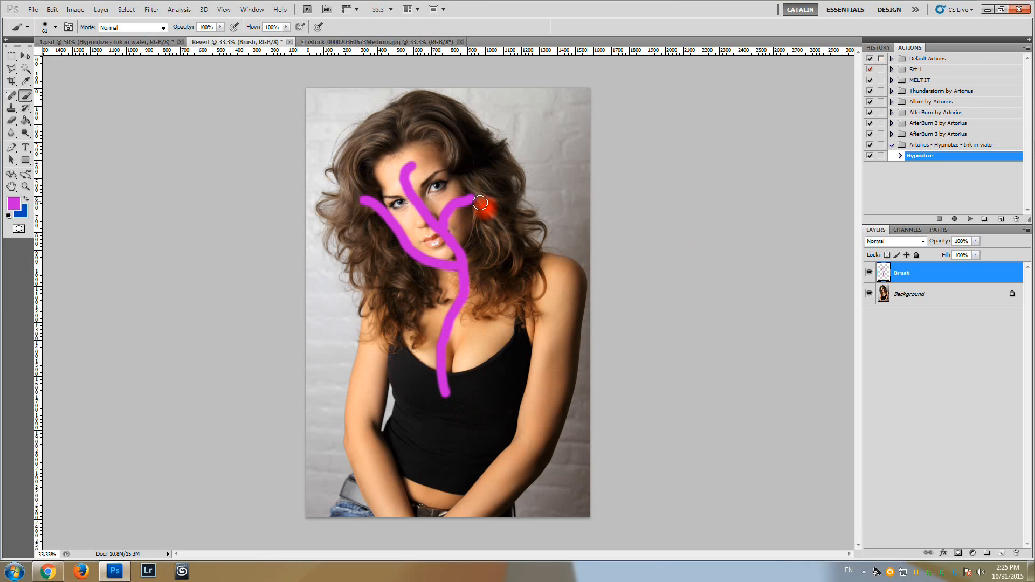
left_click_drag(479, 203, 394, 172)
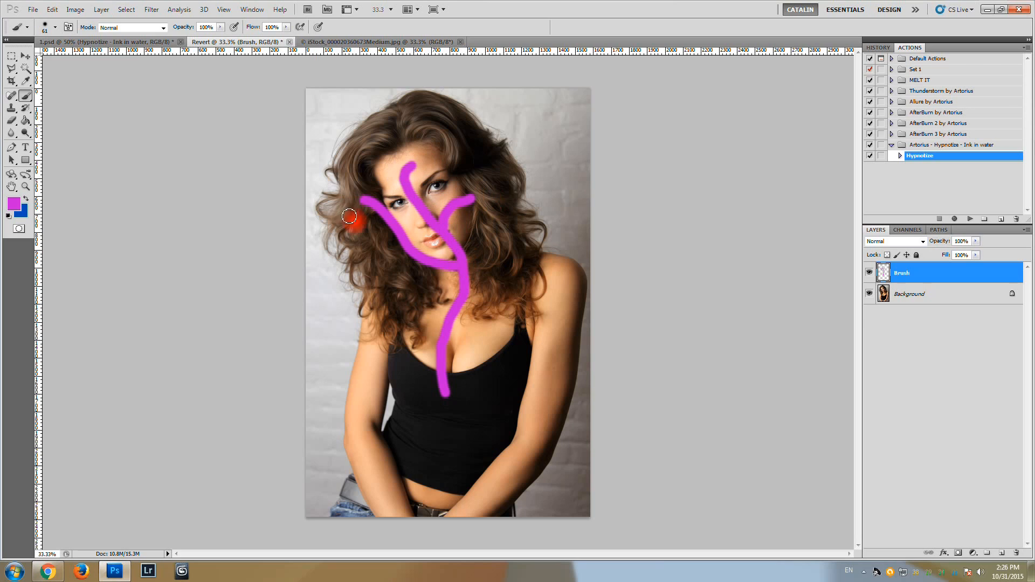
mouse_move(780, 127)
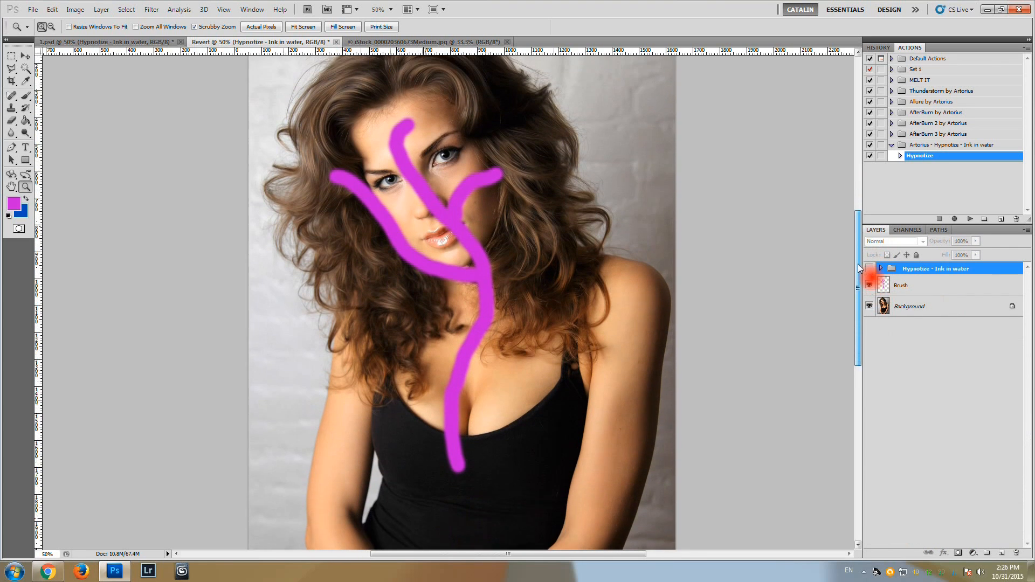
Toggle two layer visibility icons in the Layers panel as the ink effect completes.
left_click(870, 268)
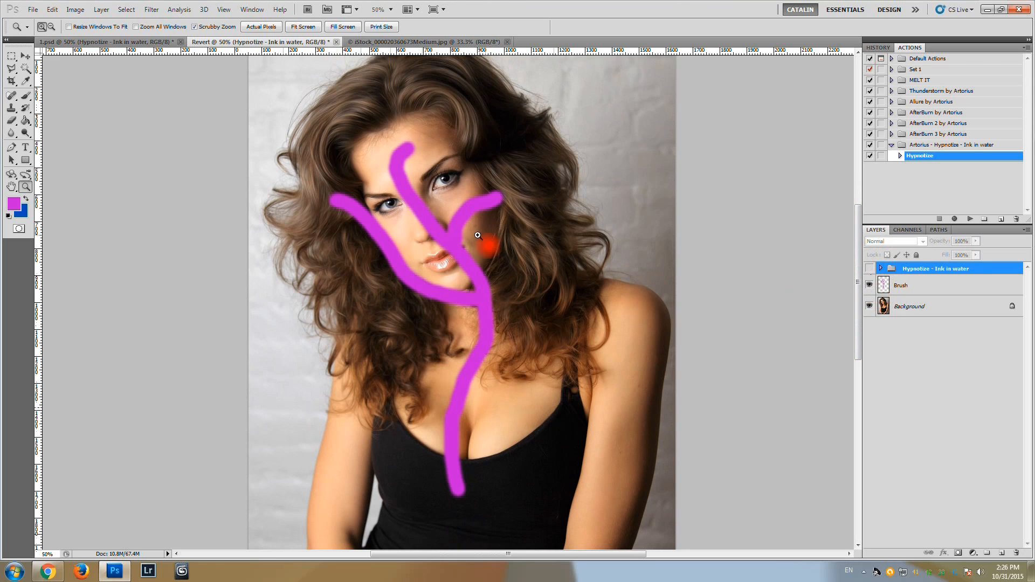
left_click(870, 287)
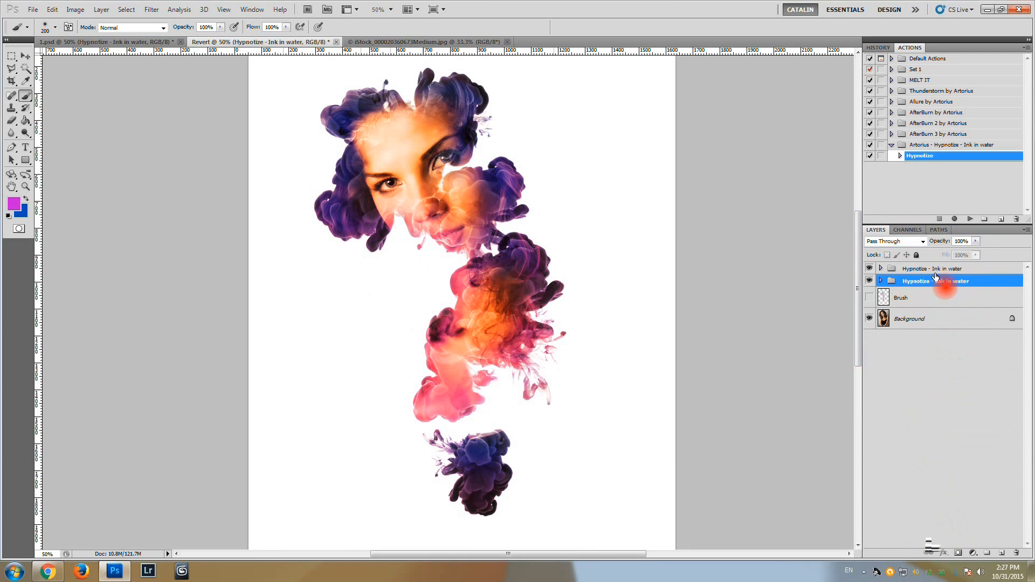
Select the top ink-in-water group and replay the Hypnotize action twice for more variations.
left_click(931, 268)
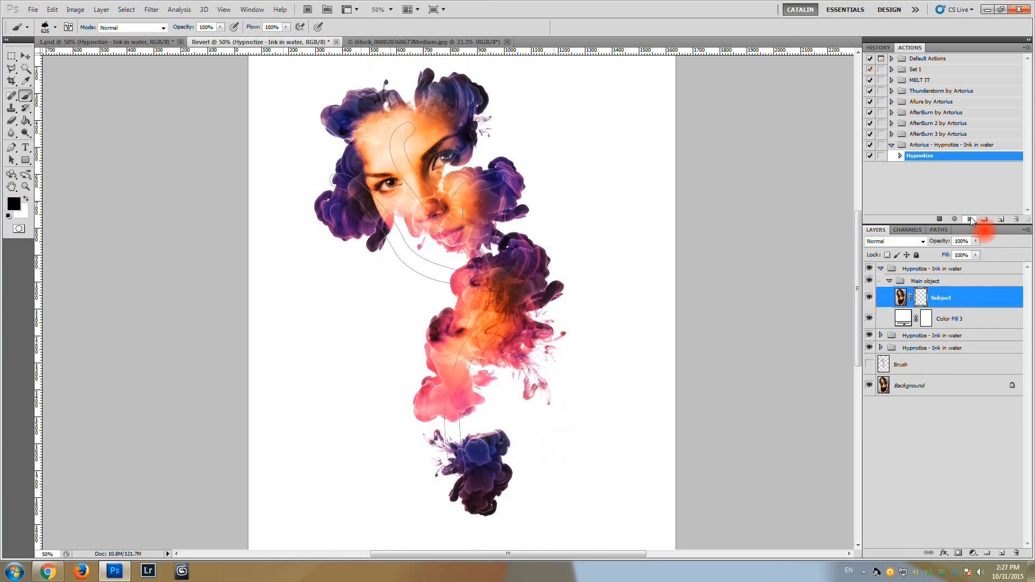
left_click(970, 218)
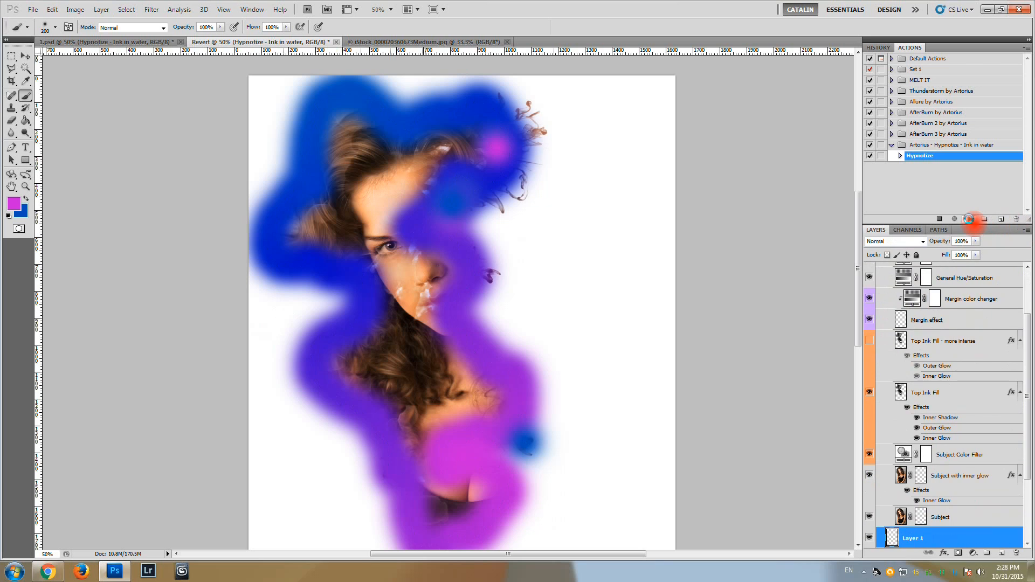
left_click(969, 219)
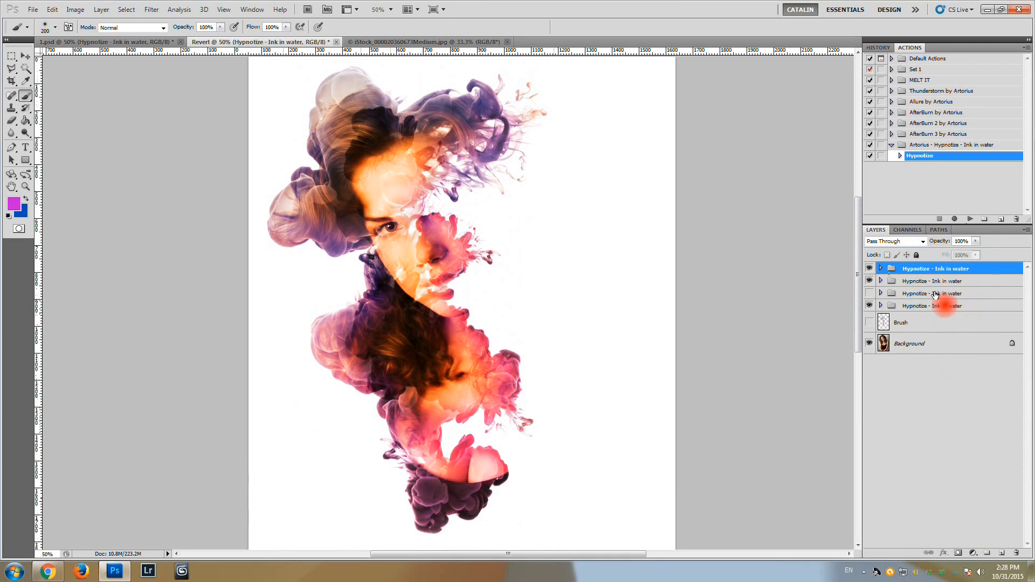
Select the duplicate Hypnotize - Ink in water groups for deletion, keeping one above Brush.
left_click(930, 280)
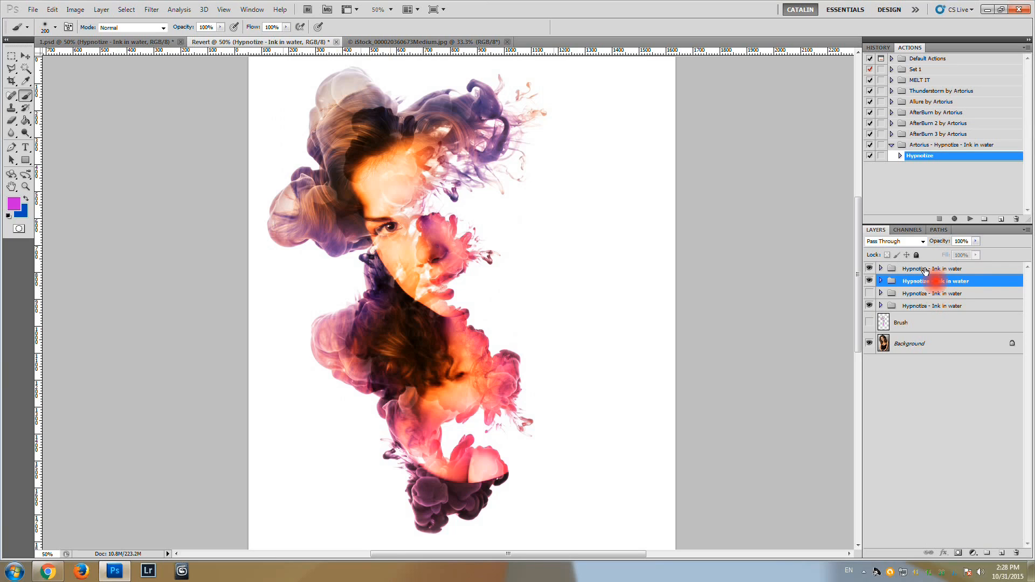
left_click(931, 268)
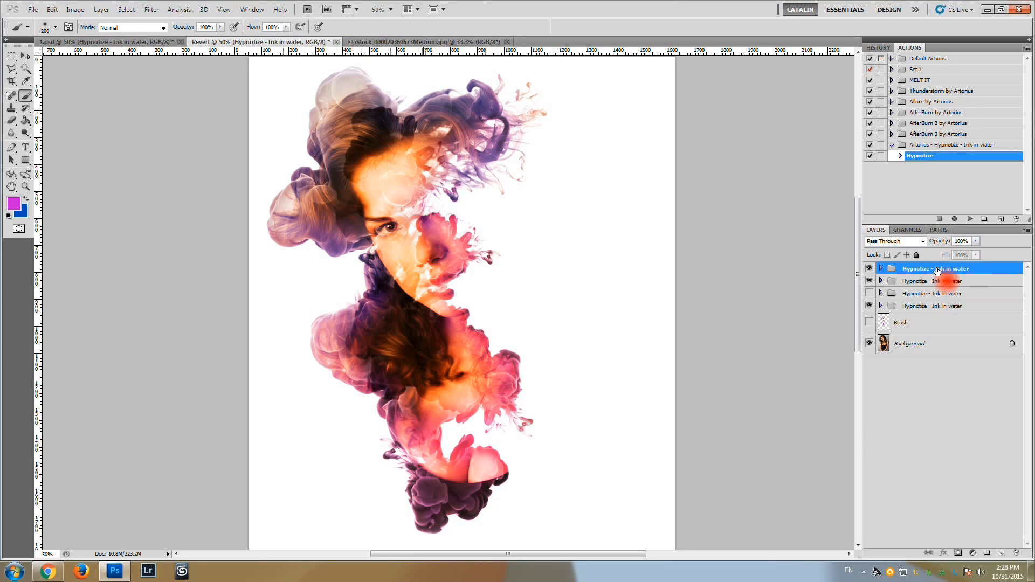
left_click(937, 280)
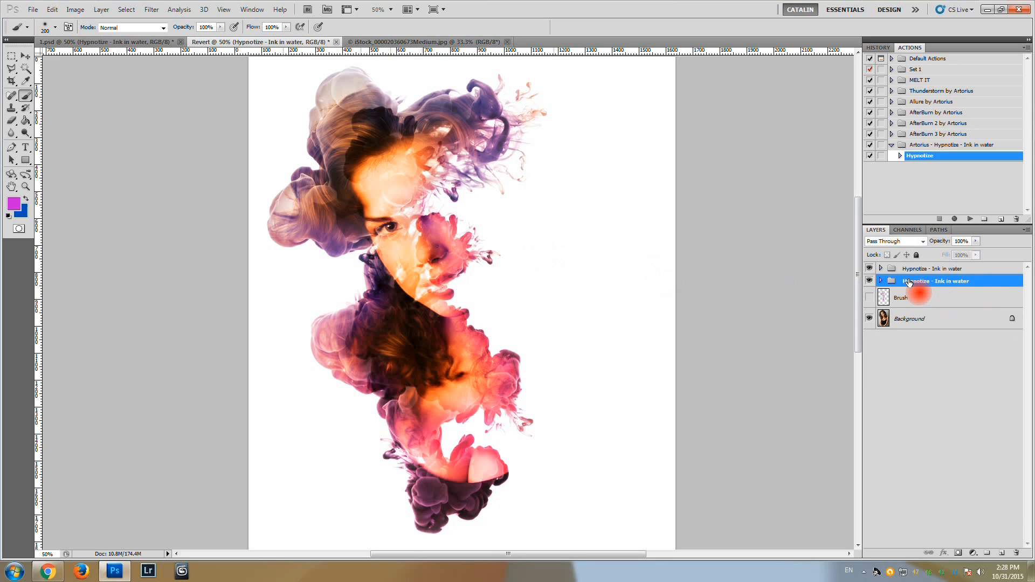
left_click(924, 285)
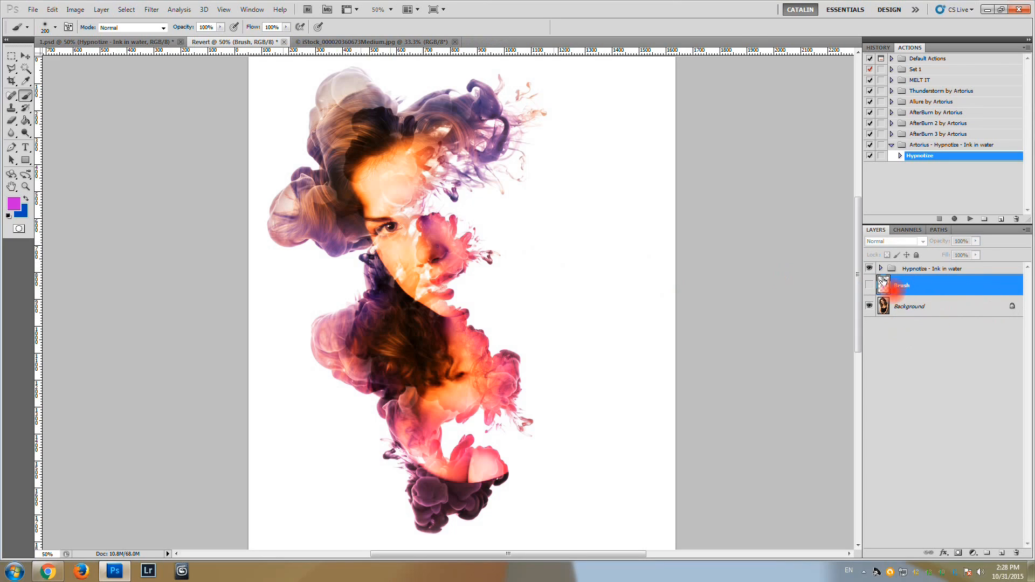
Zoom in on the face and expand the ink-in-water group to show Main object, Shadow and Color Fill.
left_click(869, 285)
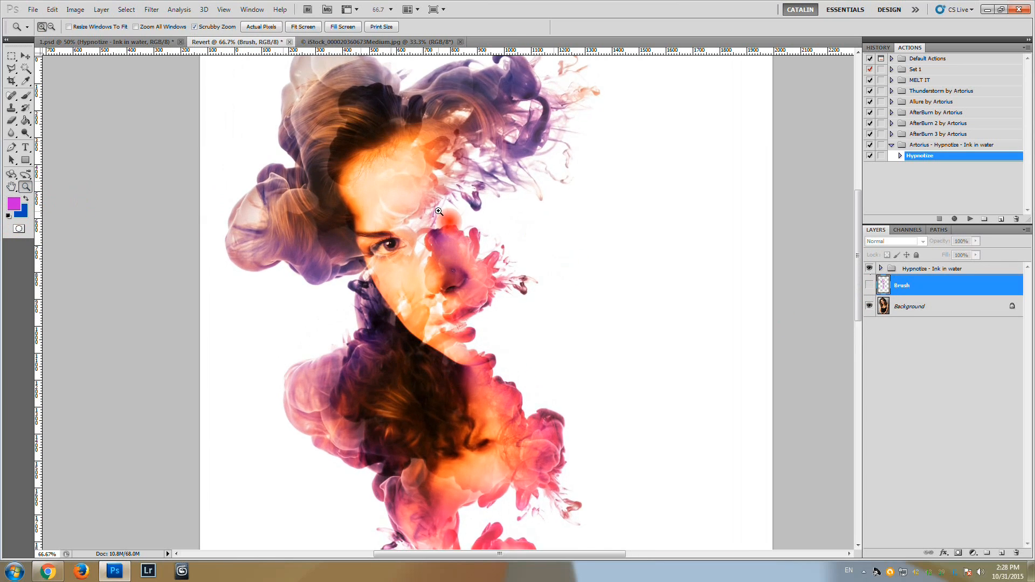
left_click(438, 211)
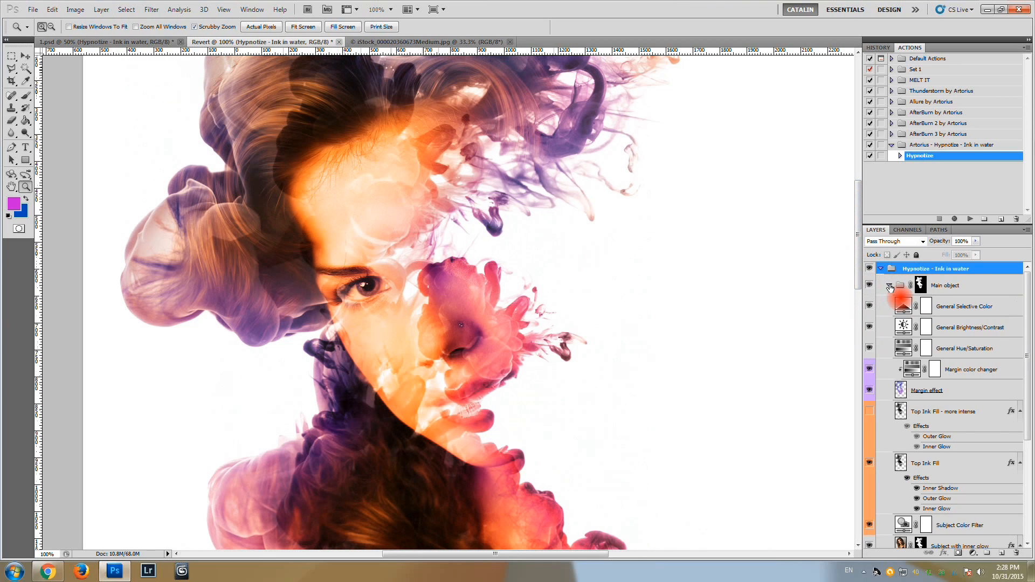
left_click(945, 285)
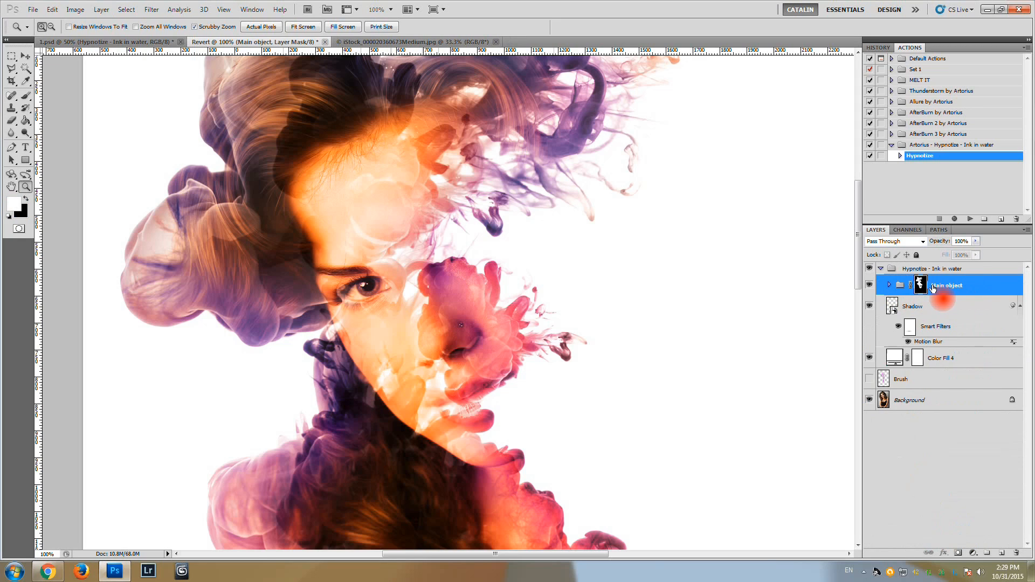
scroll("down", 3)
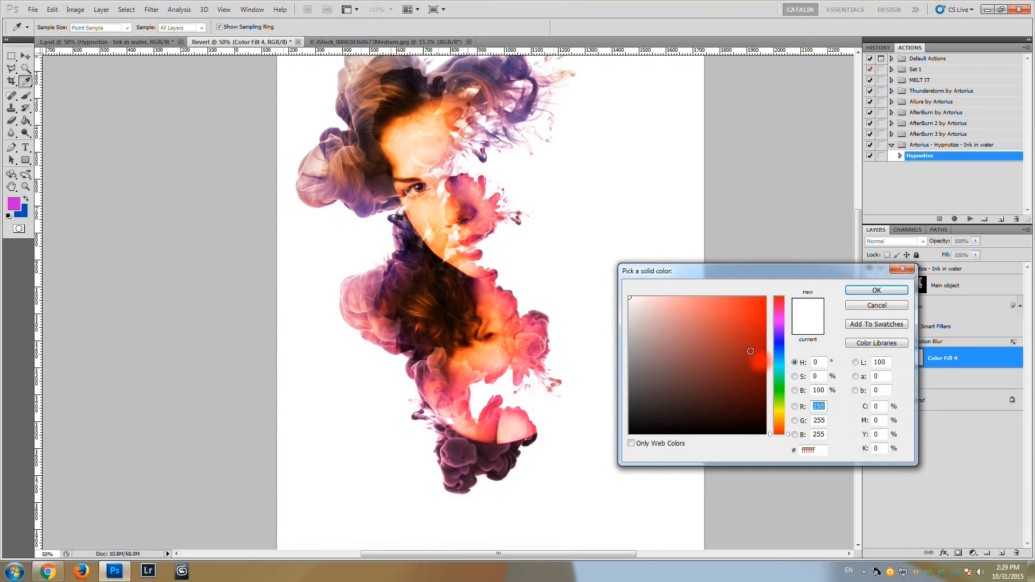
left_click(779, 358)
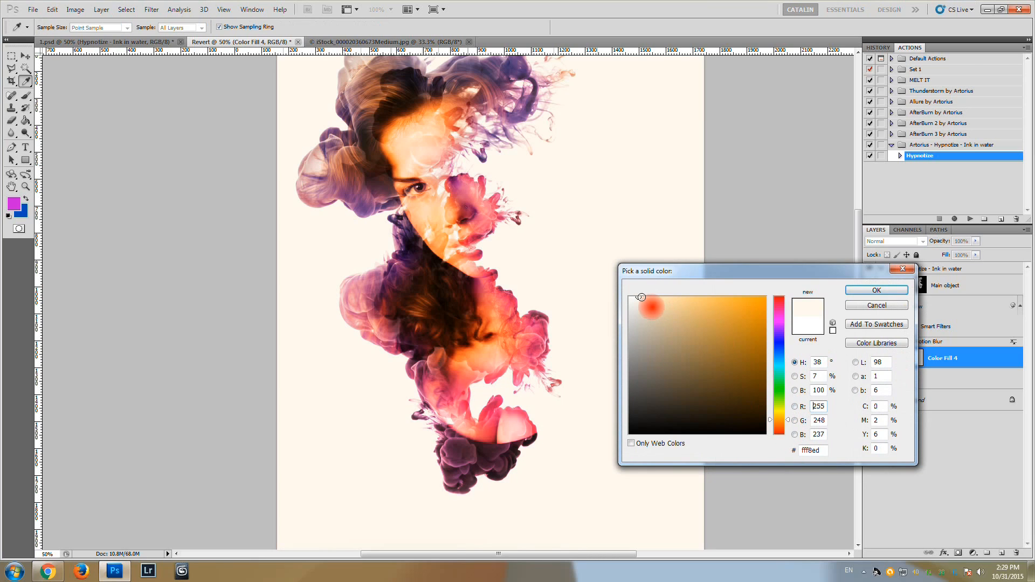
left_click(660, 307)
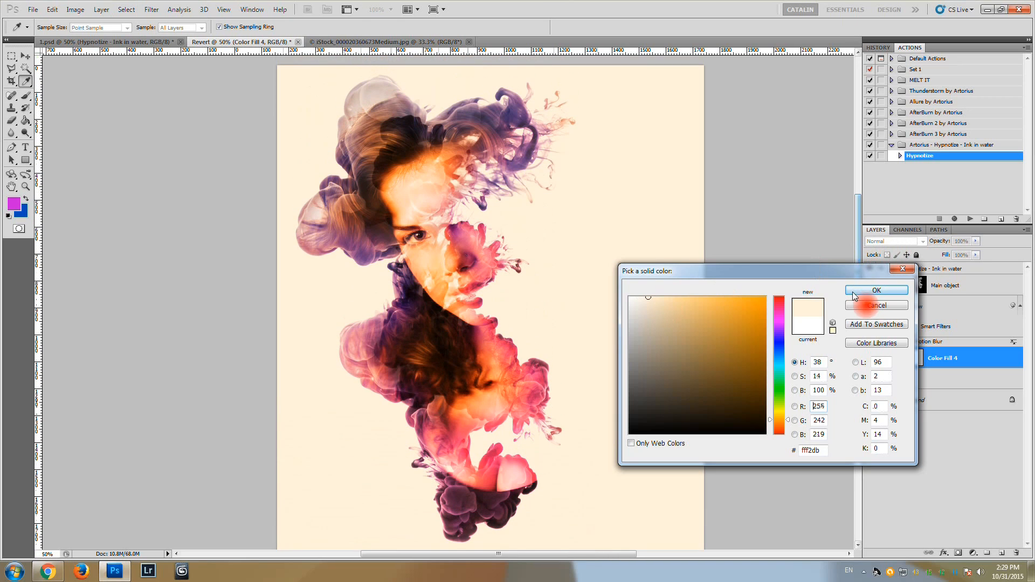
left_click(875, 290)
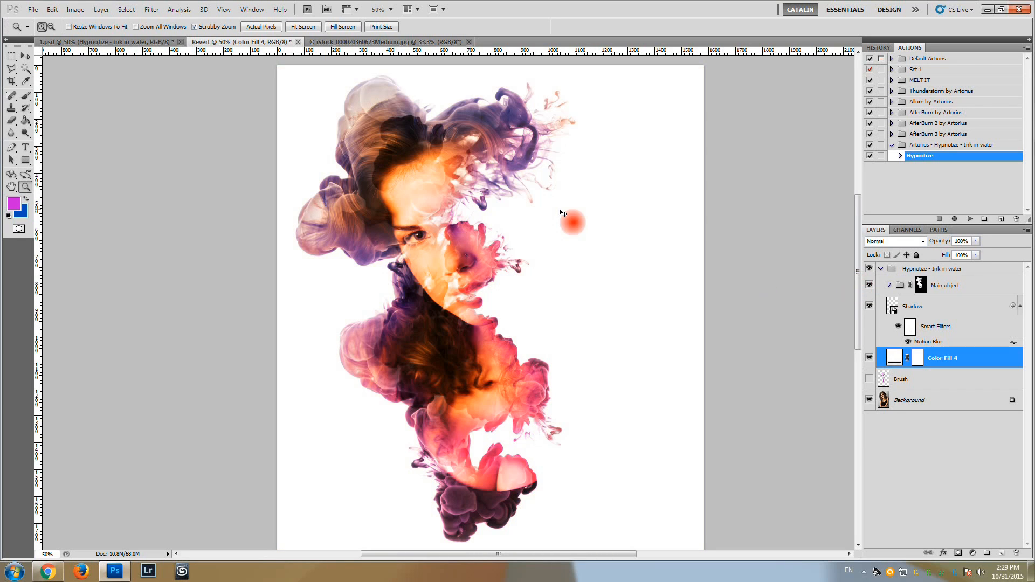
mouse_move(589, 200)
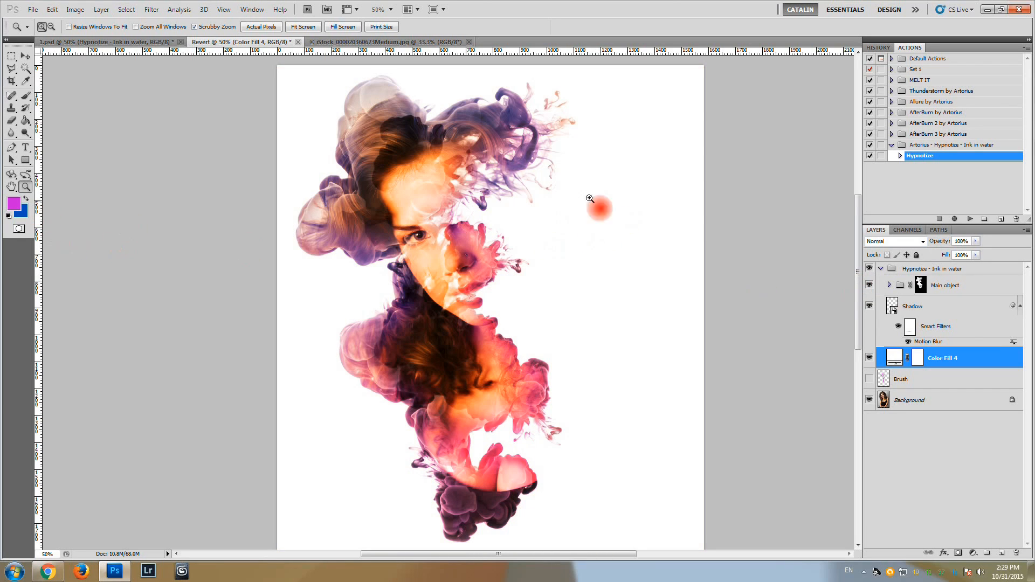
Expand Main object, select General Selective Color, then open General Hue/Saturation showing +40 saturation.
left_click(945, 284)
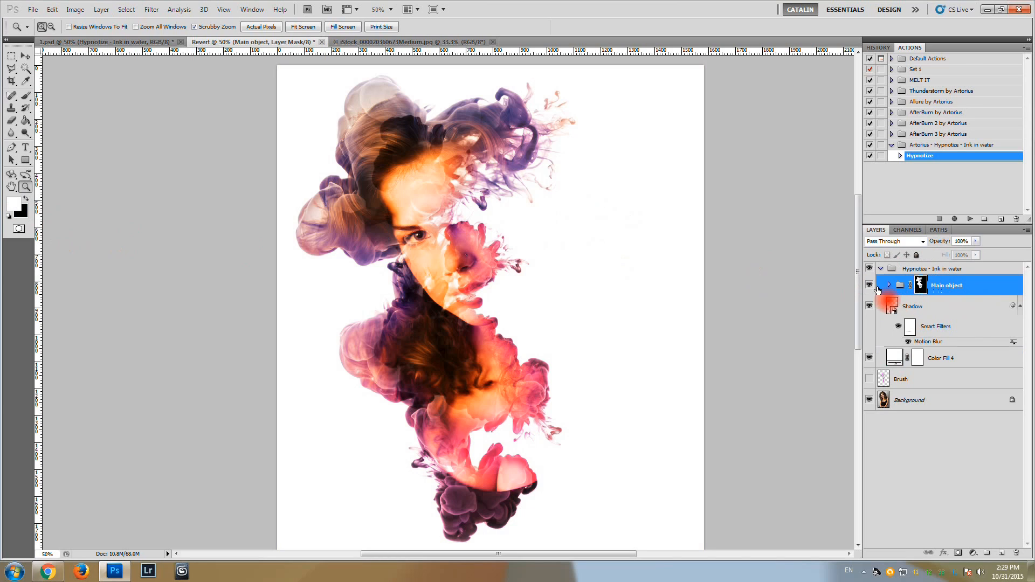
left_click(889, 285)
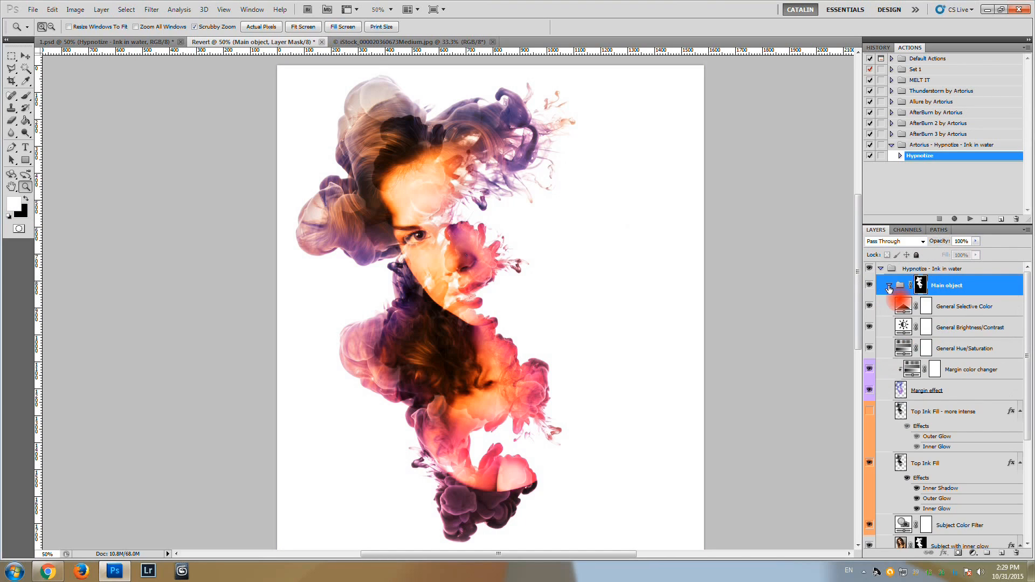
scroll("down", 3)
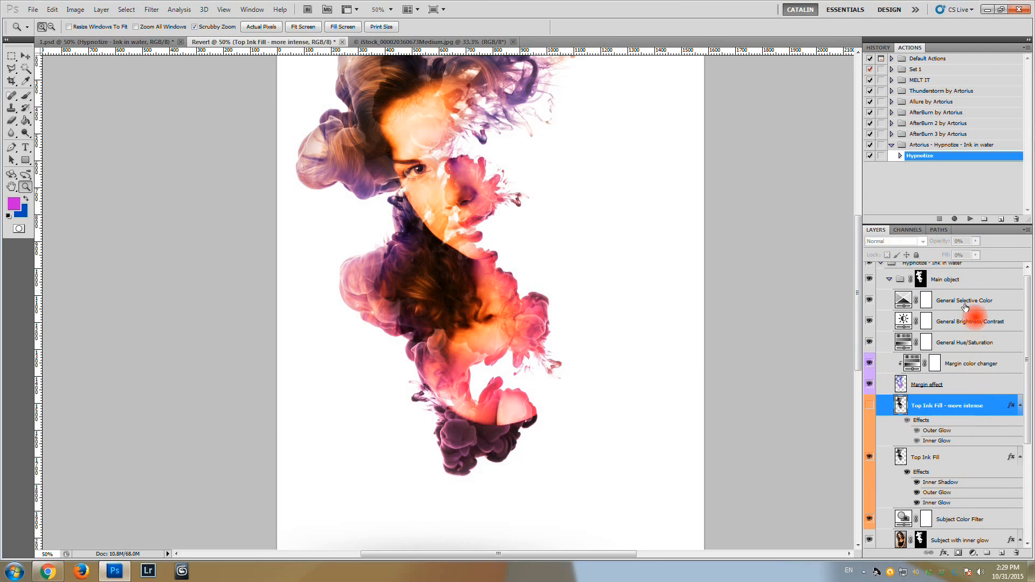
left_click(963, 300)
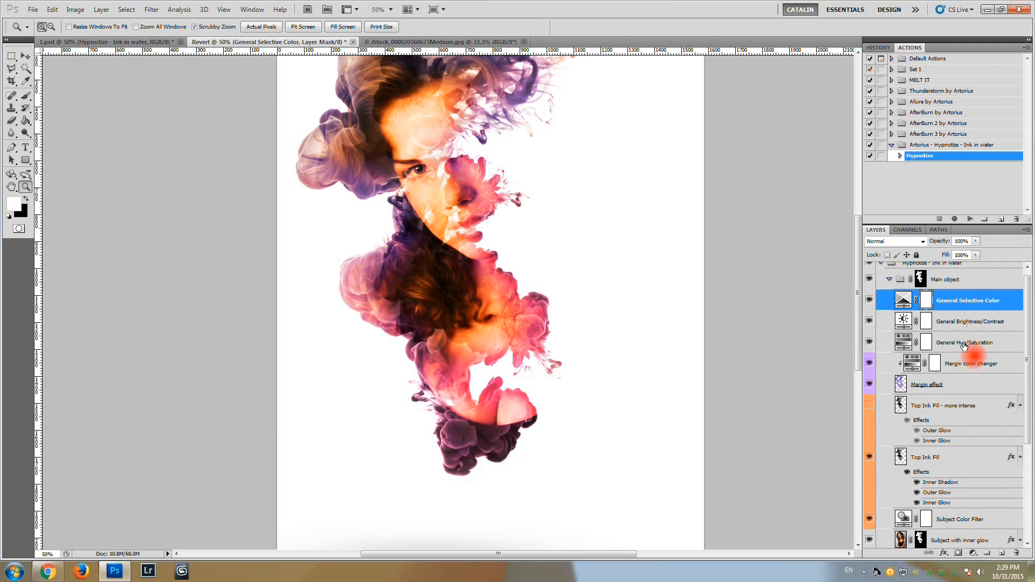
left_click(962, 342)
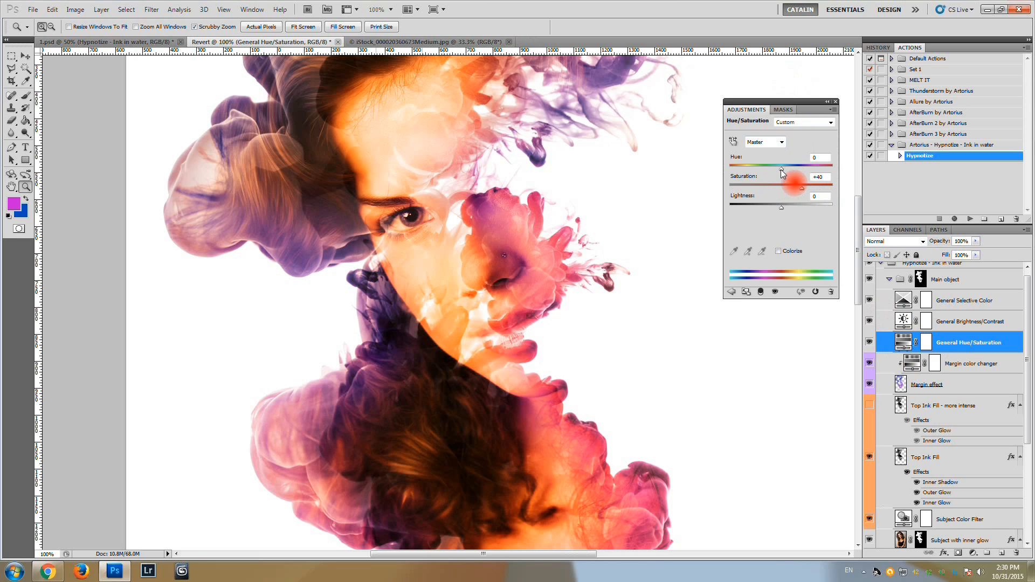
Preview a -57 hue shift toward pink-purple, then drag the hue back to its original value.
left_click_drag(782, 164, 756, 165)
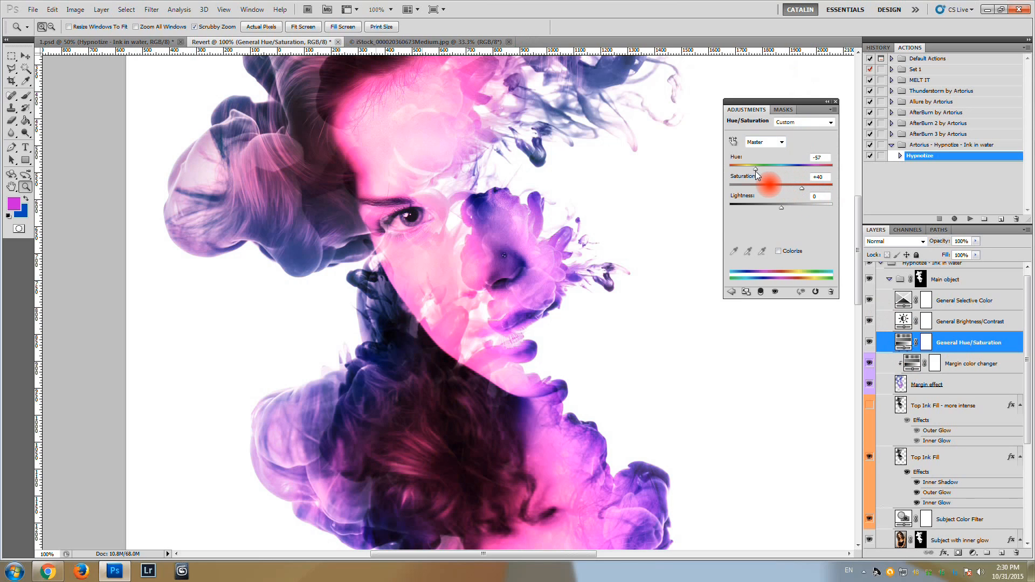
left_click_drag(755, 168, 787, 168)
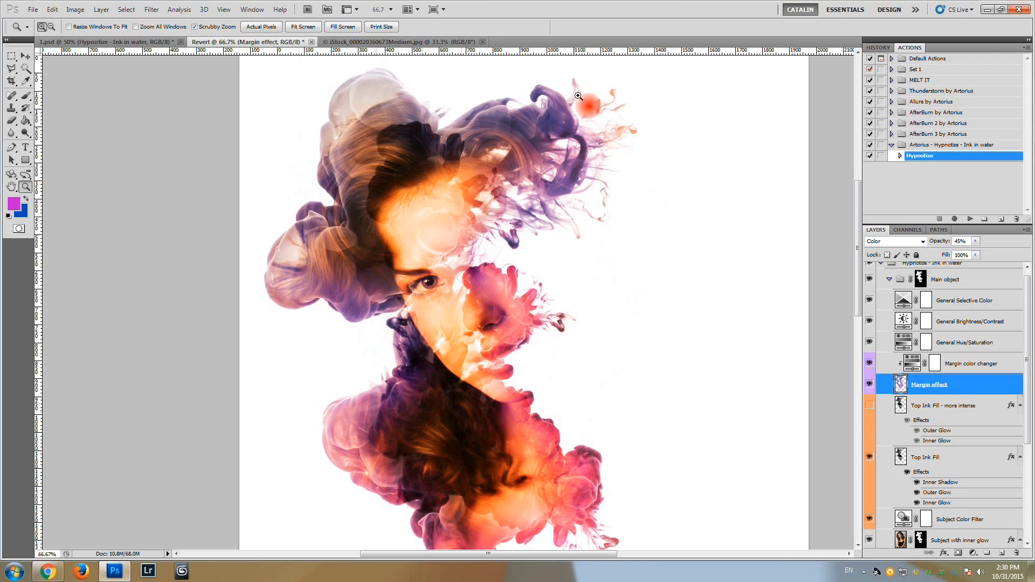
mouse_move(659, 439)
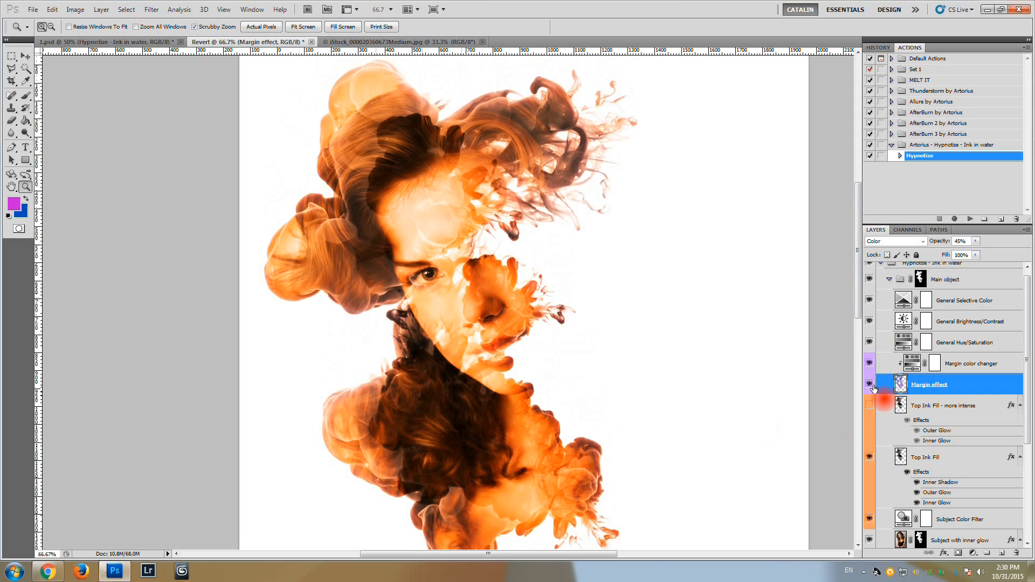
Show Margin effect and set the Margin color changer hue to about -80, turning margins green.
left_click(868, 384)
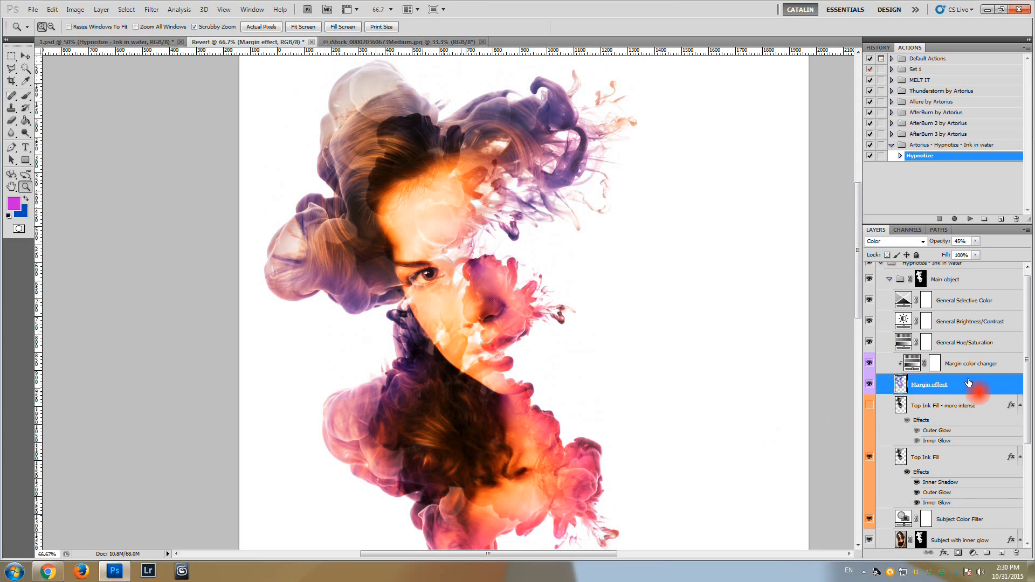
left_click(970, 362)
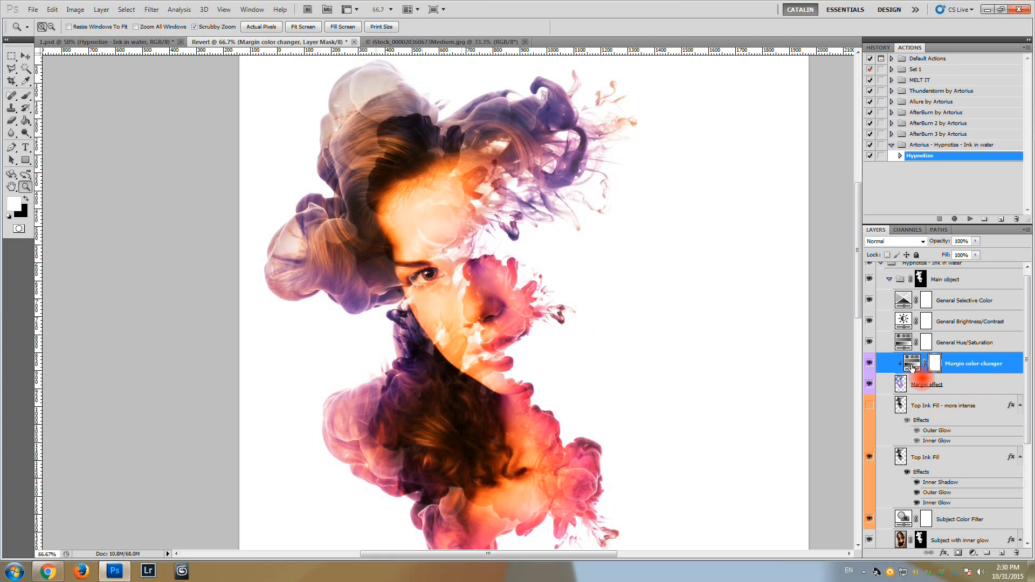
double_click(910, 362)
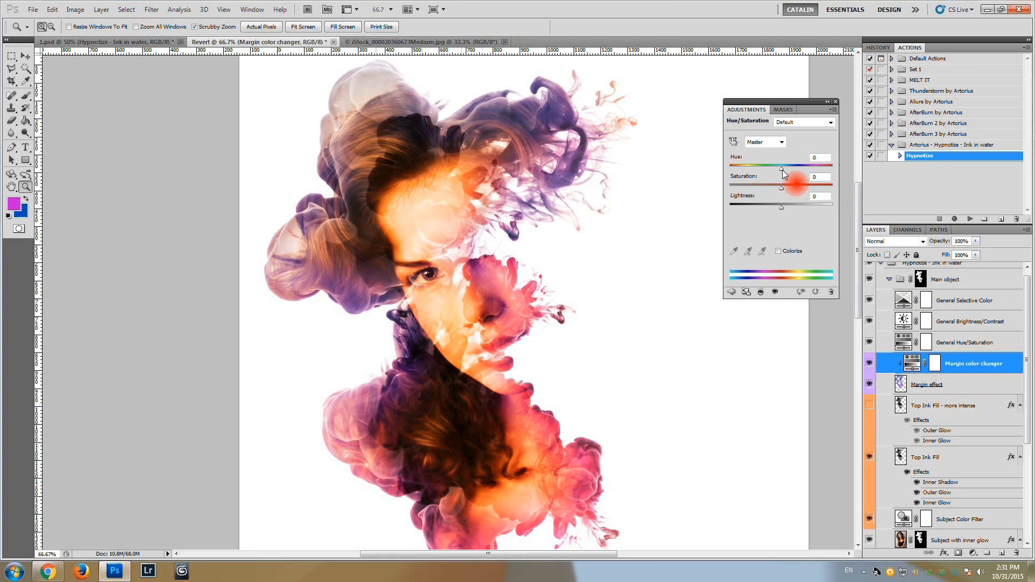
left_click_drag(782, 165, 755, 166)
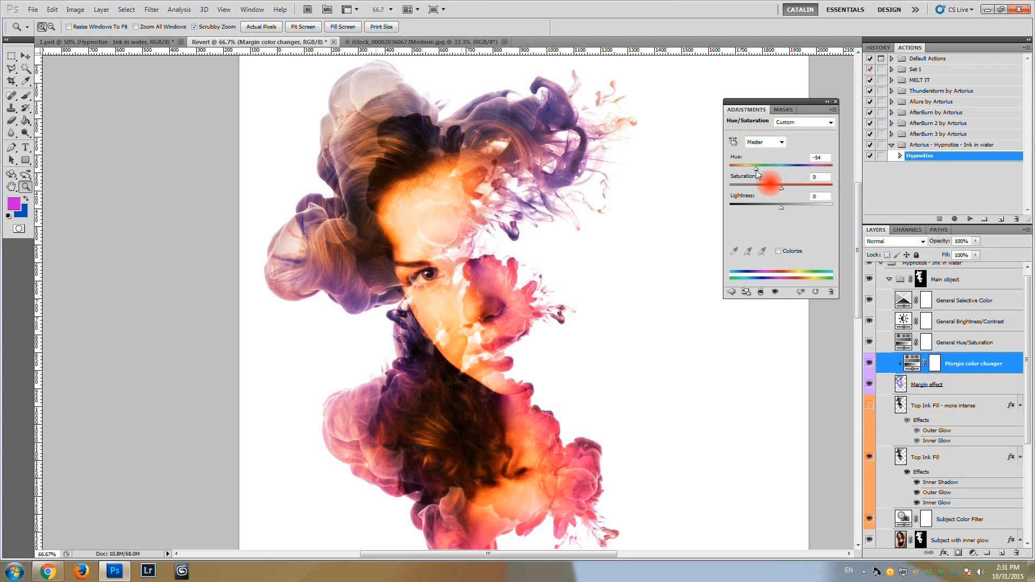
left_click_drag(780, 170, 746, 170)
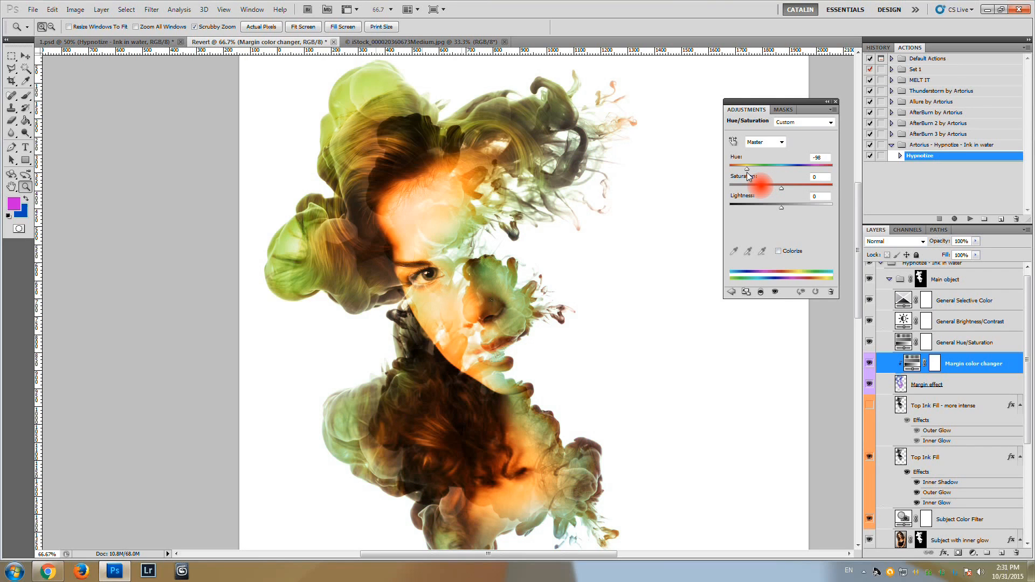
left_click_drag(746, 169, 759, 169)
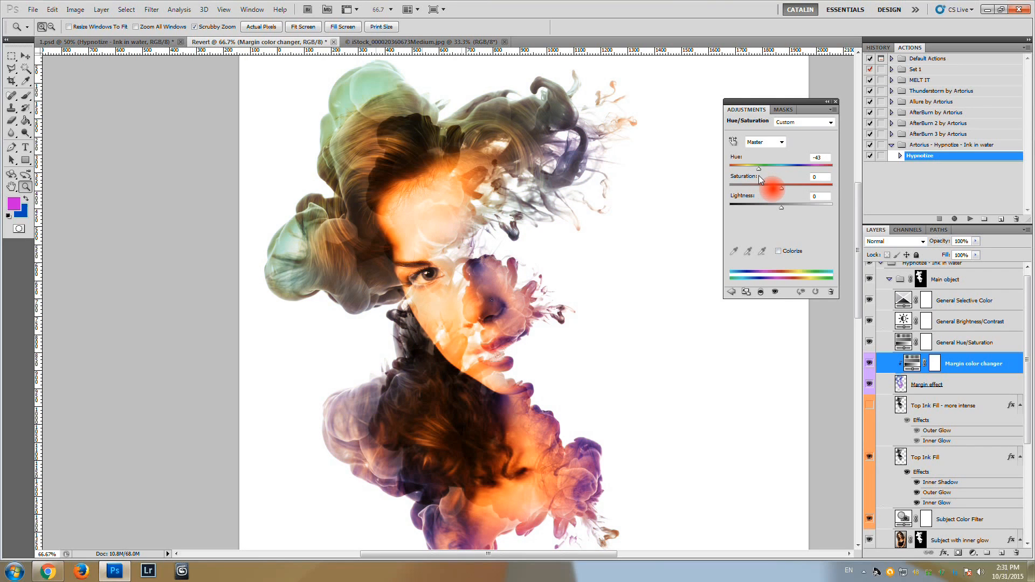
left_click_drag(758, 168, 748, 168)
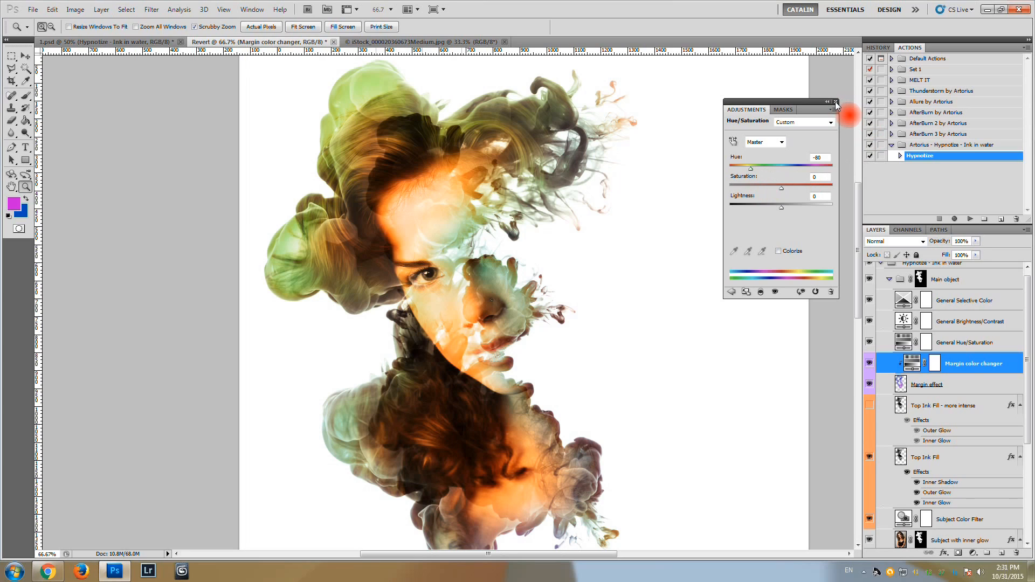
left_click(834, 103)
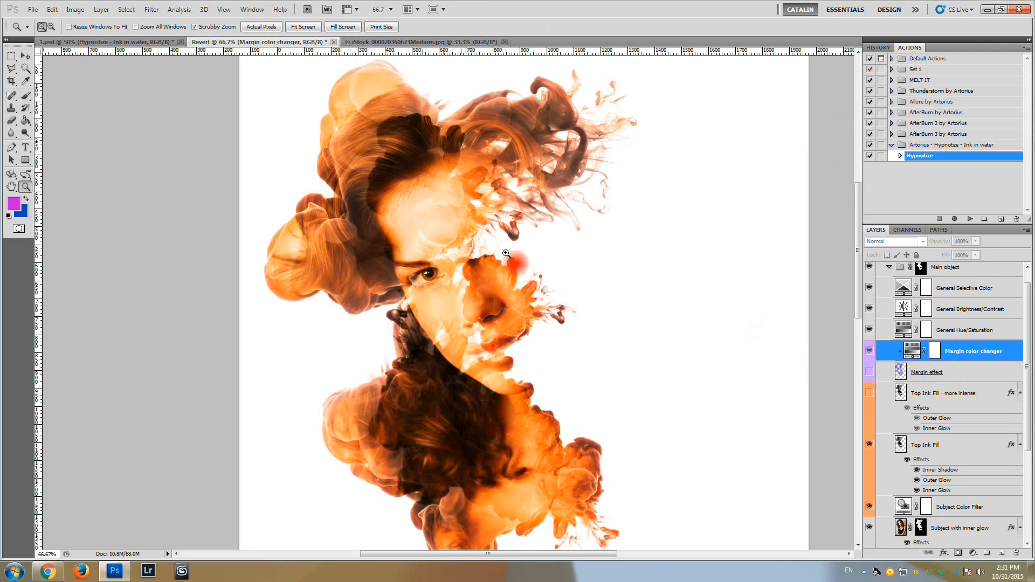
left_click(927, 371)
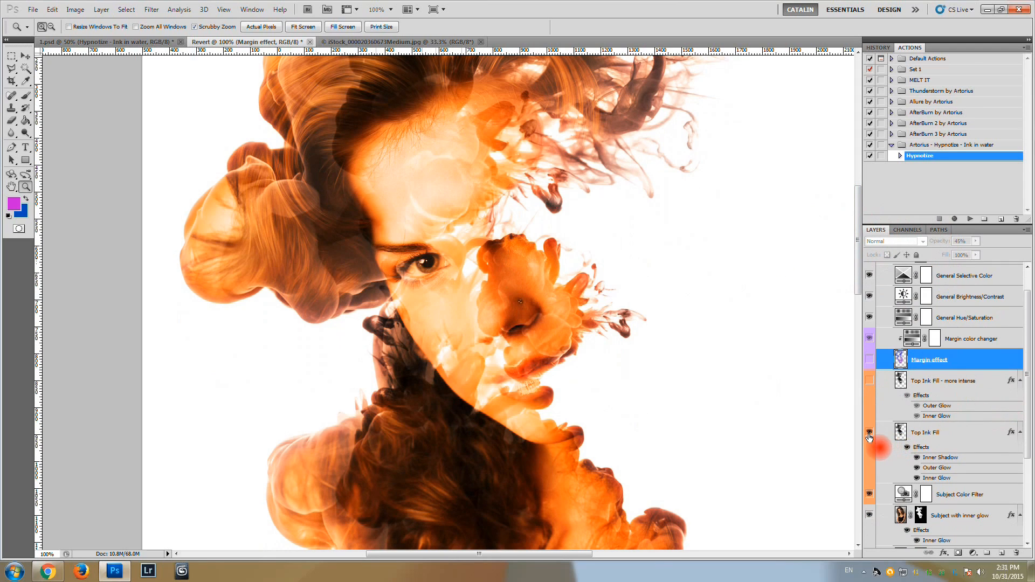
Compare and hide the Top Ink Fill layer, then select the Subject Color Filter to hide it.
left_click(931, 432)
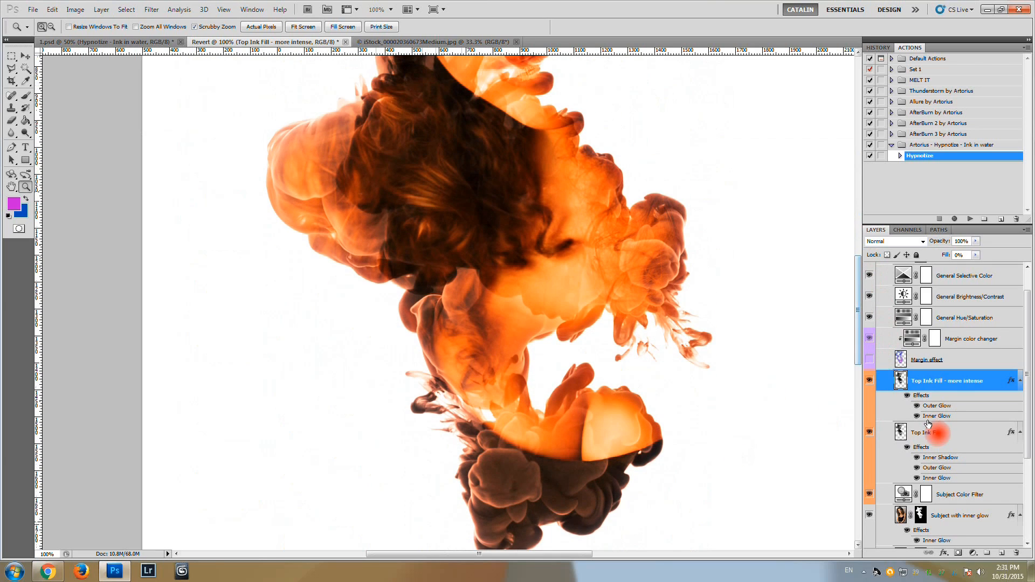
left_click(931, 432)
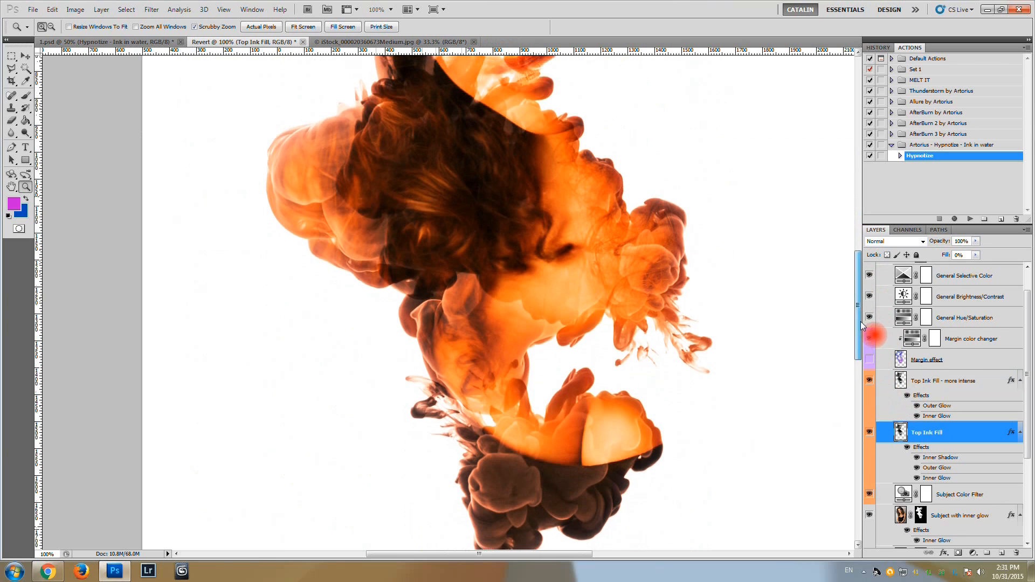
left_click(870, 432)
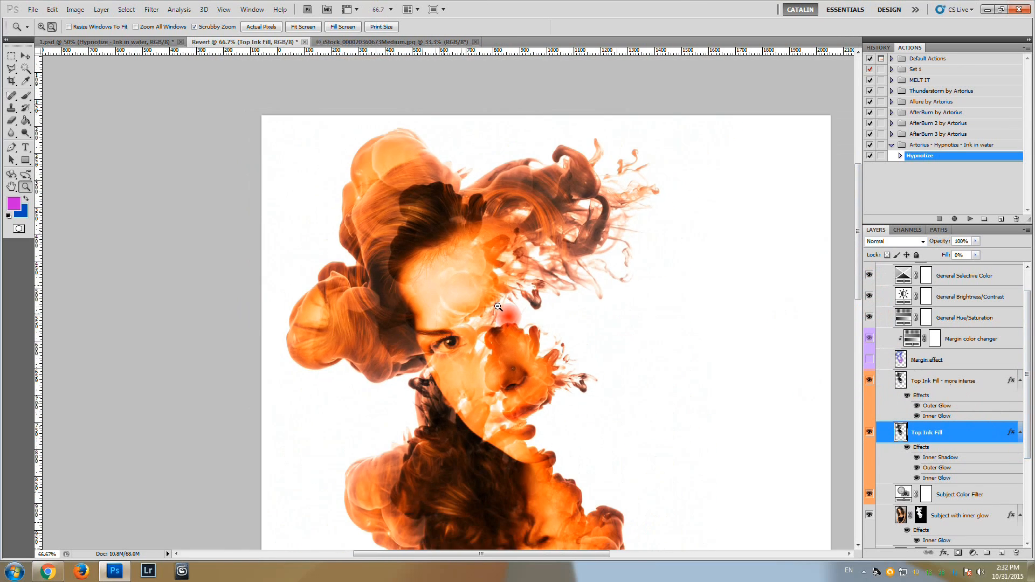
scroll("down", 3)
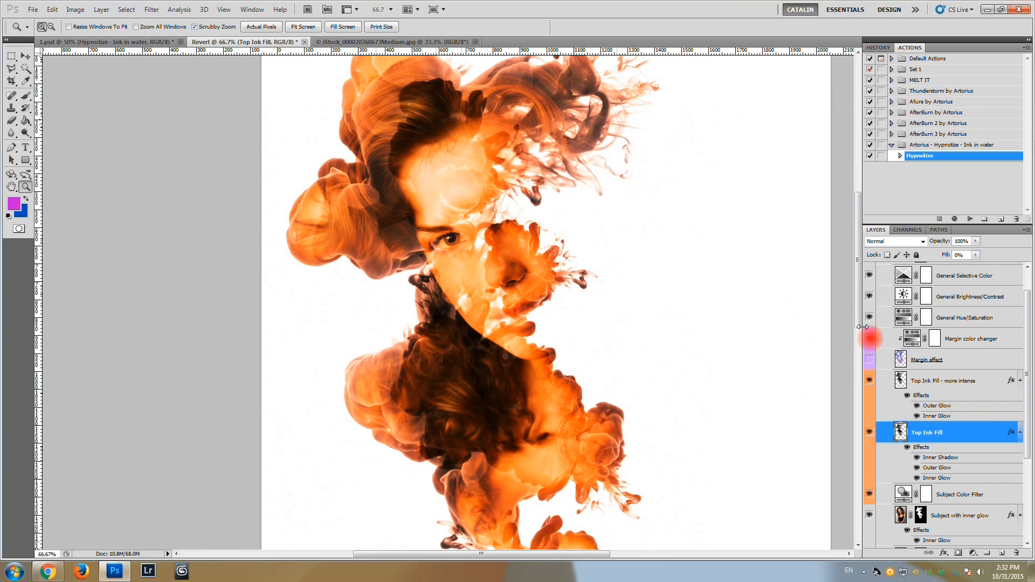
mouse_move(818, 342)
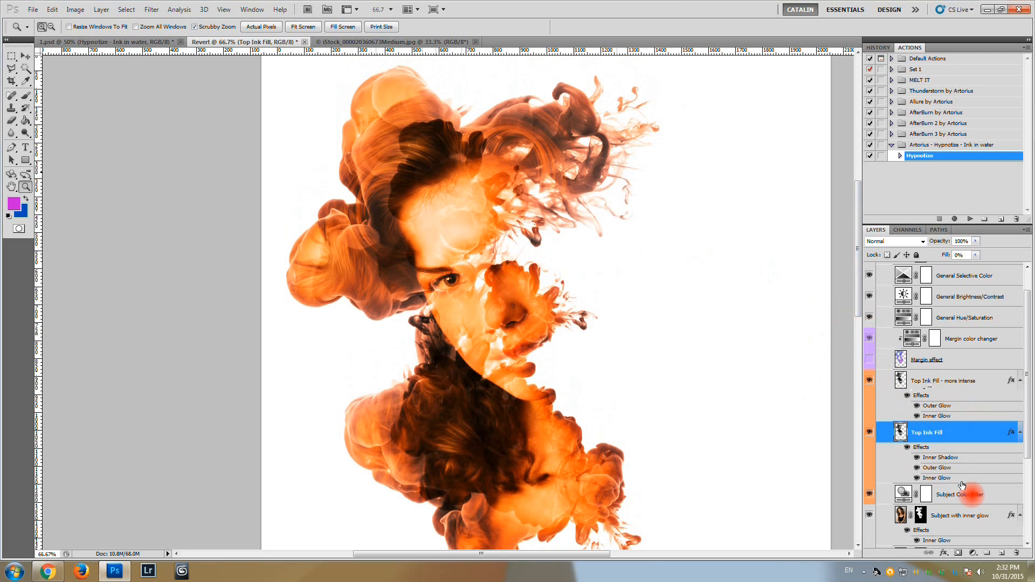
left_click(957, 494)
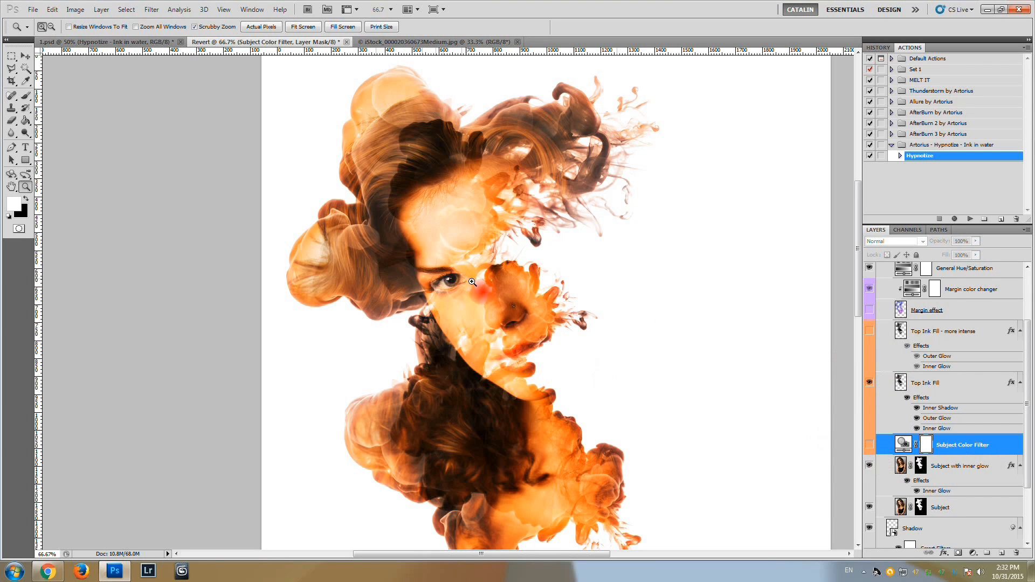
Try the magenta colour #cc00ff in the Subject Color Filter's Photo Filter settings.
left_click(471, 282)
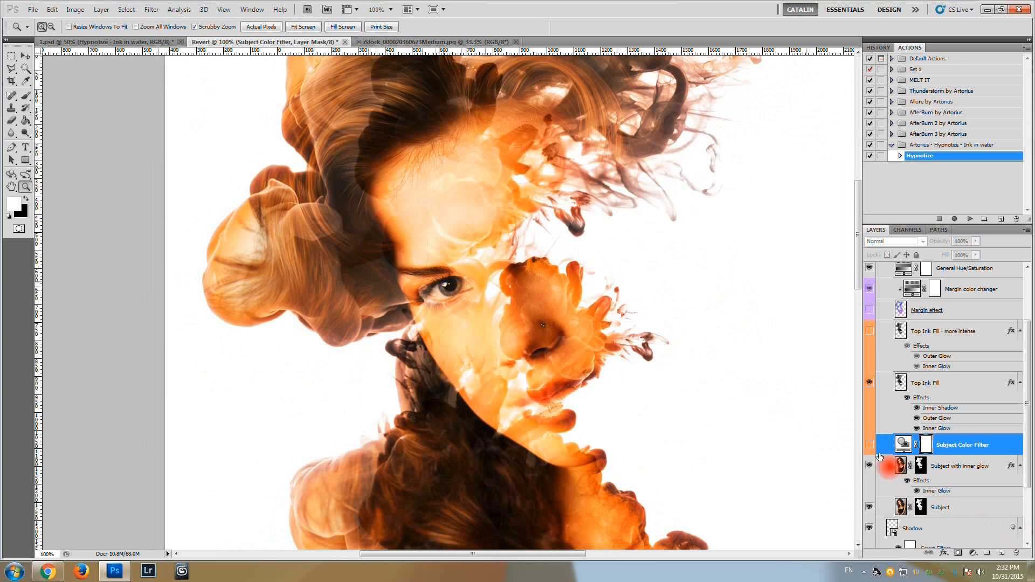
mouse_move(467, 302)
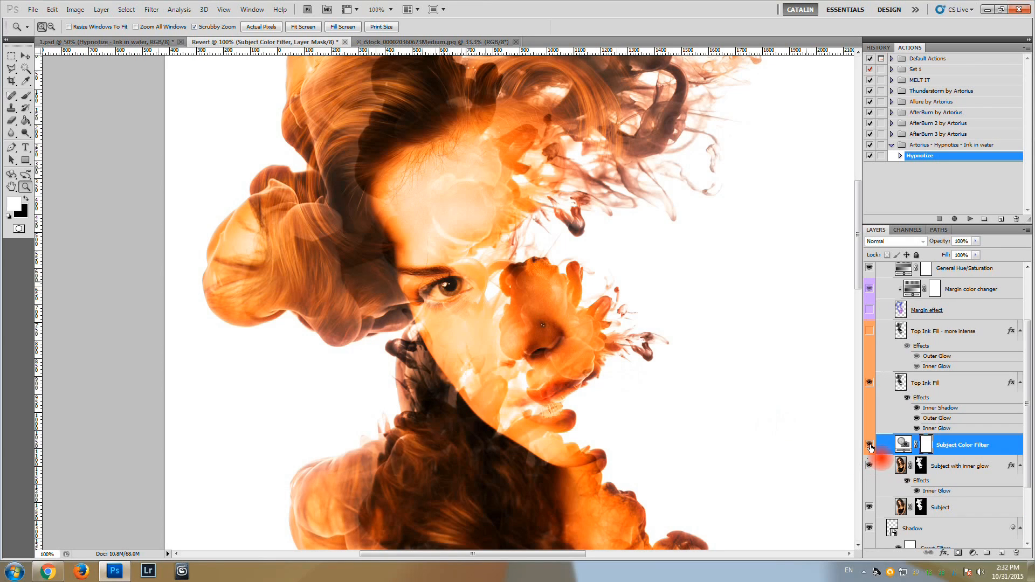
double_click(903, 444)
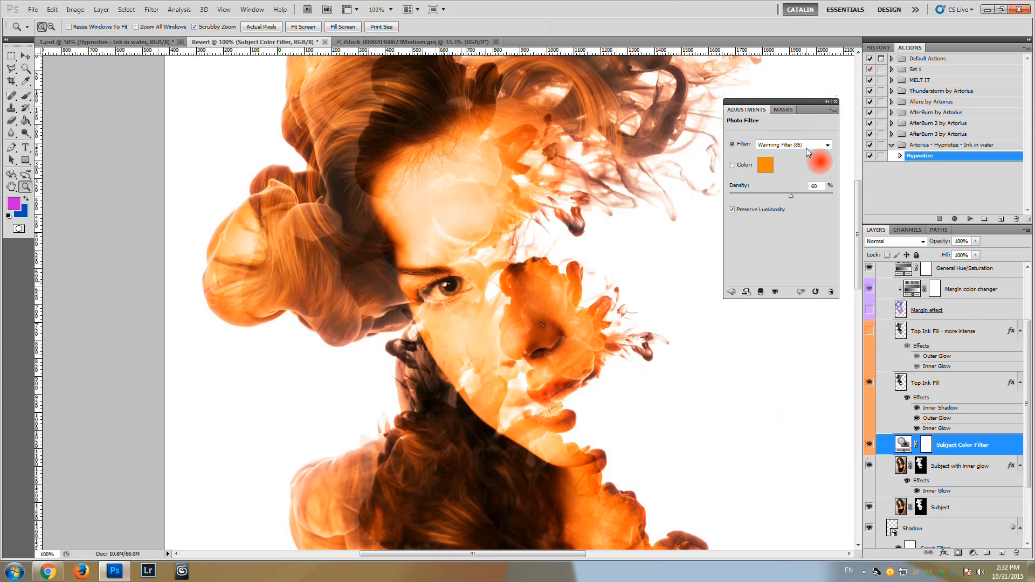
left_click(764, 164)
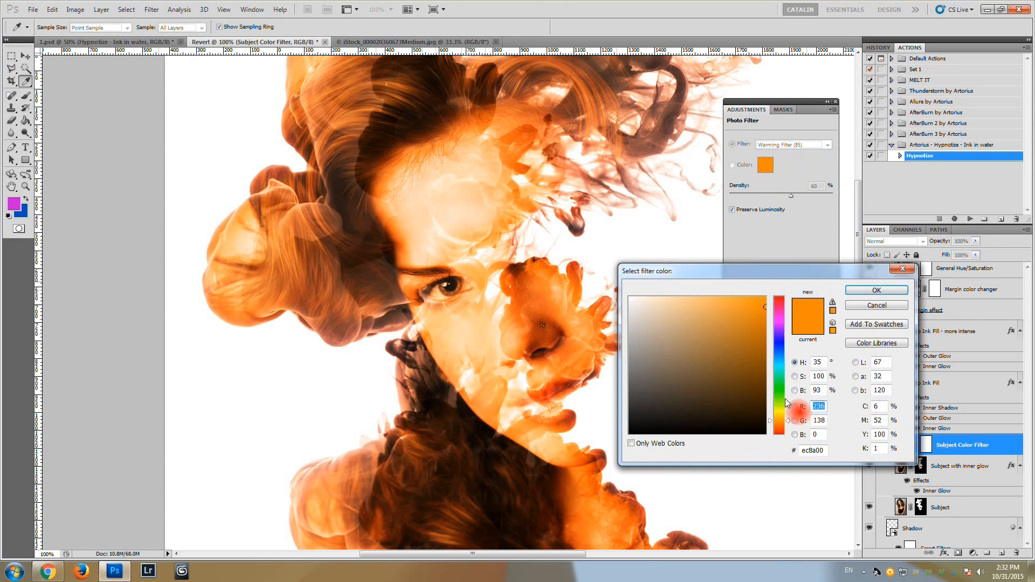
left_click(765, 309)
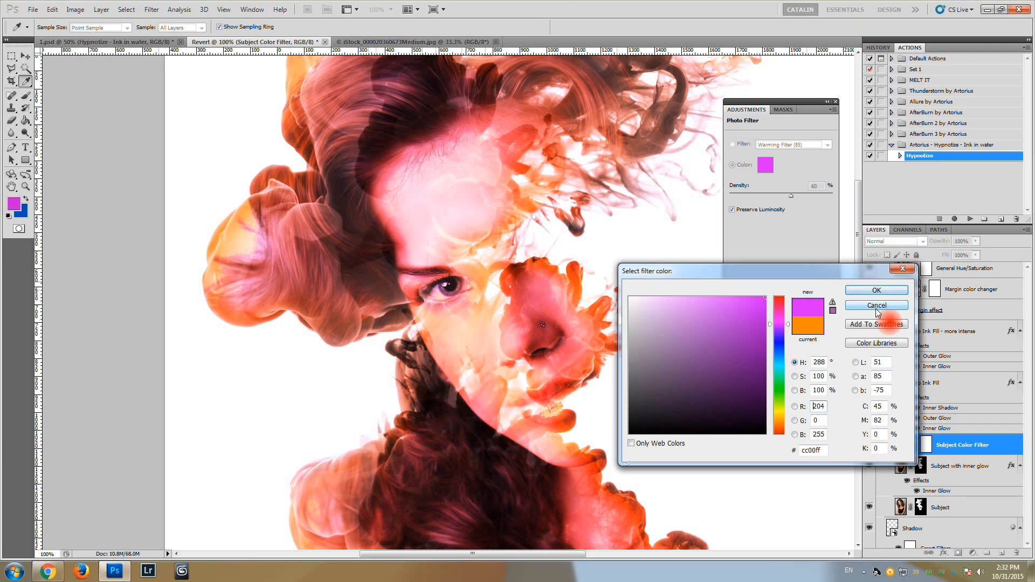
left_click(875, 290)
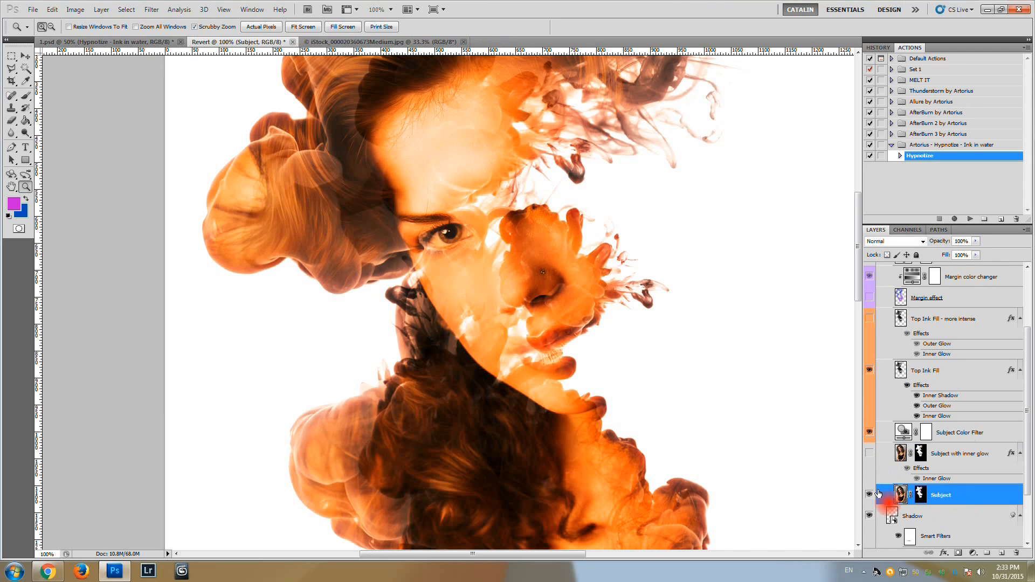
Toggle the Subject layer off and on, show Subject with inner glow, and select Top Ink Fill.
left_click(870, 496)
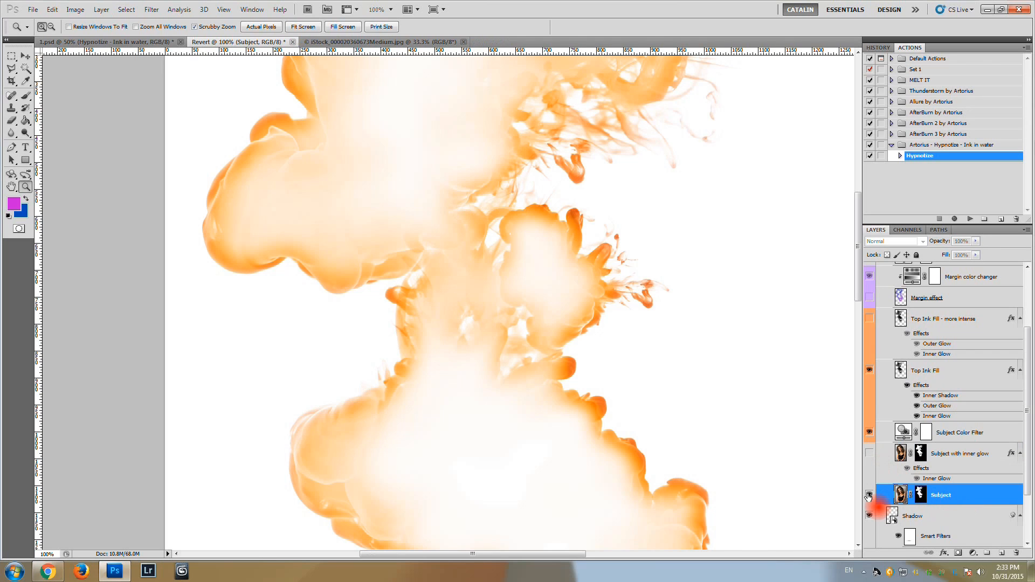
left_click(869, 454)
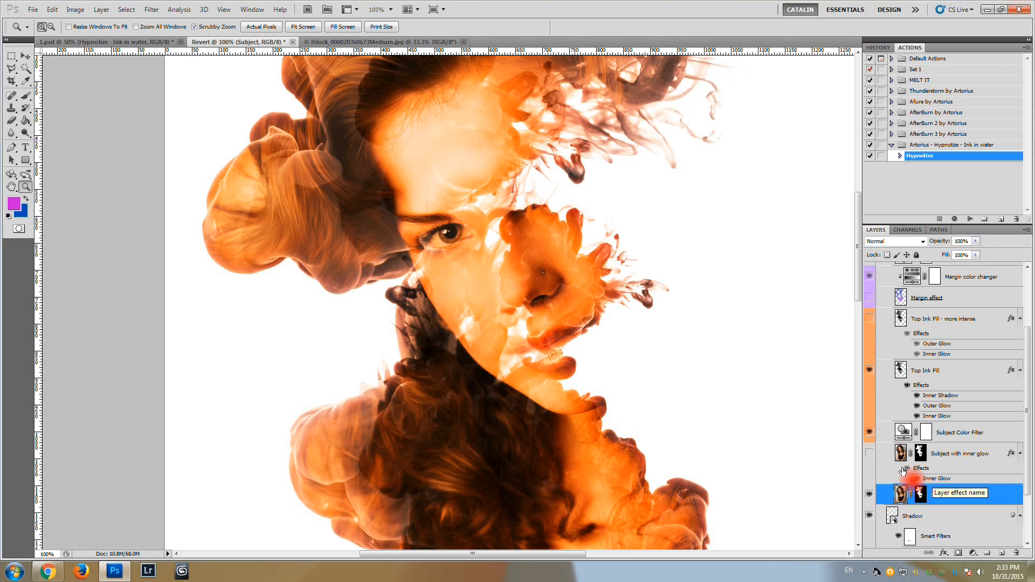
left_click(960, 453)
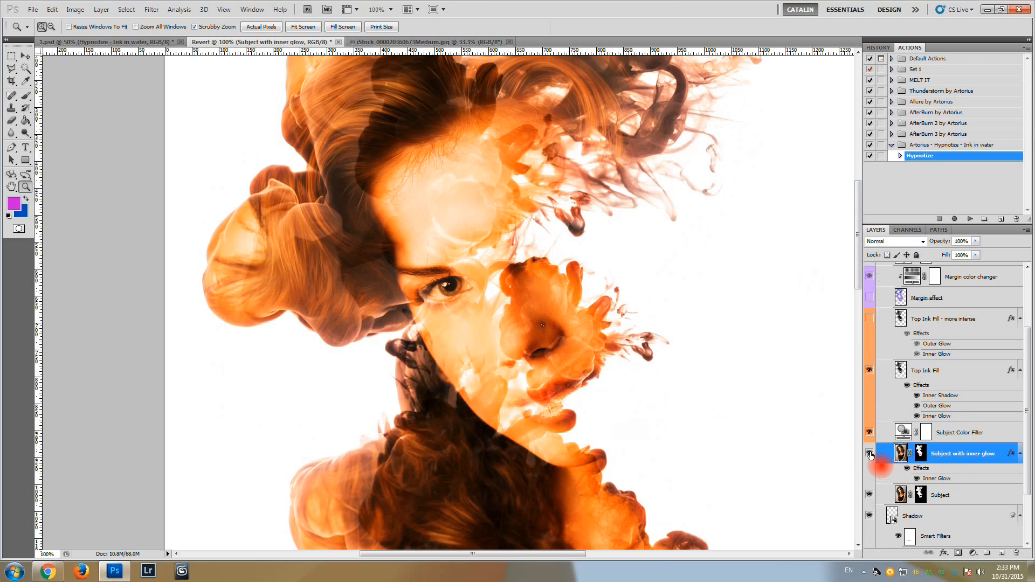
mouse_move(869, 455)
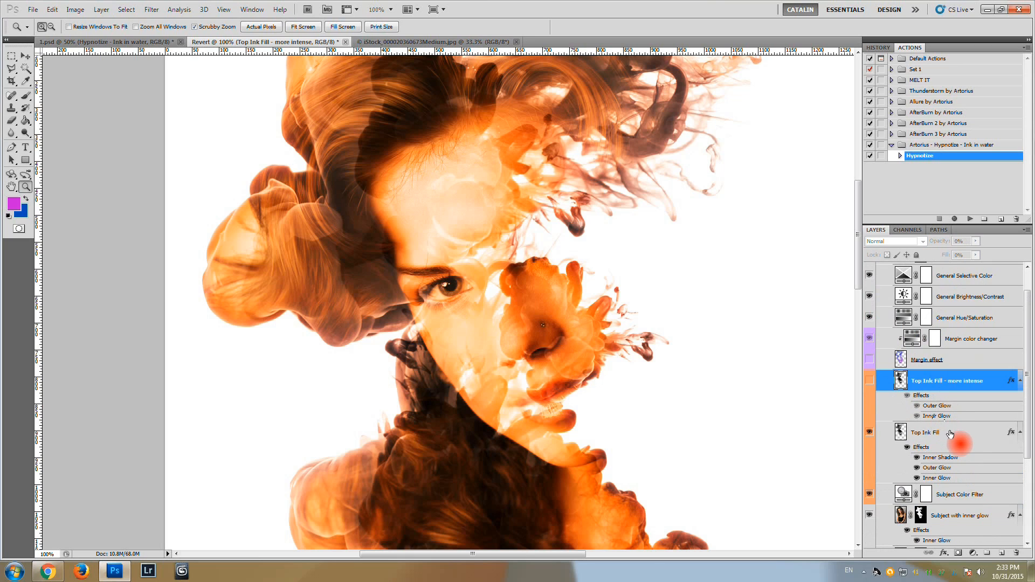
left_click(944, 380)
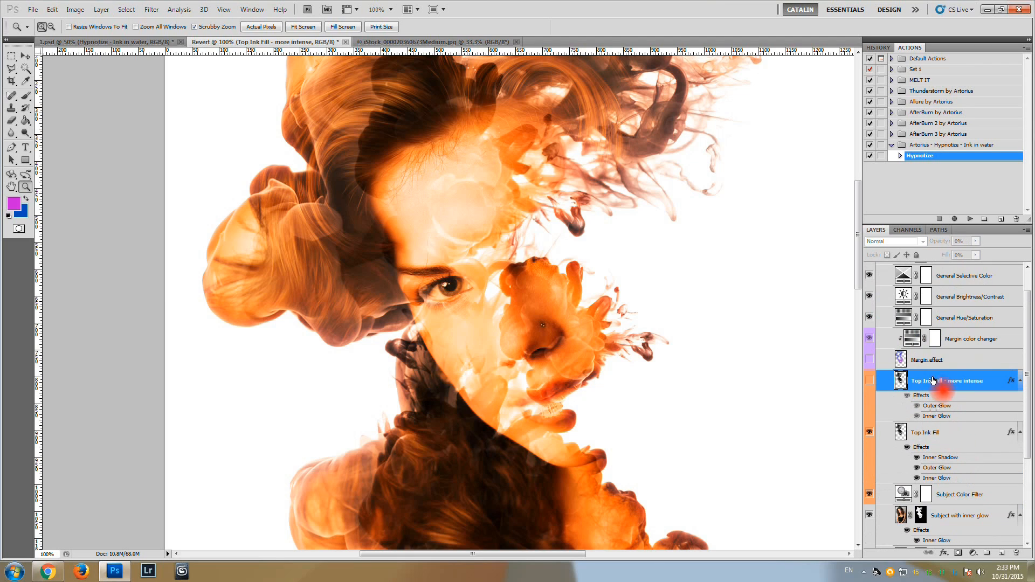
scroll("down", 3)
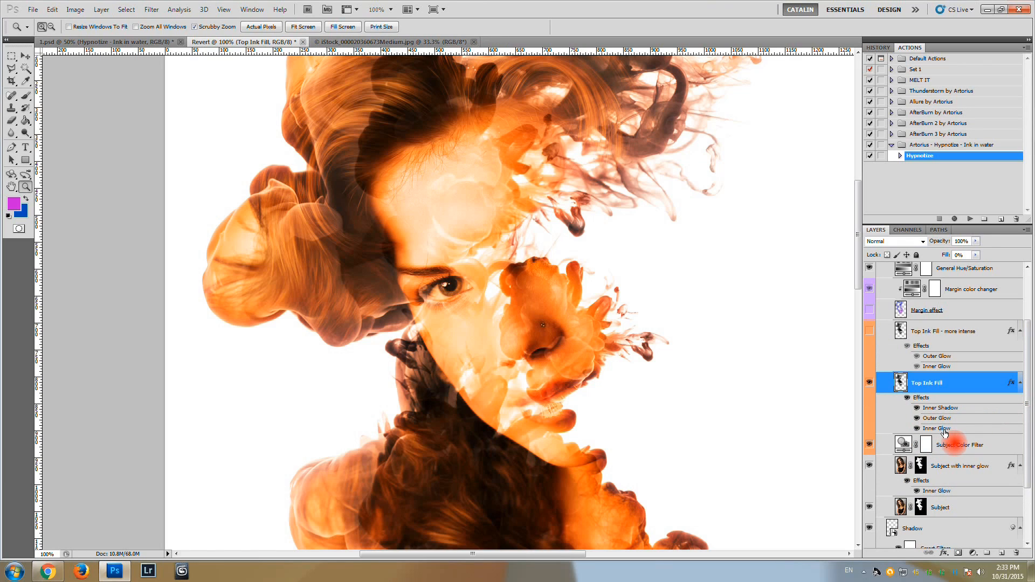
Change the Top Ink Fill inner glow colour from orange to blue #00a2ff.
double_click(936, 427)
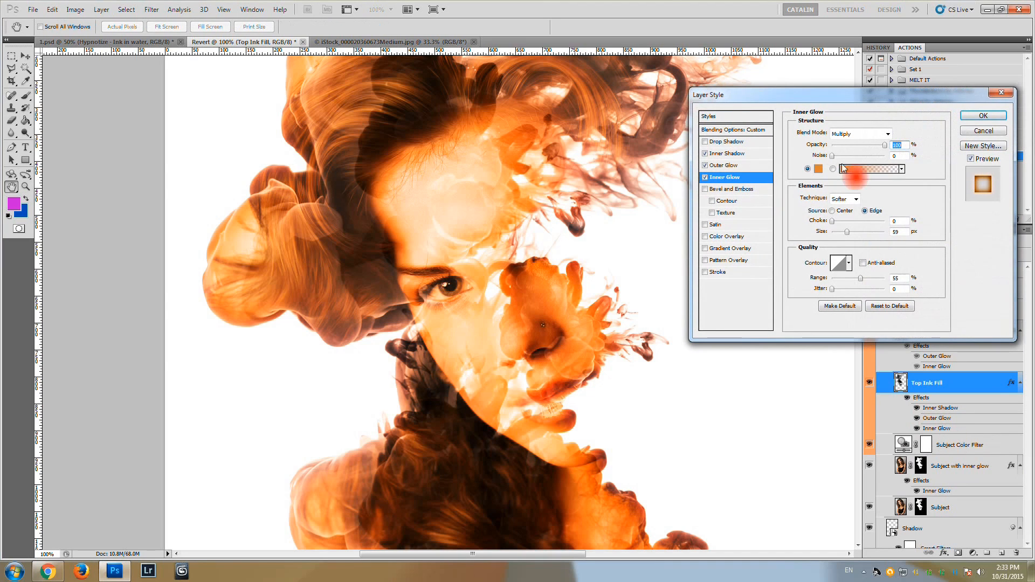
left_click(817, 169)
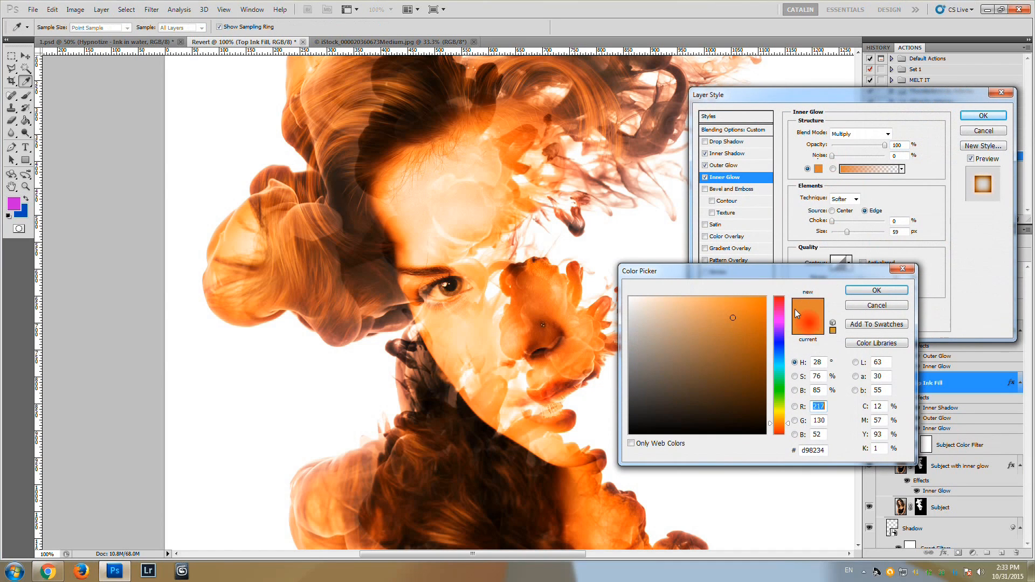
left_click(779, 361)
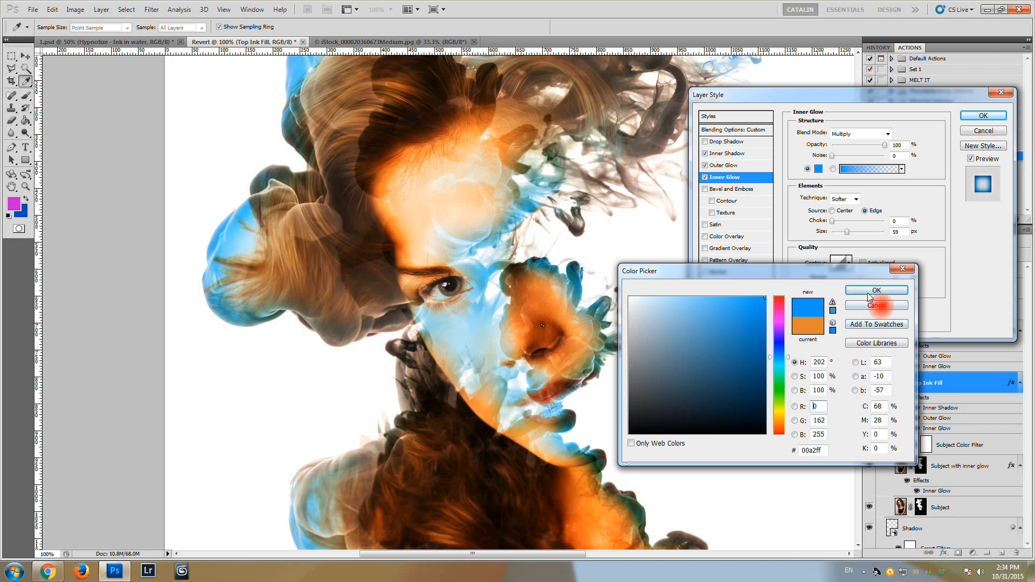
left_click(876, 290)
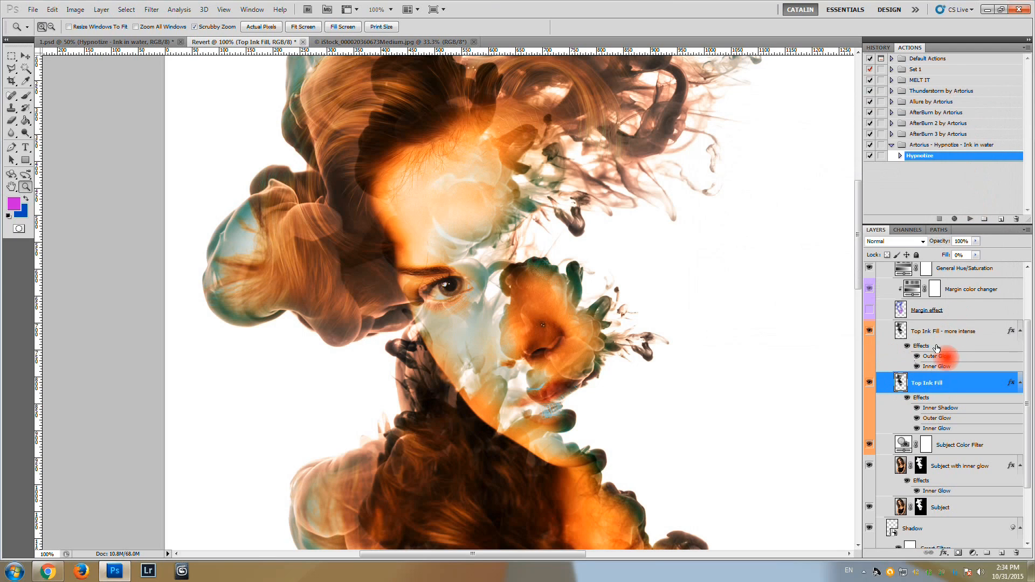
left_click(944, 331)
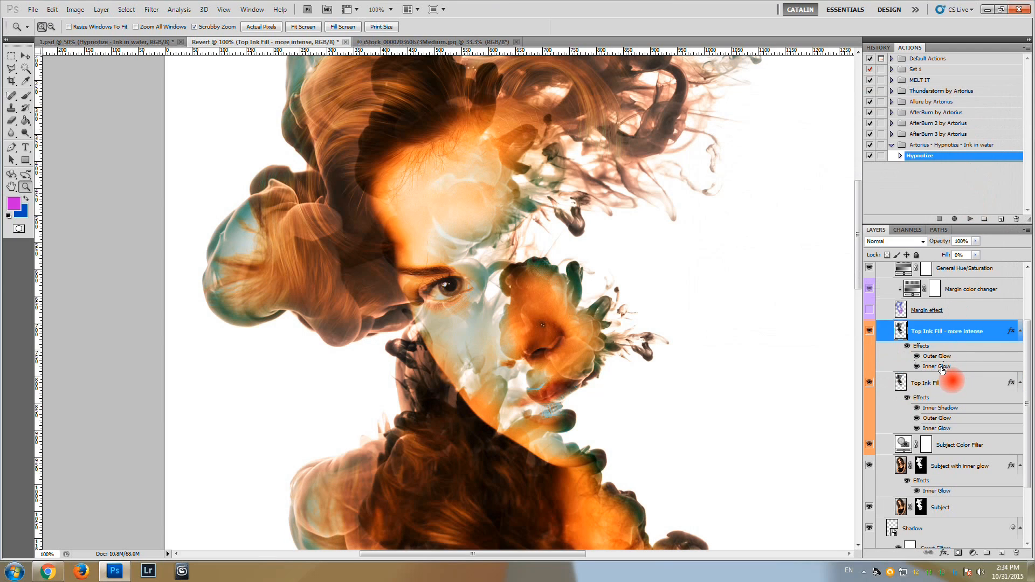
double_click(936, 366)
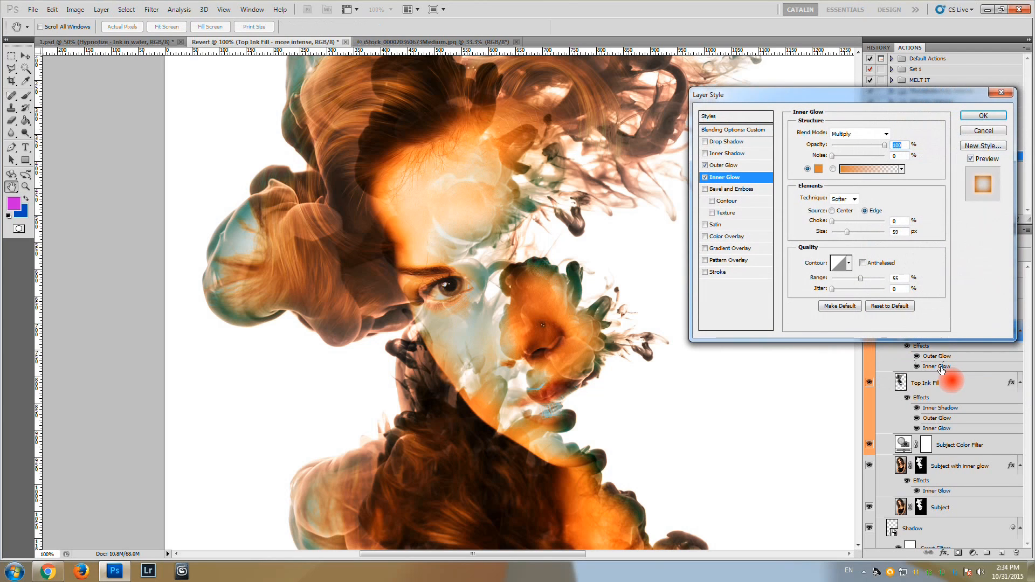
left_click(818, 169)
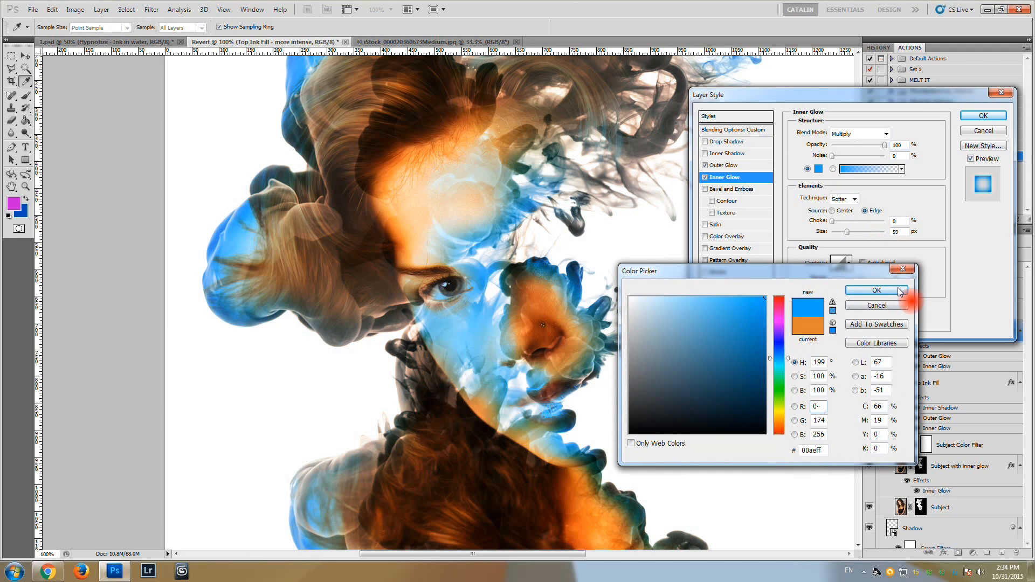
left_click(886, 133)
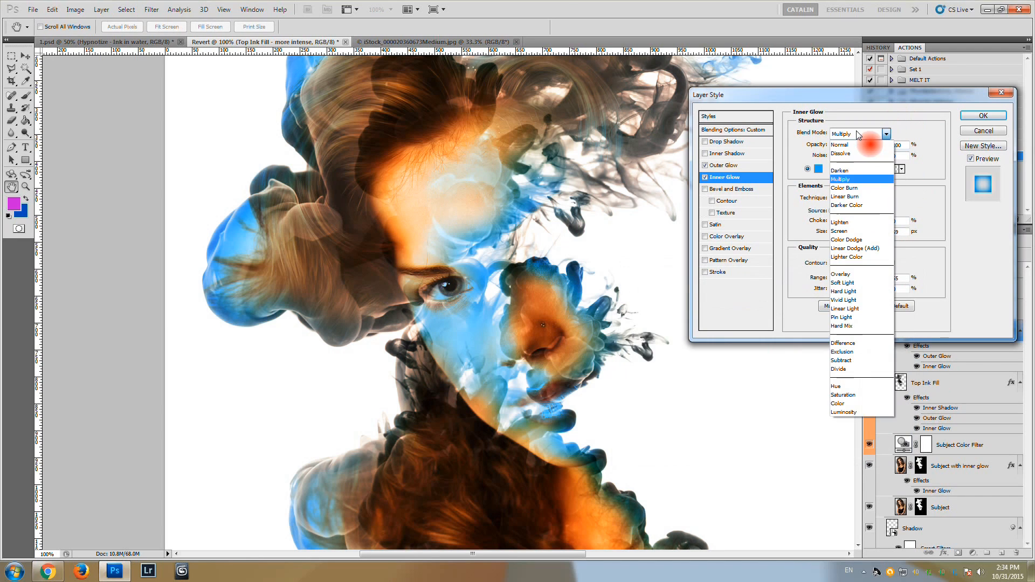
left_click(844, 187)
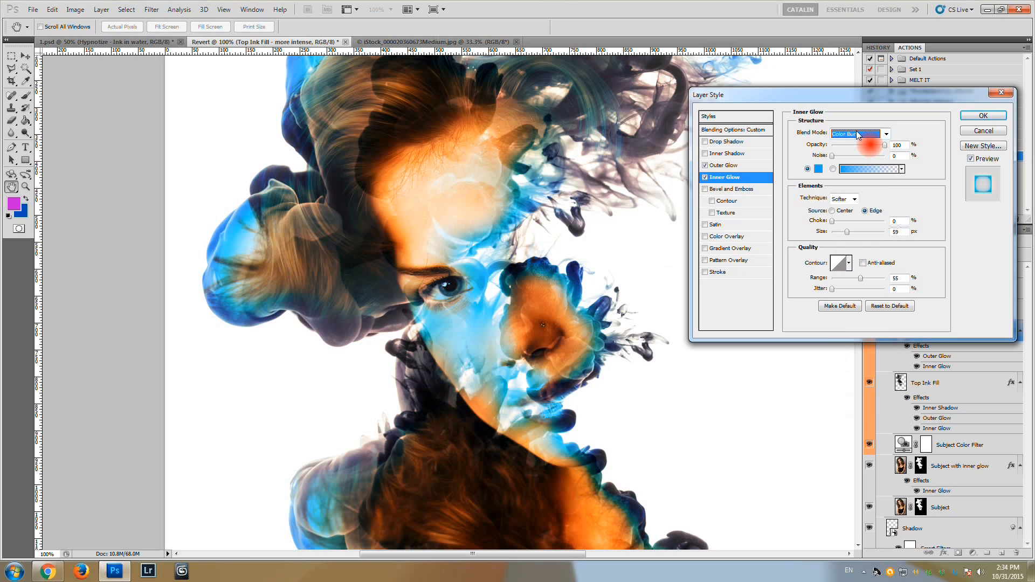
left_click(857, 133)
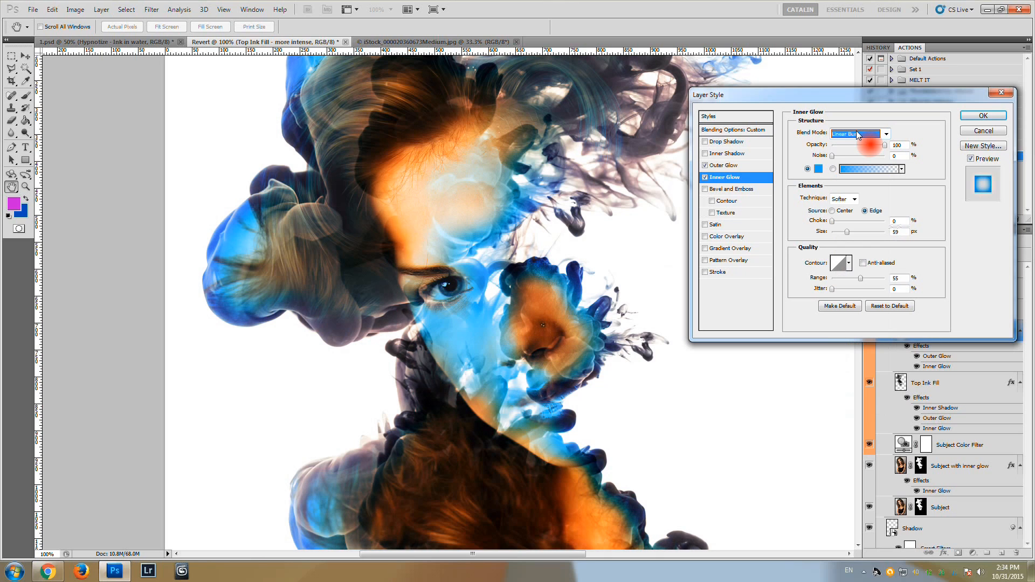
left_click(858, 134)
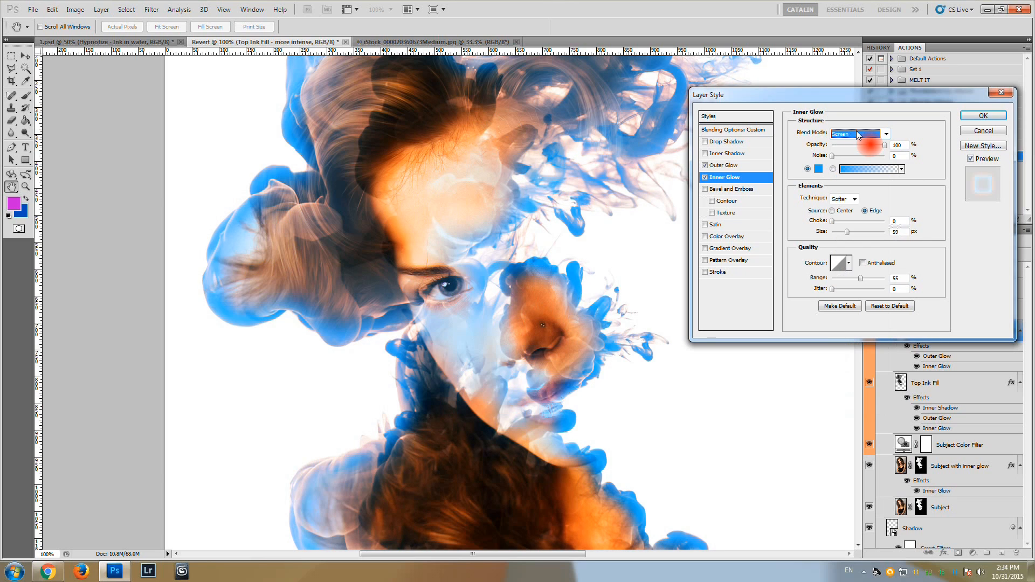
left_click(858, 133)
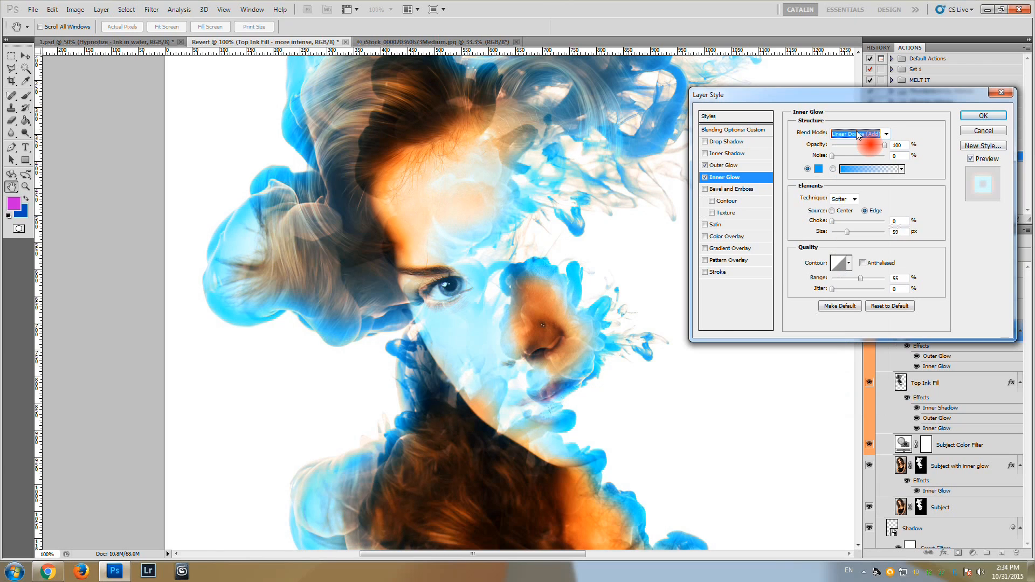
left_click(858, 133)
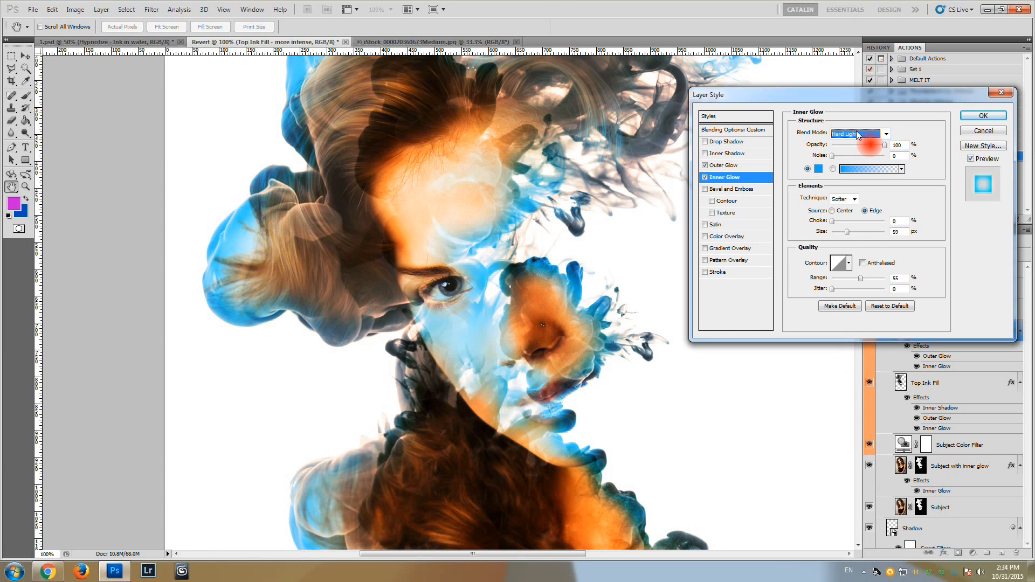
left_click(858, 133)
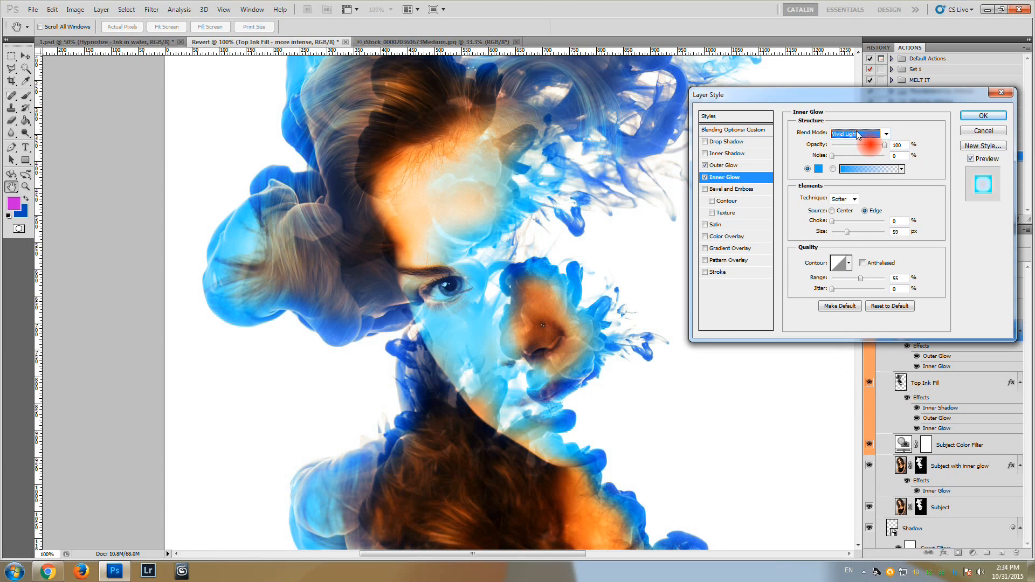
left_click(858, 133)
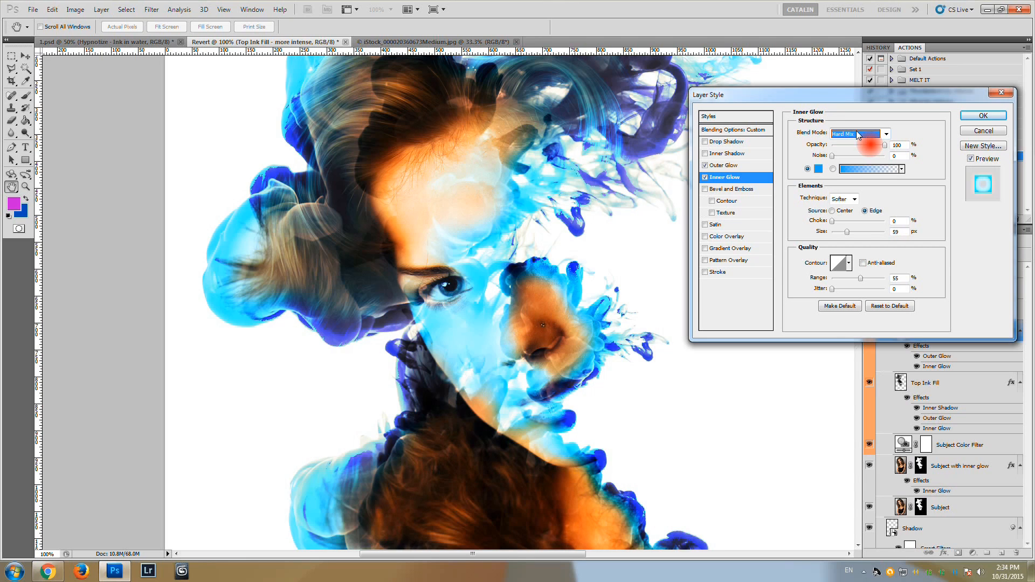
left_click(861, 133)
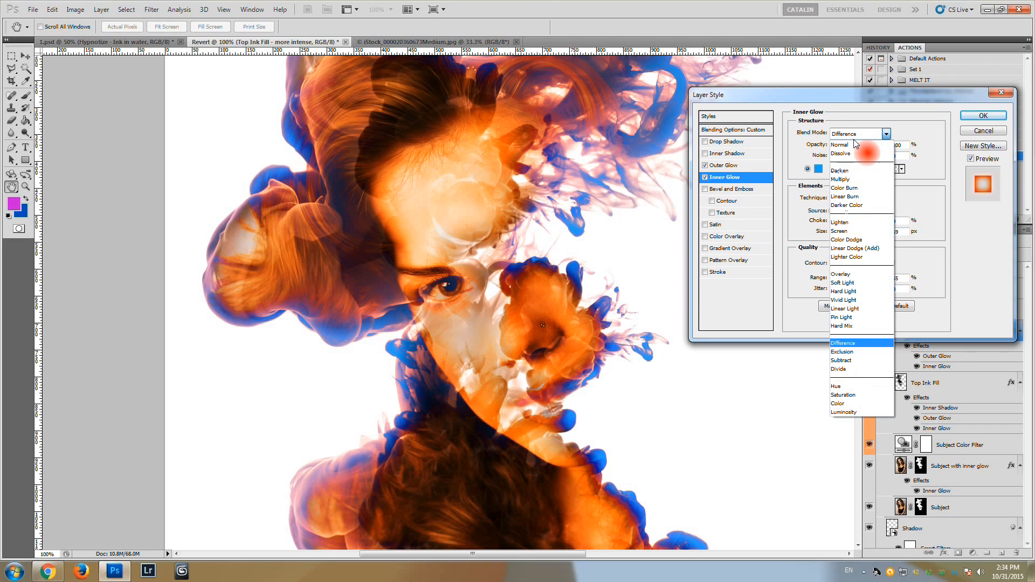
left_click(839, 144)
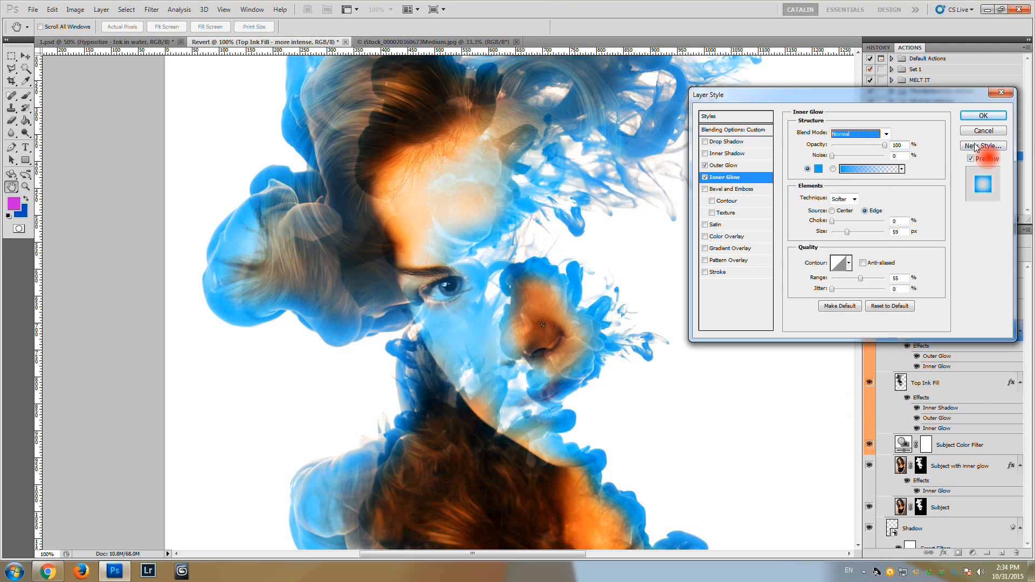
left_click(982, 116)
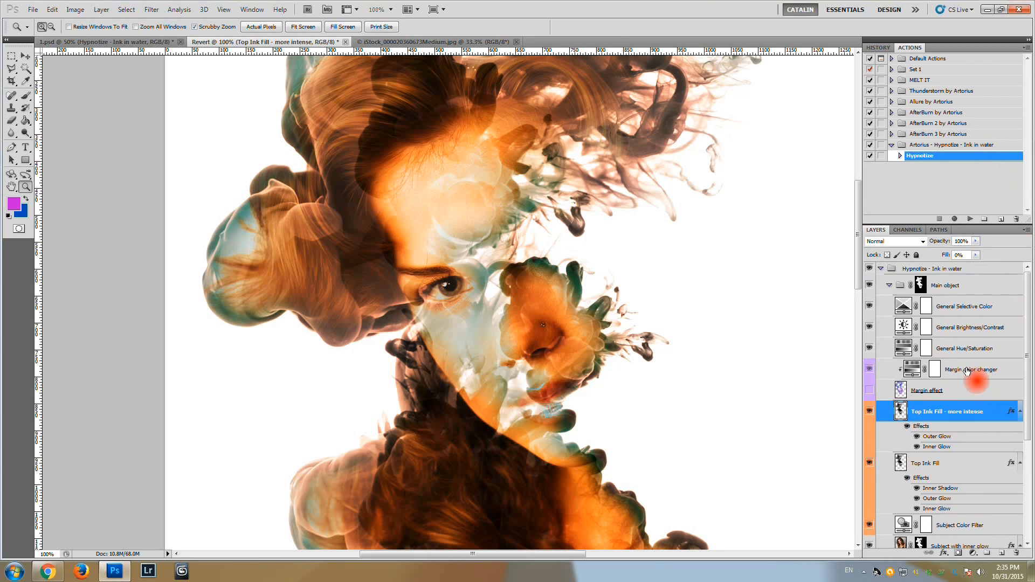
Undo the latest inner glow edit in History and show the Margin effect layer.
left_click(877, 47)
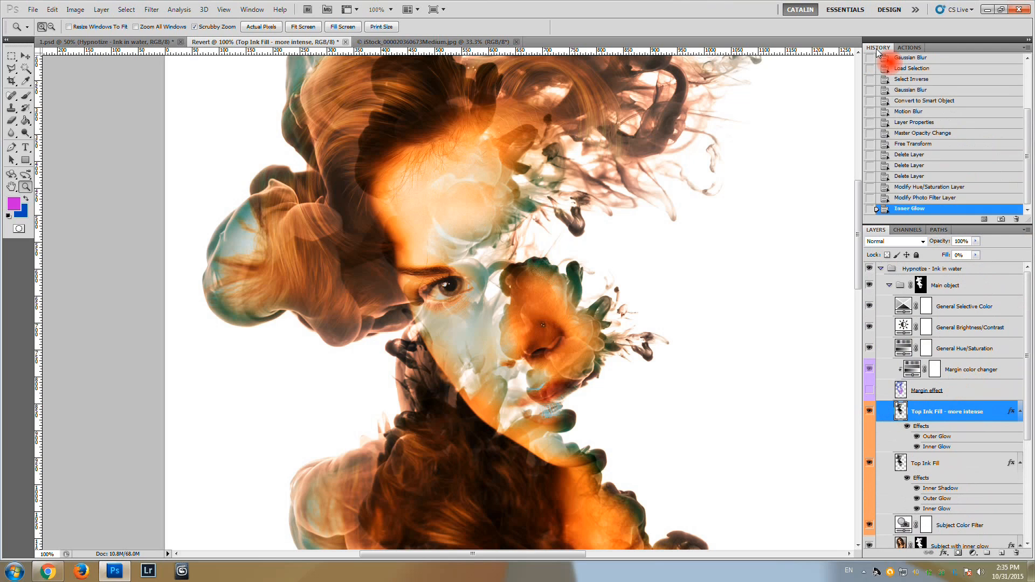
left_click(931, 197)
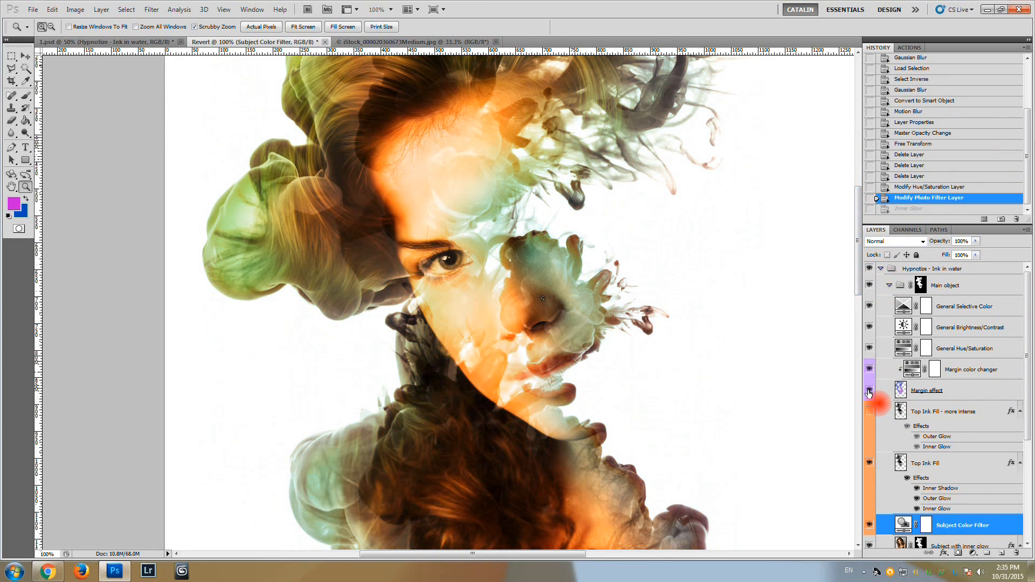
left_click(927, 391)
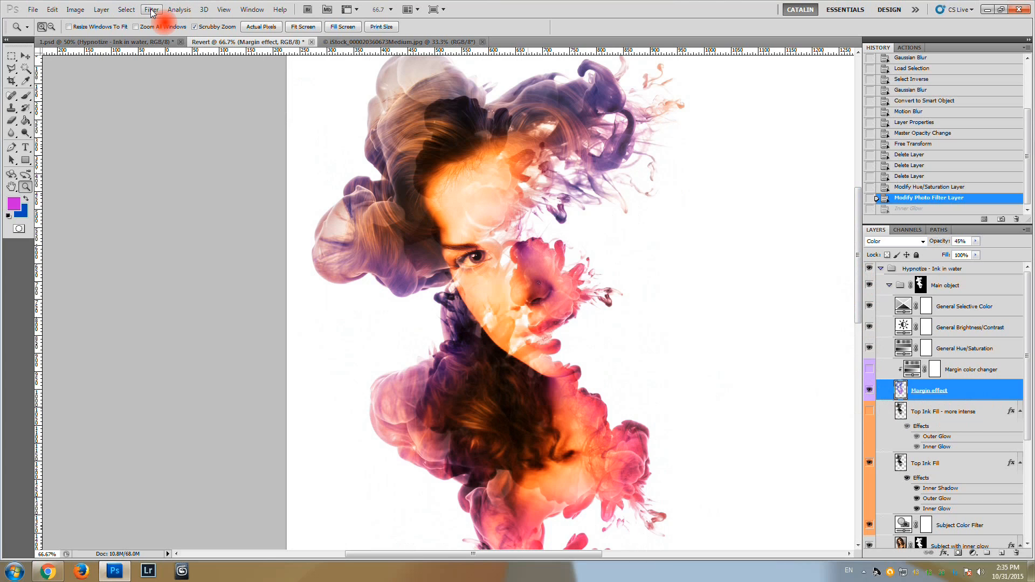
Apply Filter > Blur > Gaussian Blur to the Margin effect layer.
left_click(151, 9)
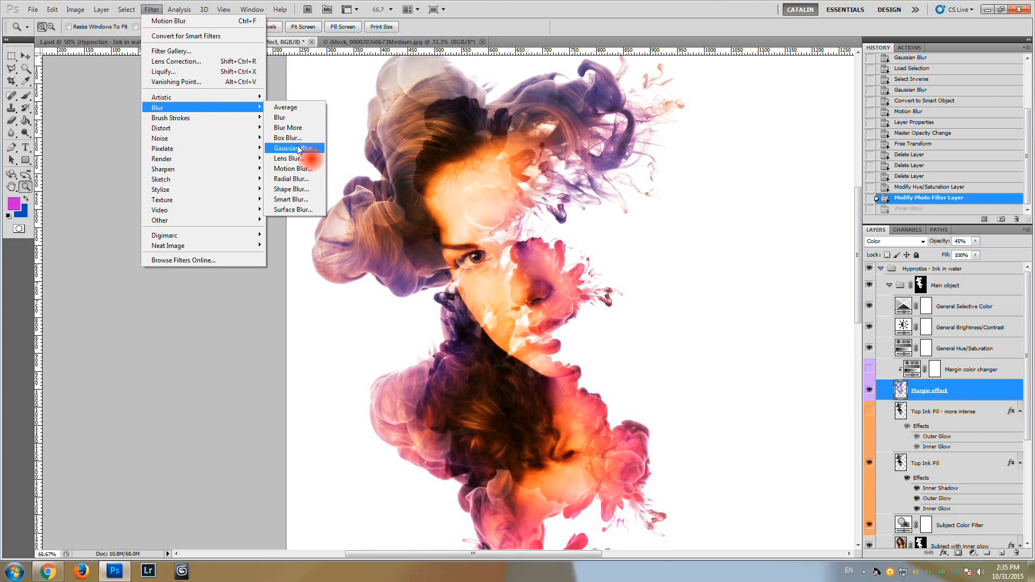
left_click(295, 148)
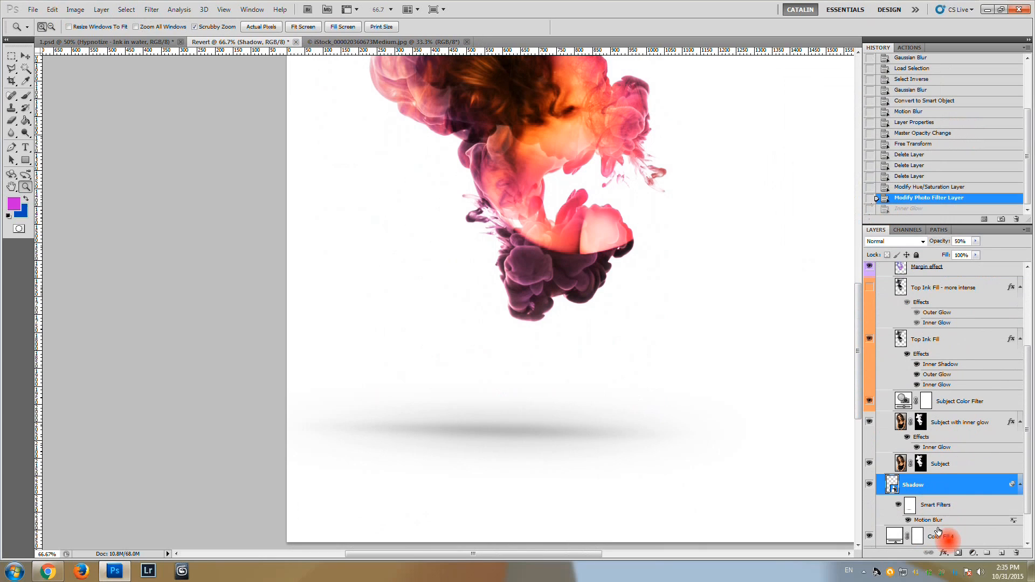
Reopen the Shadow layer's Motion Blur and set angle -45° with a 193-pixel distance.
double_click(927, 520)
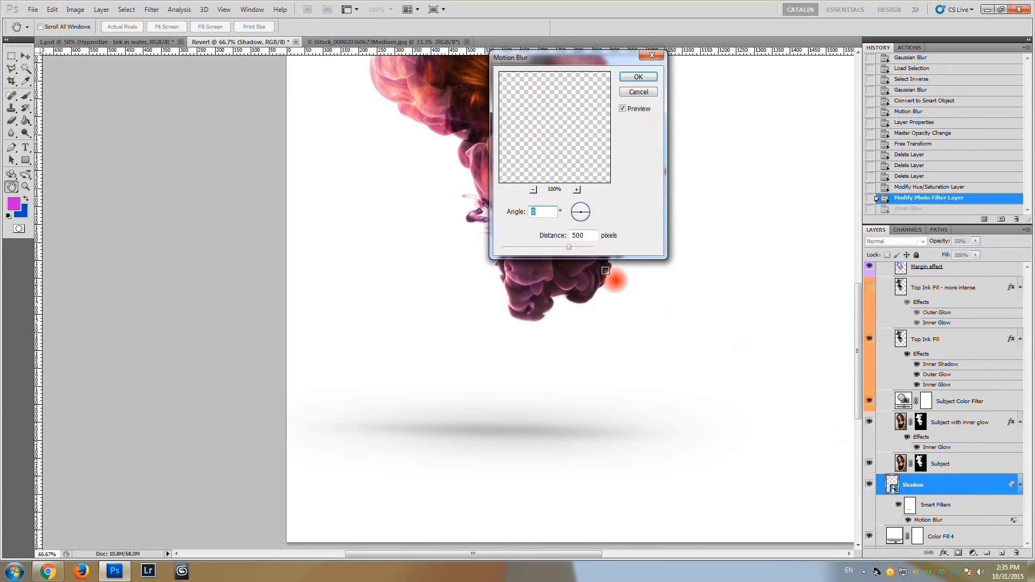
left_click_drag(588, 246, 524, 249)
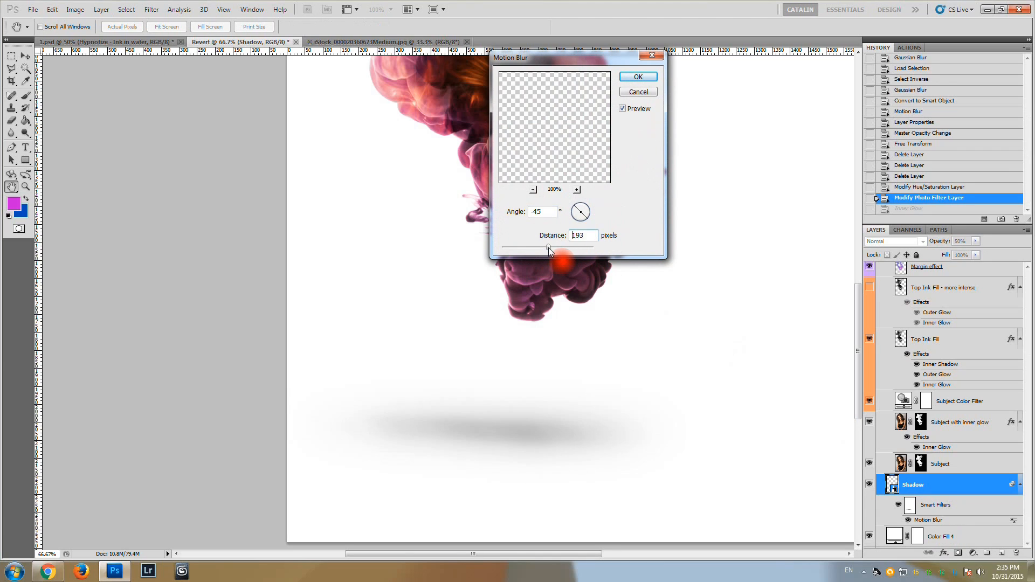
left_click_drag(547, 247, 526, 246)
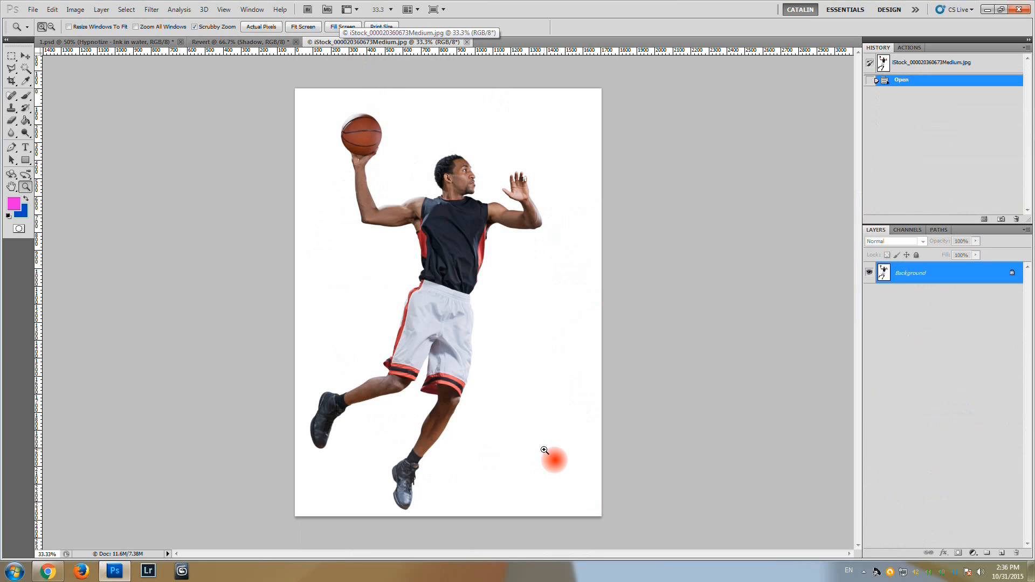
mouse_move(469, 204)
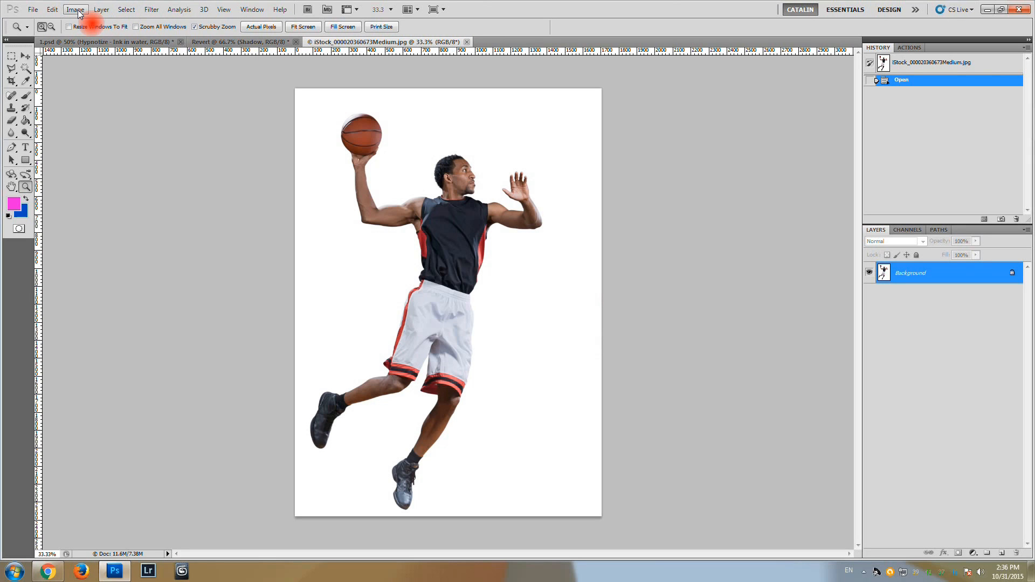
Enlarge the basketball photo's canvas to 150 percent width and height in Canvas Size.
left_click(75, 8)
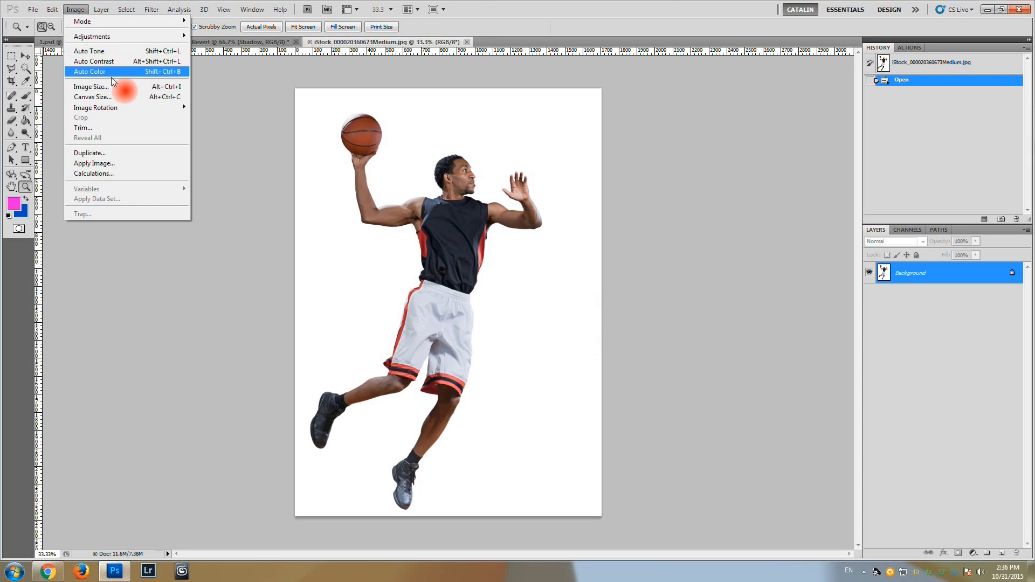
left_click(92, 97)
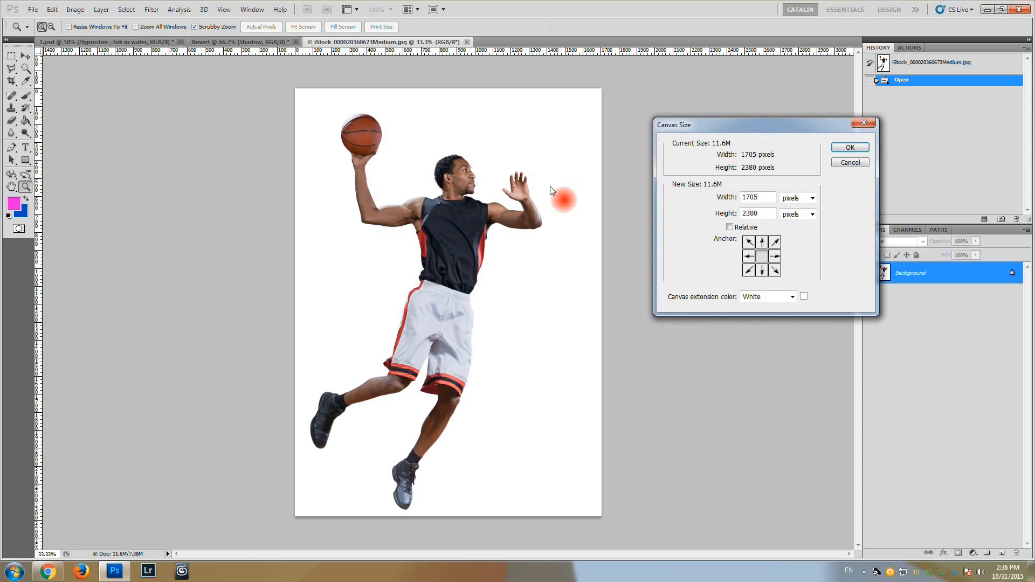
left_click(810, 198)
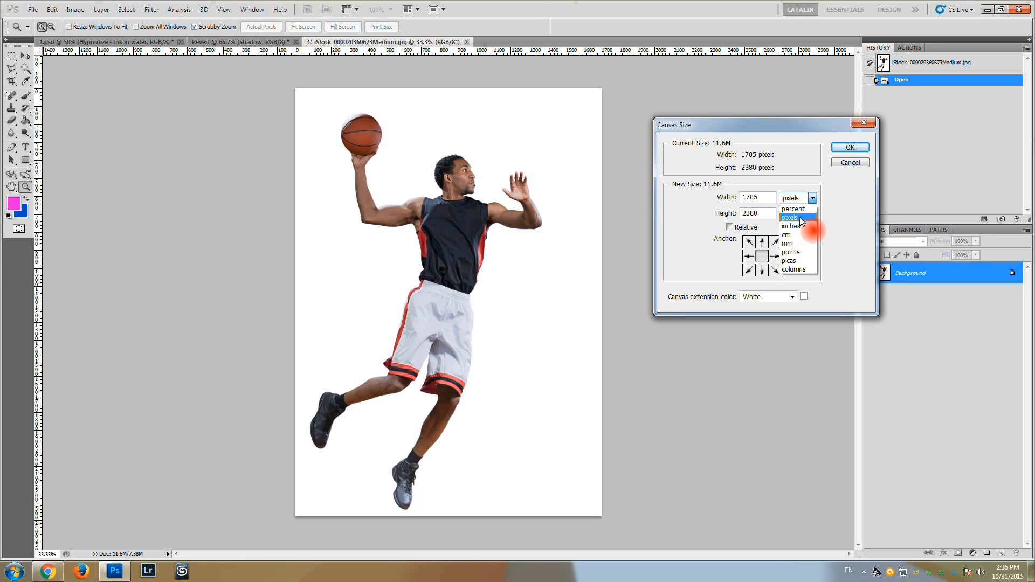
mouse_move(794, 209)
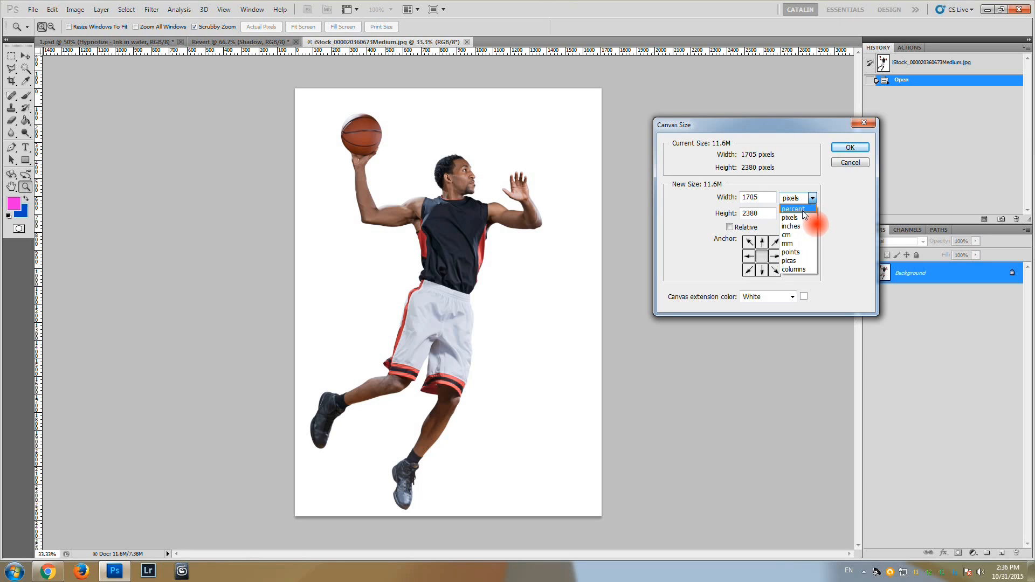
left_click(795, 208)
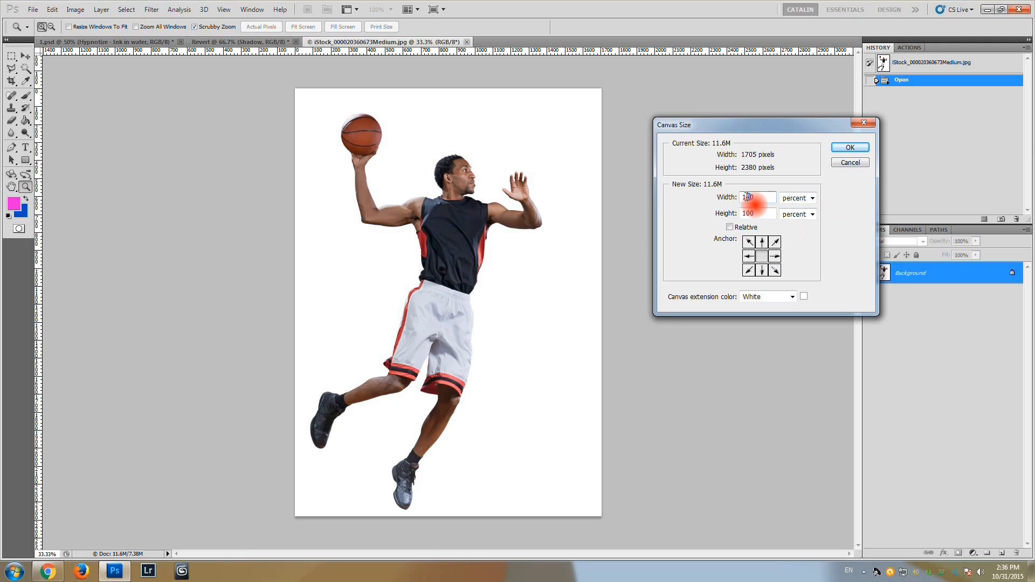
type("150")
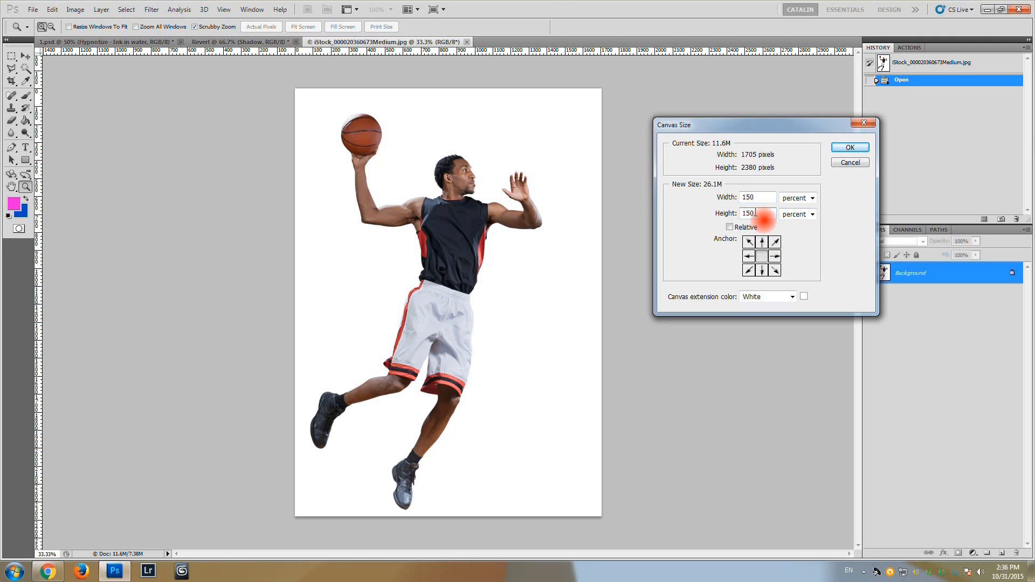
left_click(849, 147)
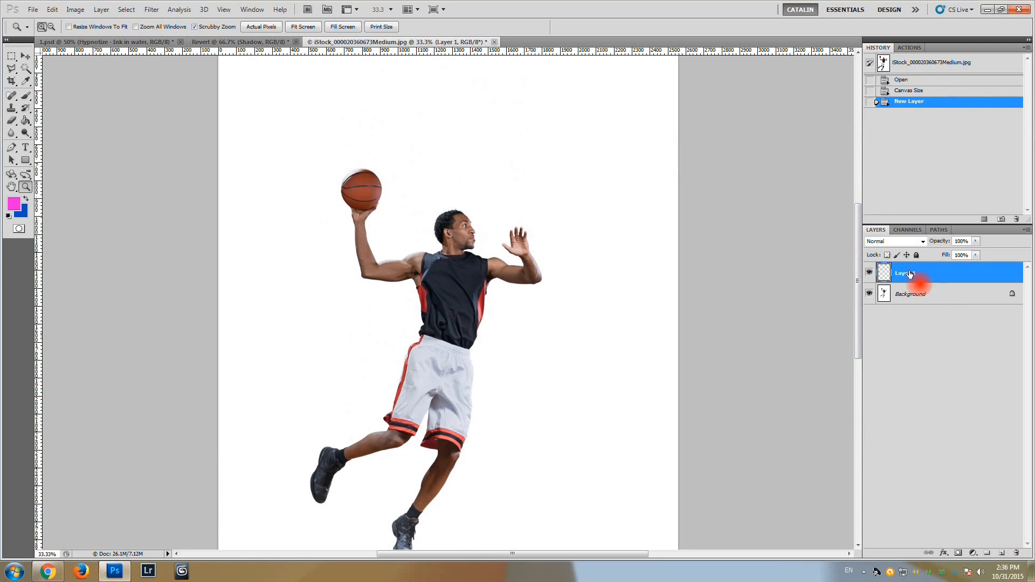
Rename the new layer Brush and paint pink over the player's ball, arm, torso and shorts.
double_click(905, 273)
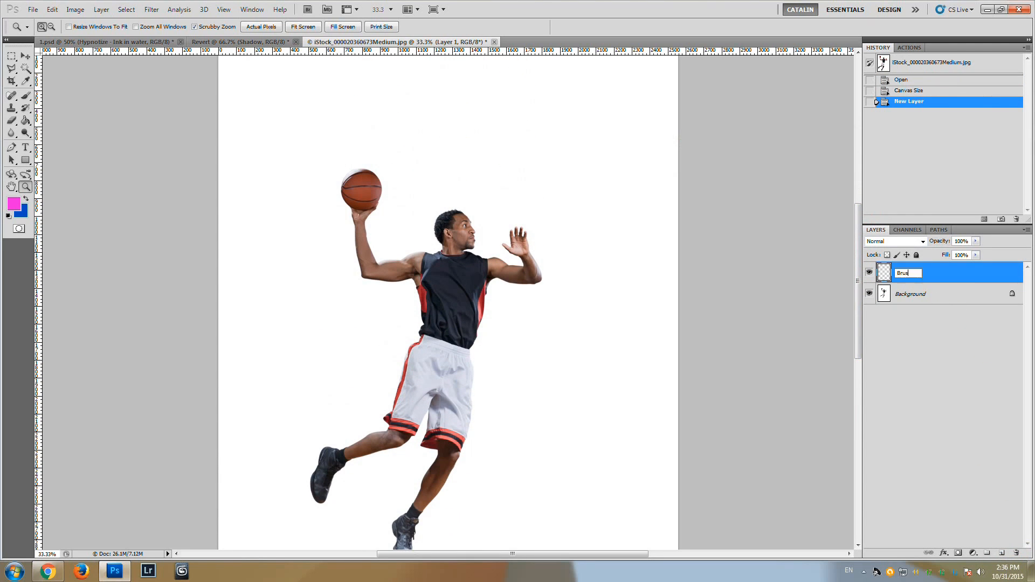
left_click(11, 97)
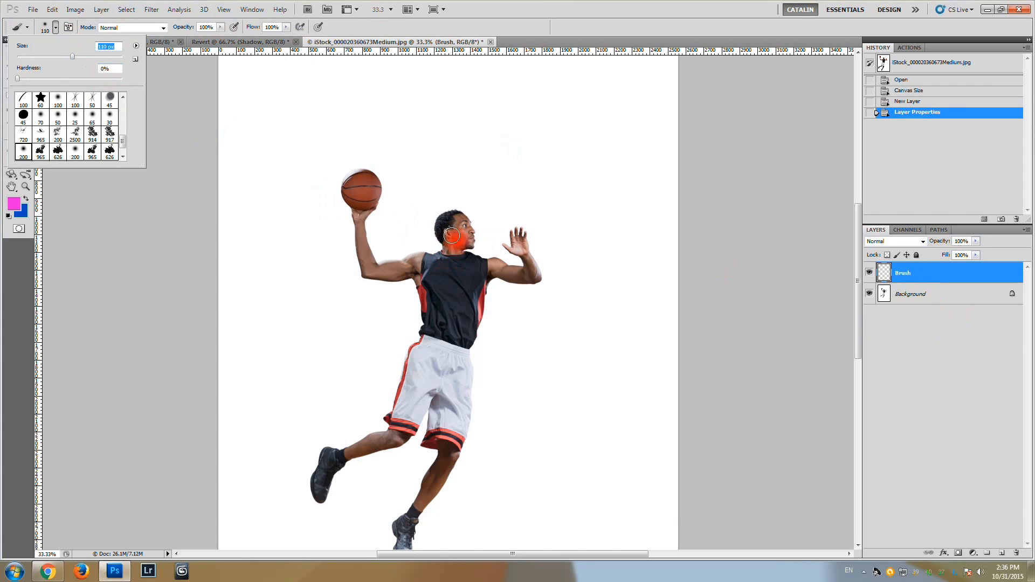
left_click_drag(452, 231, 436, 393)
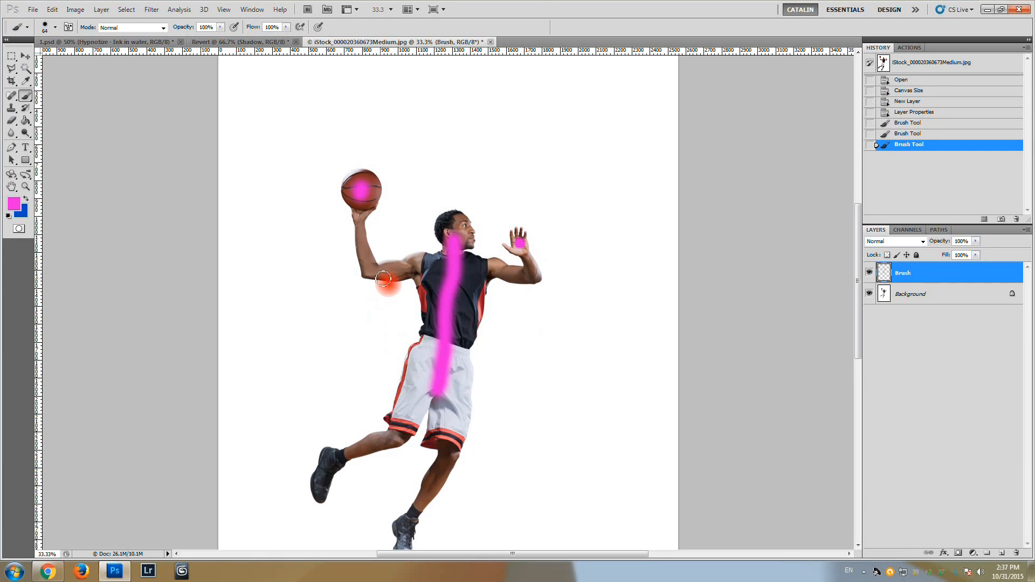
left_click_drag(393, 276, 367, 456)
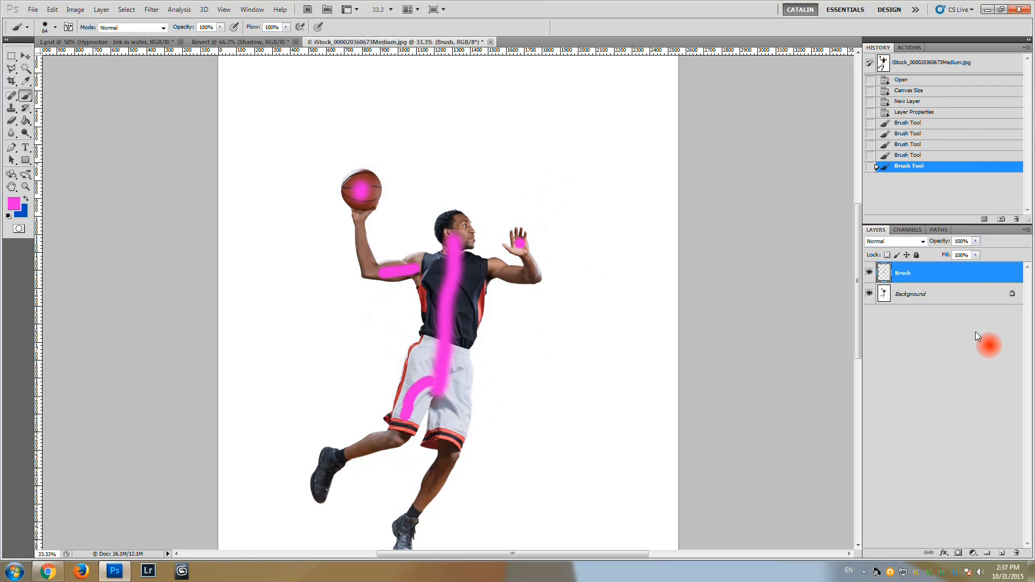
left_click(909, 47)
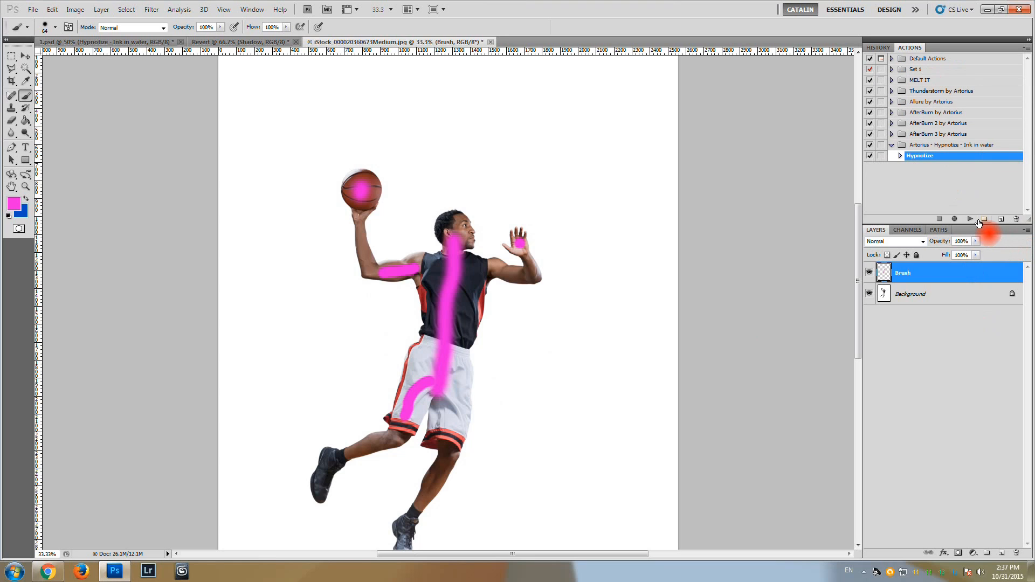
Play the Hypnotize action to wrap the player in pink-purple ink clouds.
left_click(970, 218)
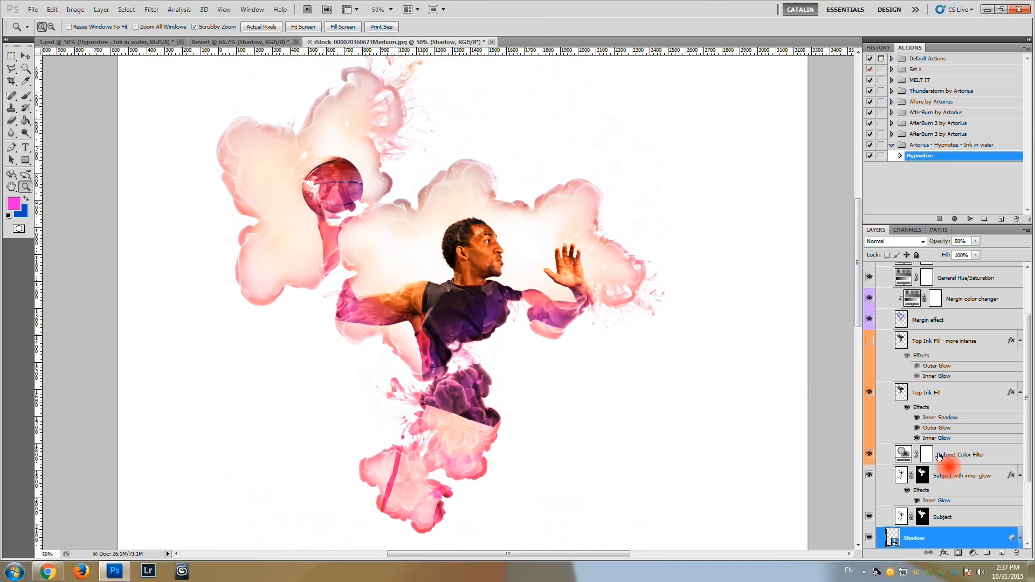
left_click(928, 392)
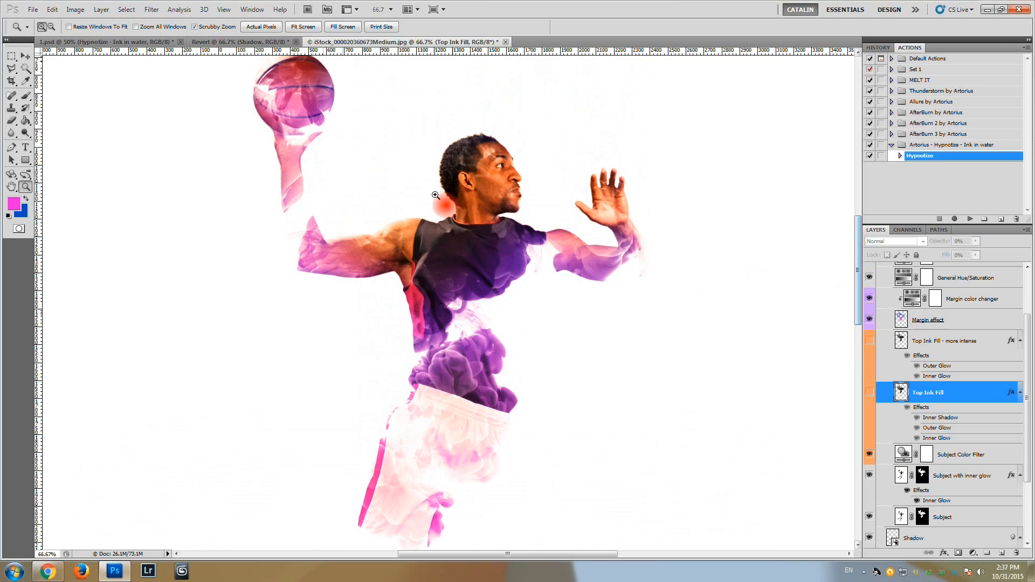
mouse_move(838, 280)
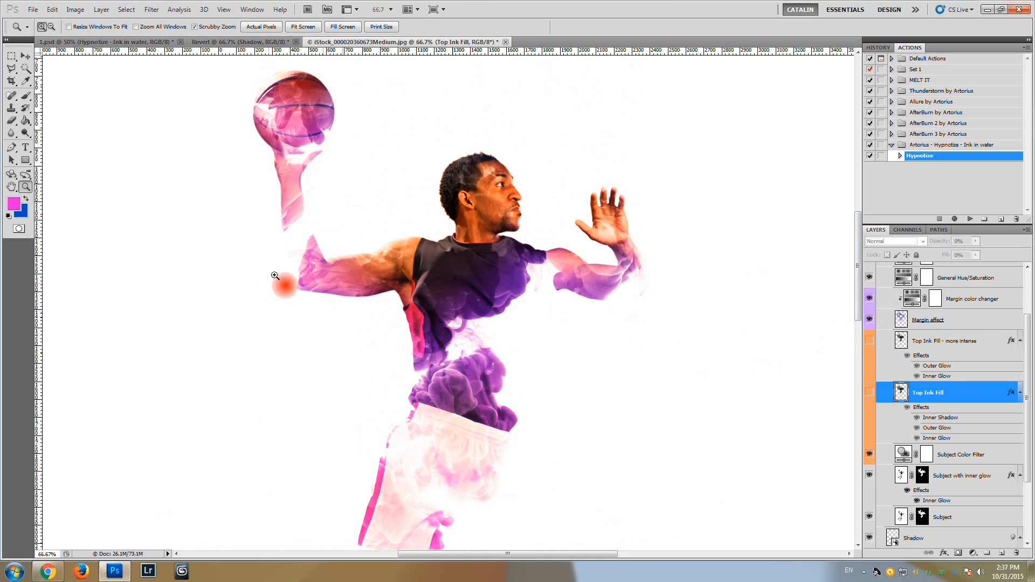
mouse_move(277, 232)
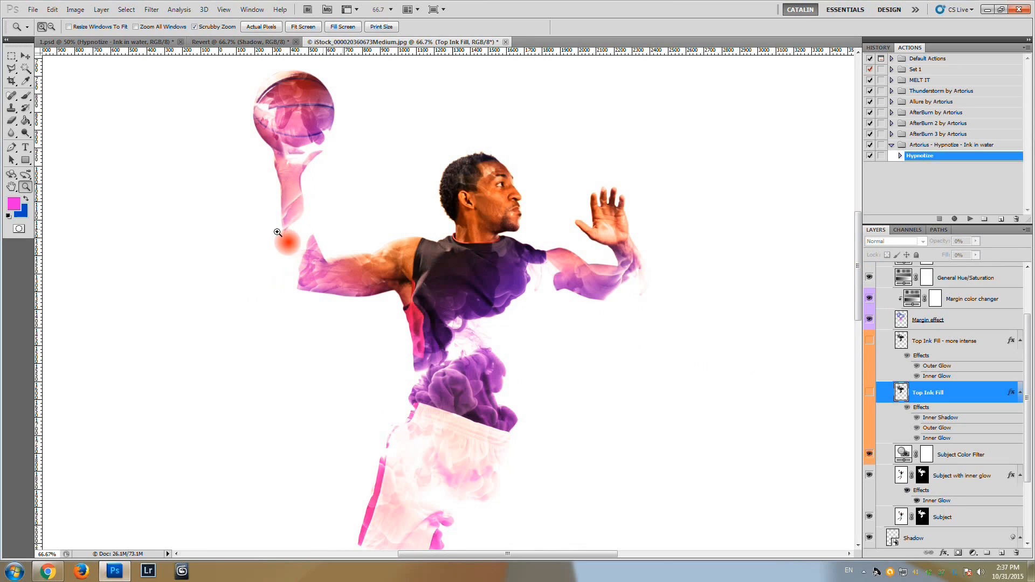
mouse_move(646, 286)
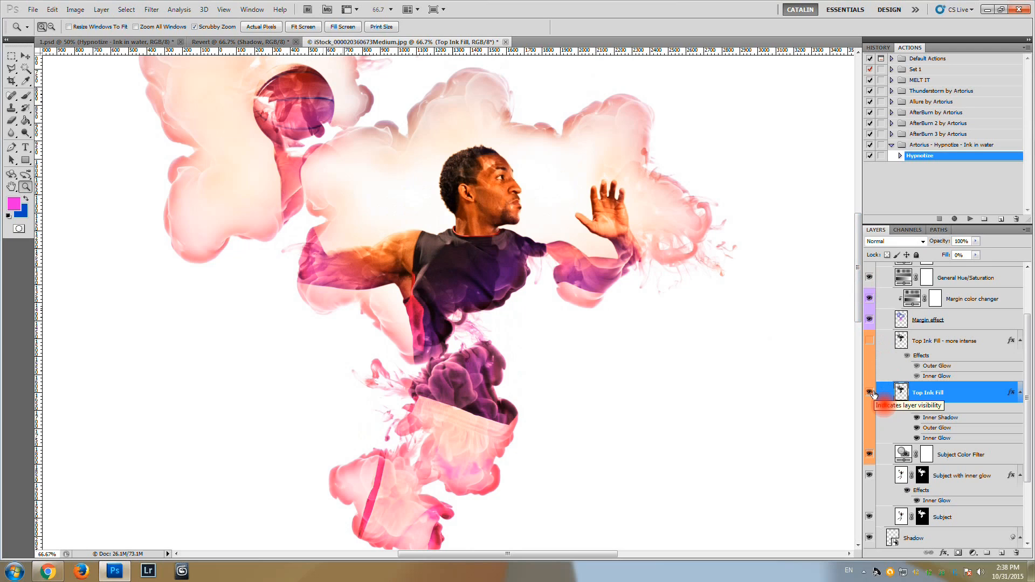
Turn off the Top Ink Fill layer, leaving purple ink only within the player's body.
left_click(870, 393)
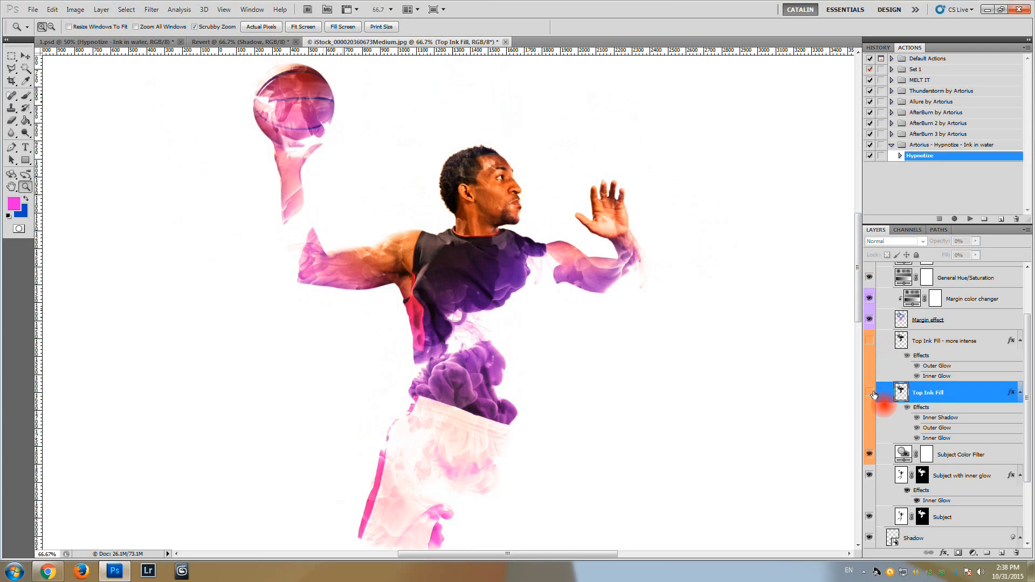